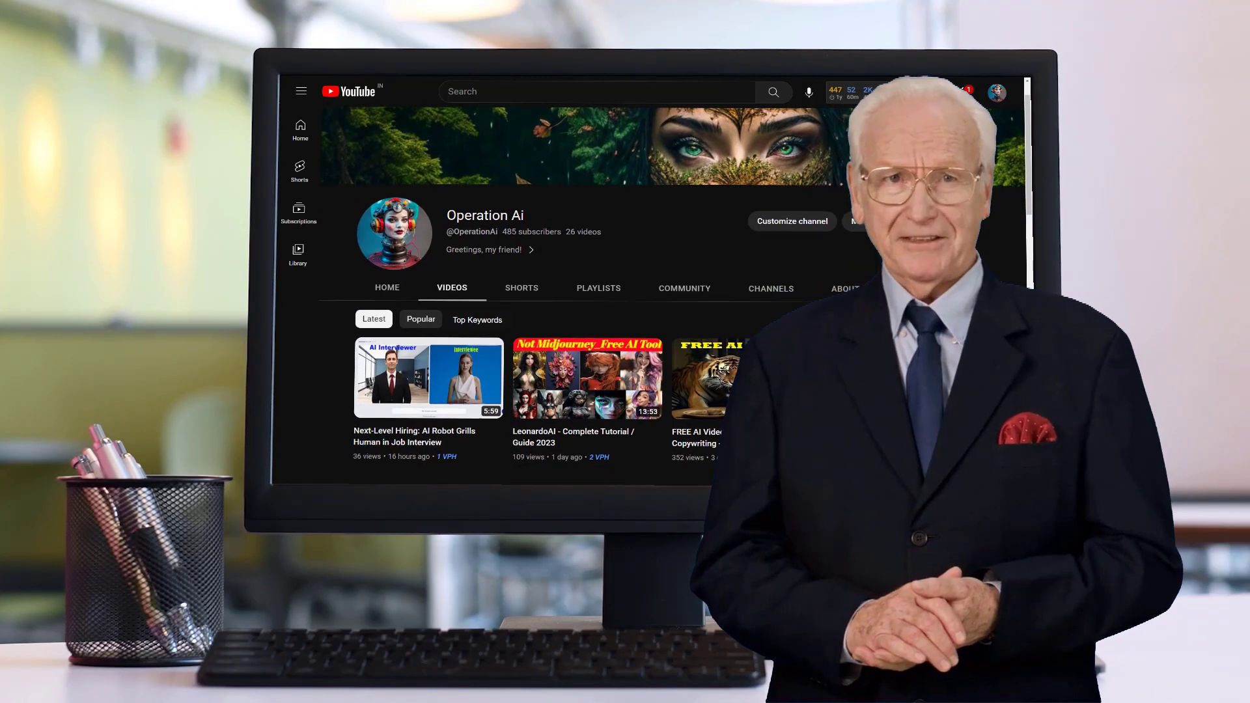
Browse the search results, open the Aug X Labs site and enter the name Operation AI.
{"action": "scroll", "scroll_direction": "down", "scroll_amount": 3}
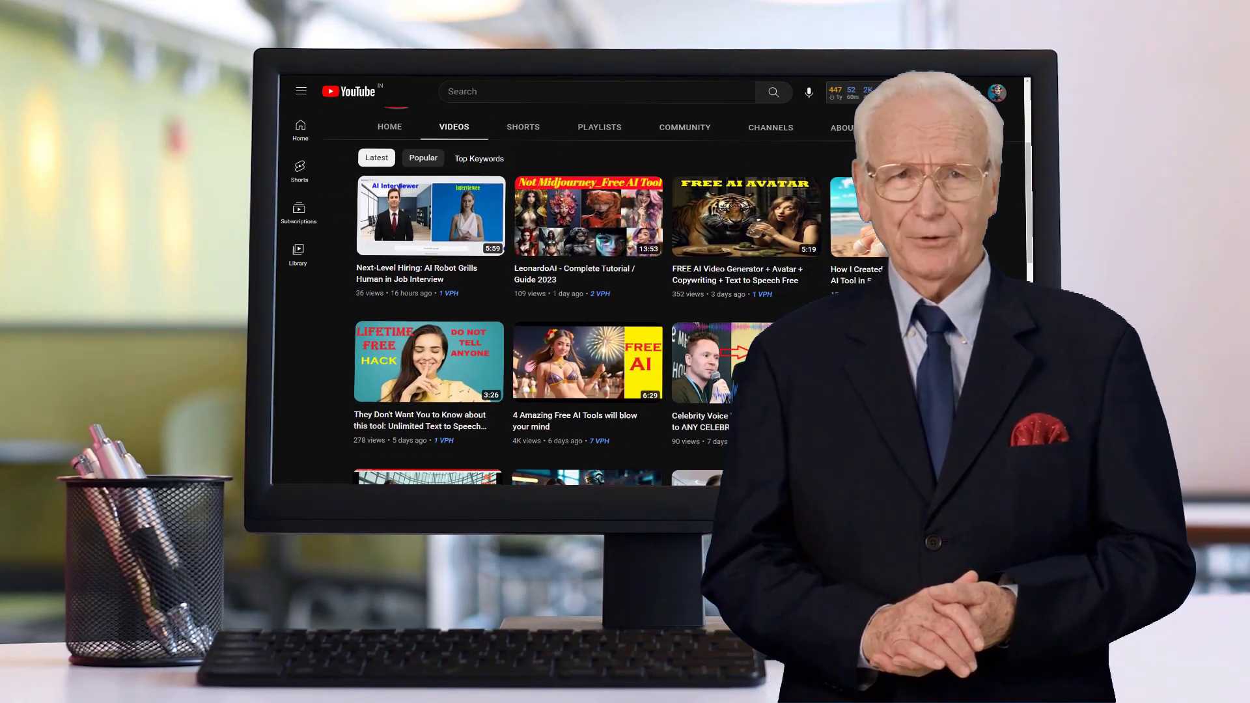
{"action": "scroll", "scroll_direction": "down", "scroll_amount": 3}
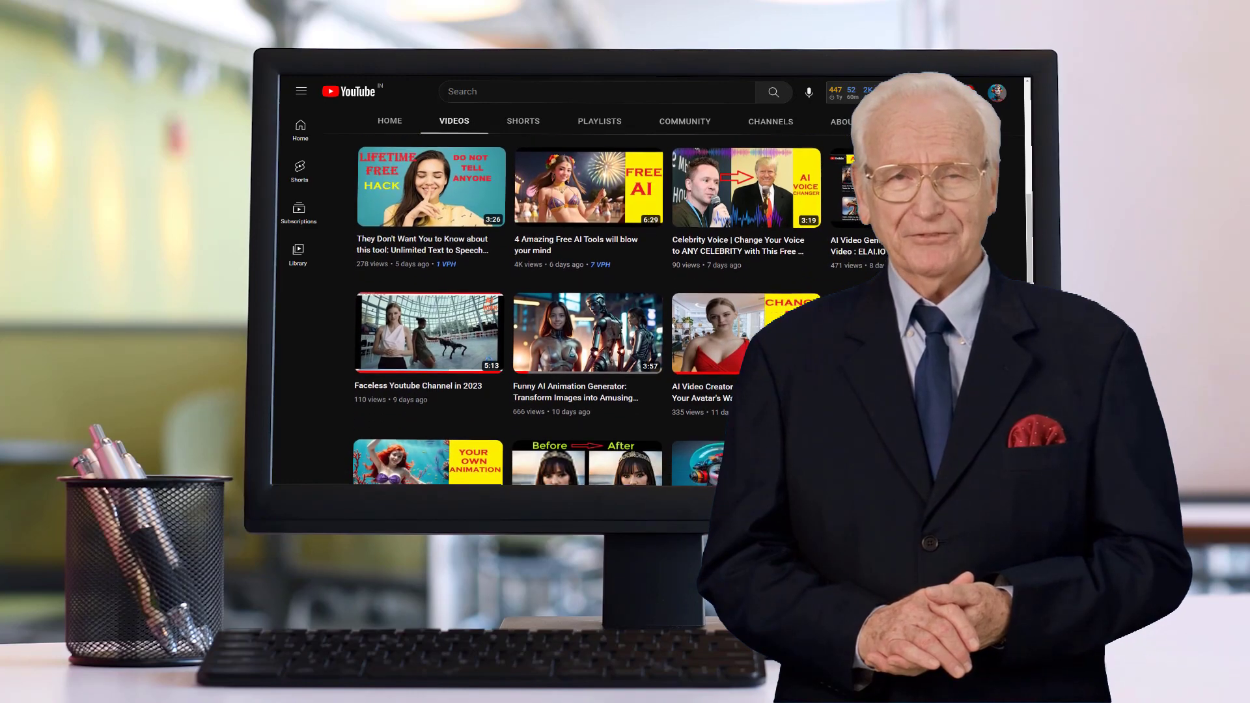
{"action": "scroll", "scroll_direction": "down", "scroll_amount": 3}
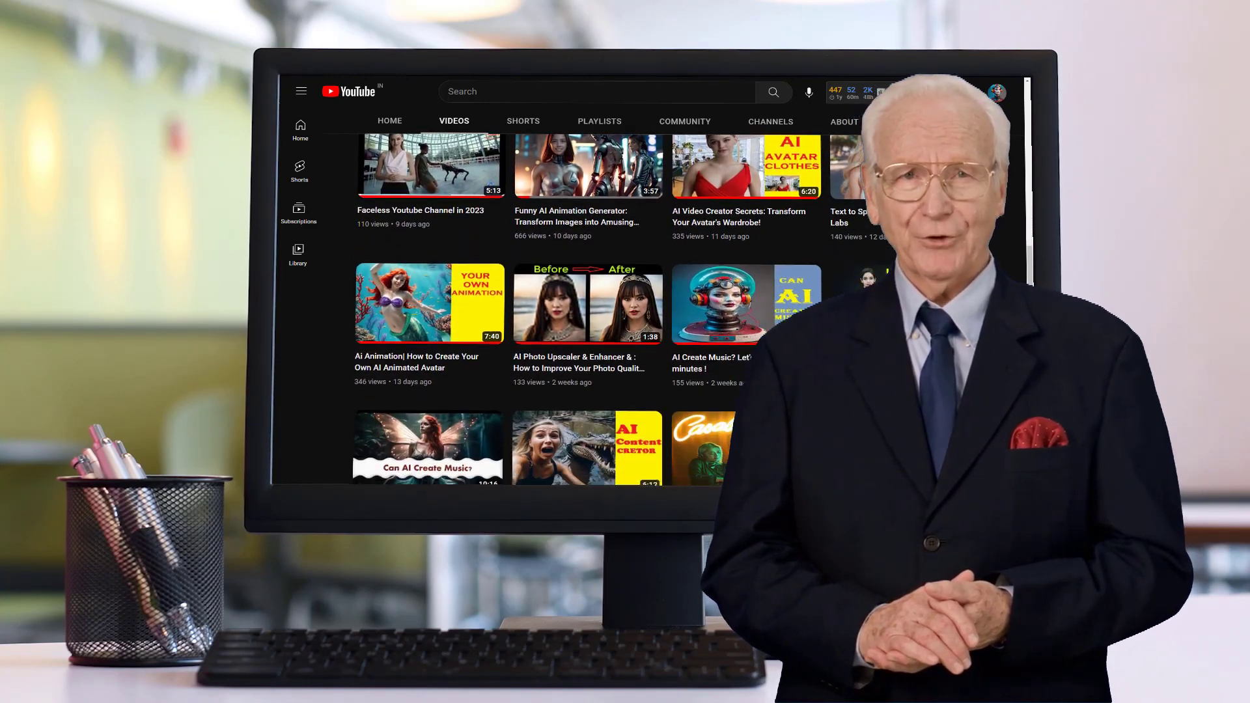
{"action": "scroll", "scroll_direction": "down", "scroll_amount": 3}
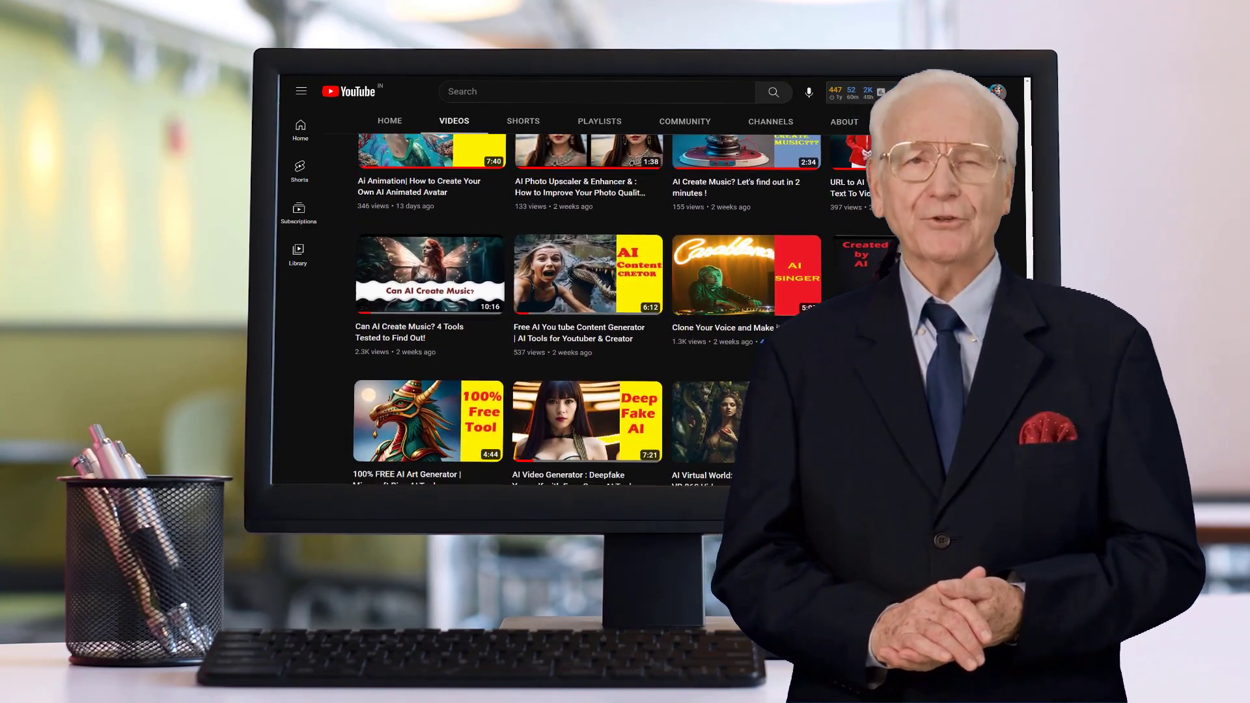
{"action": "scroll", "scroll_direction": "down", "scroll_amount": 3}
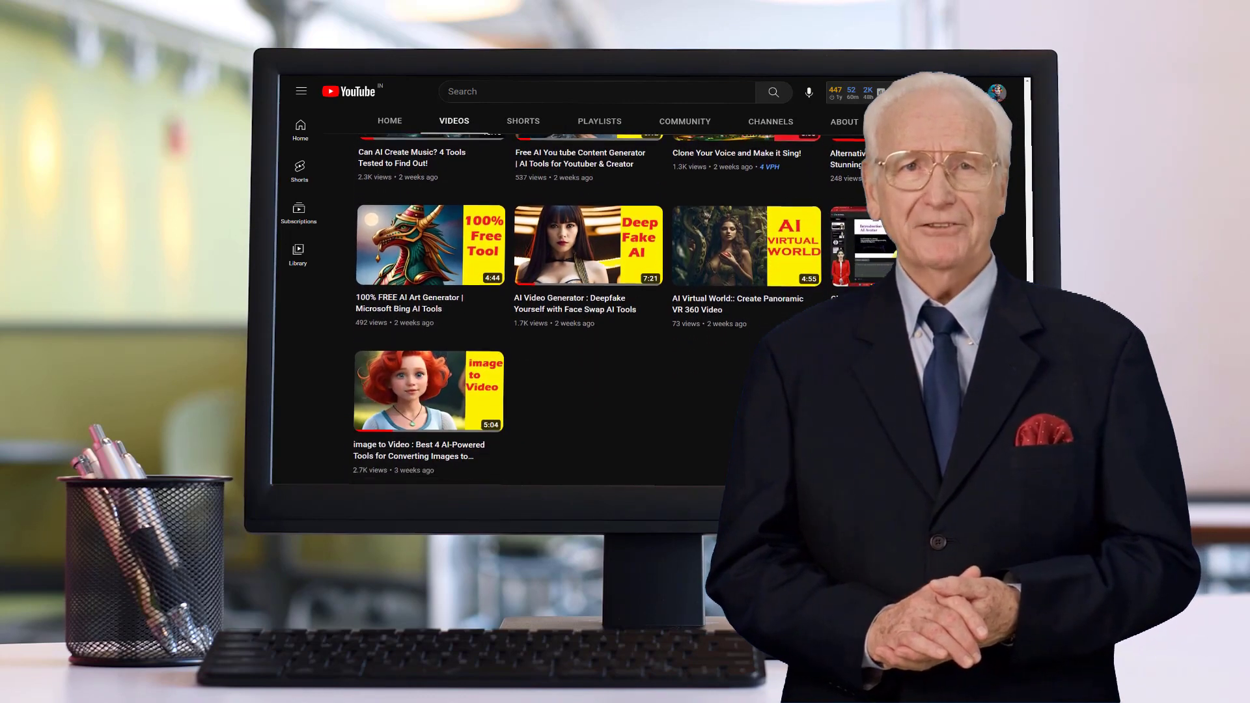
{"action": "scroll", "scroll_direction": "up", "scroll_amount": 3}
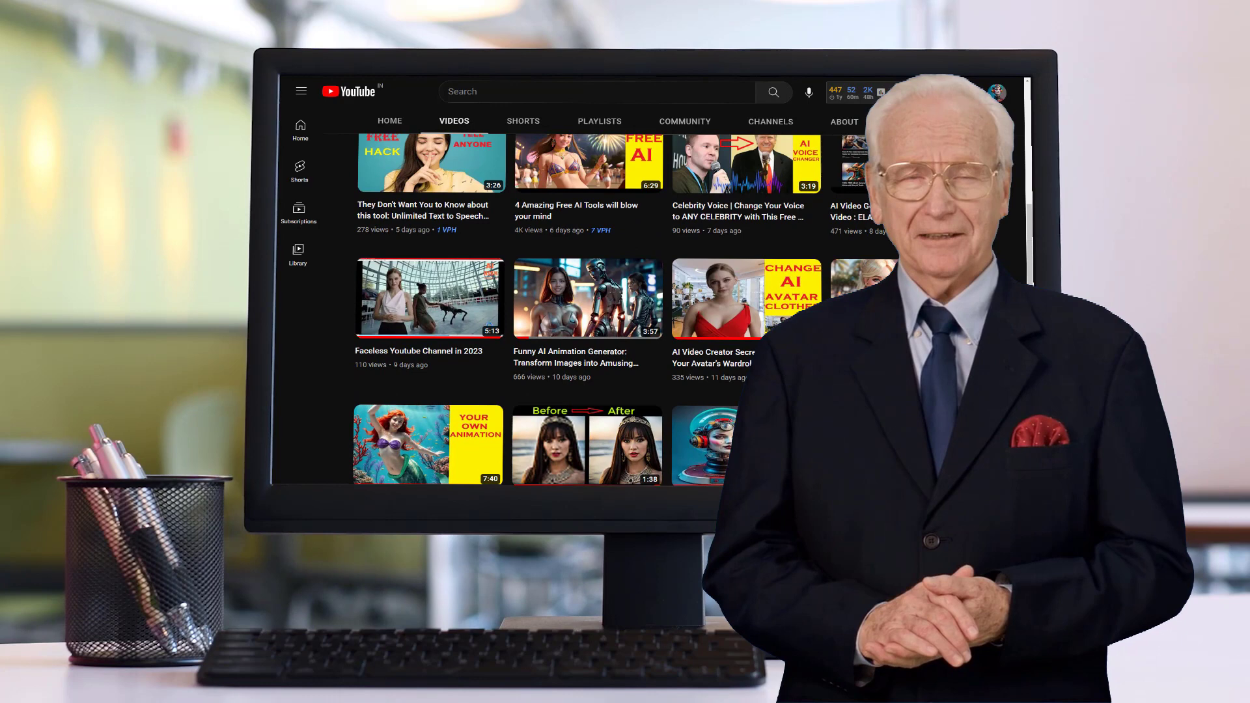
{"action": "scroll", "scroll_direction": "up", "scroll_amount": 3}
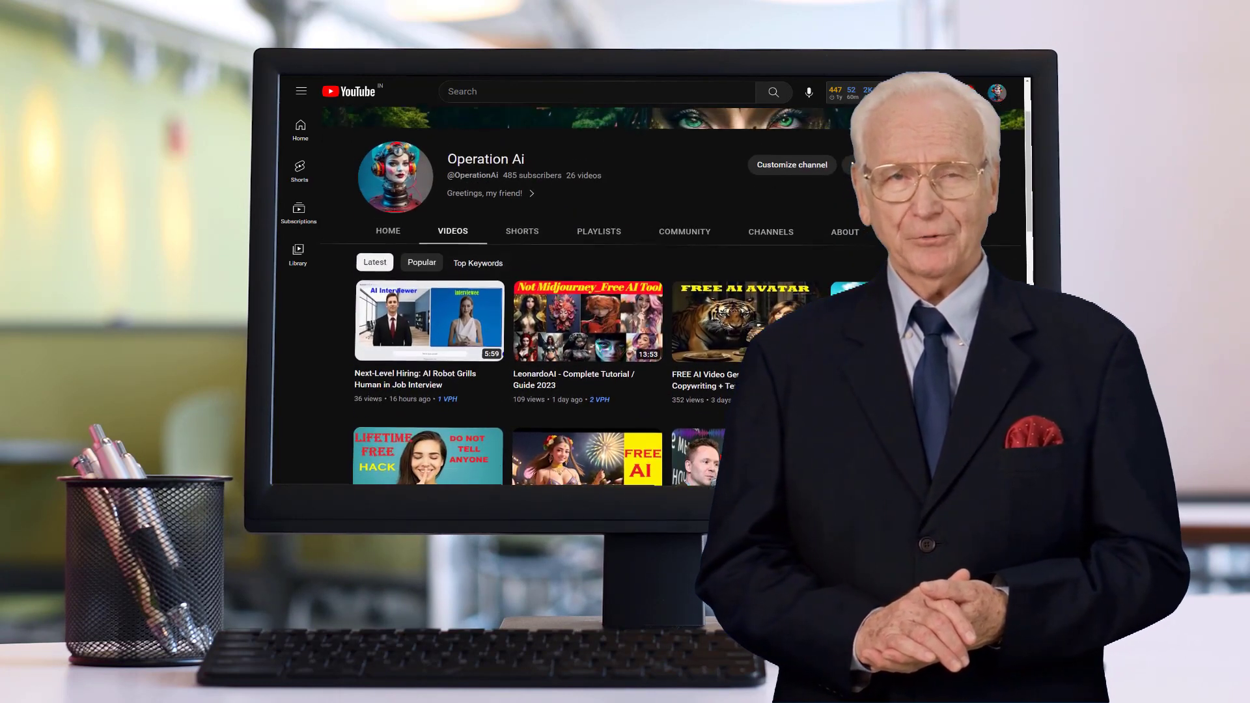
{"action": "scroll", "scroll_direction": "up", "scroll_amount": 3}
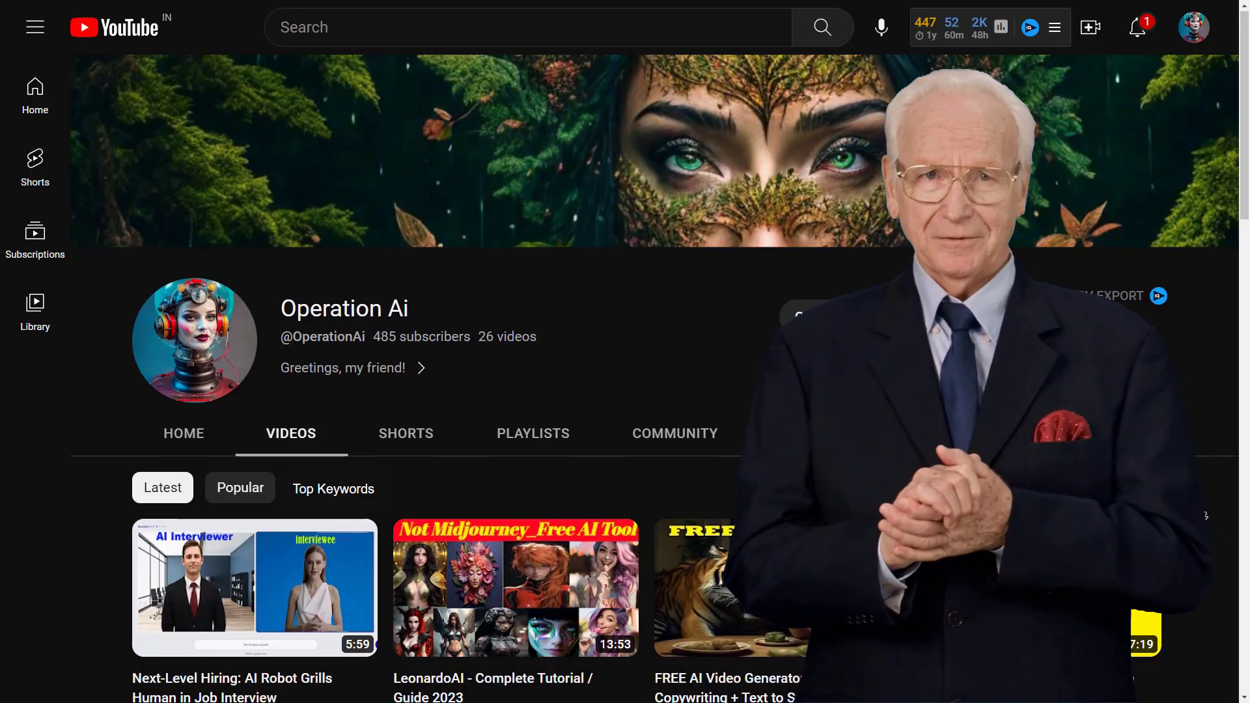
{"action": "scroll", "scroll_direction": "down", "scroll_amount": 3}
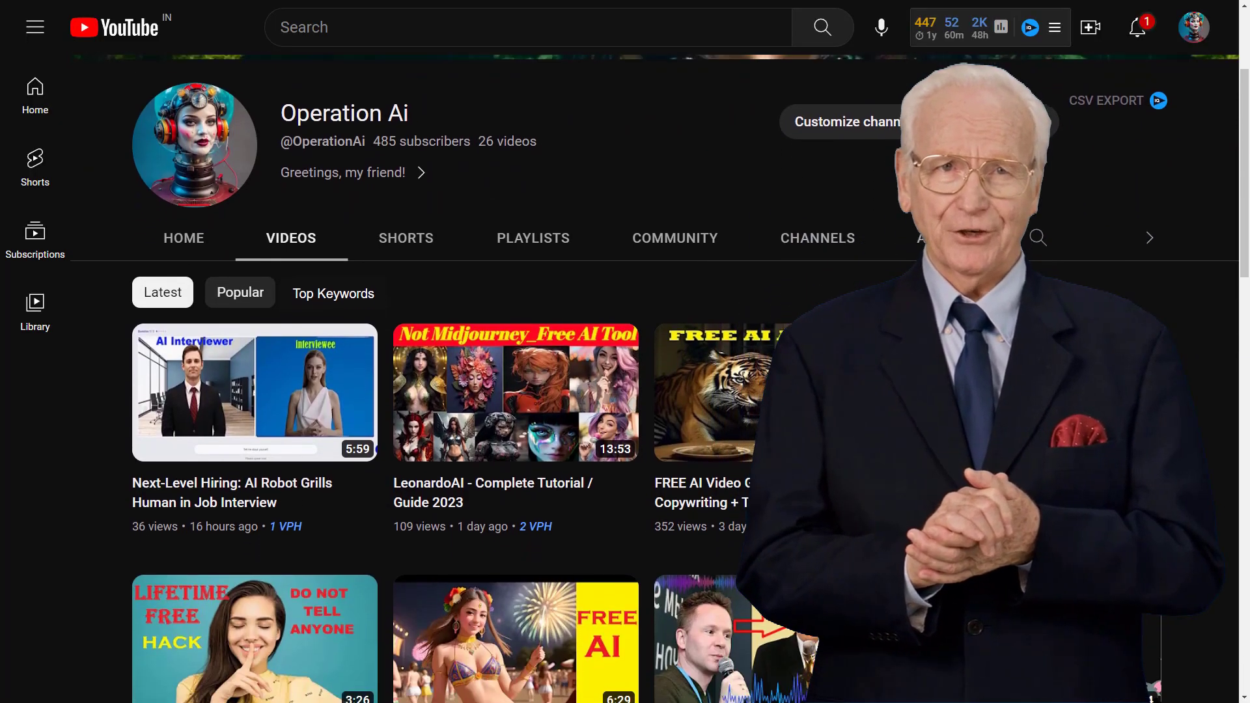
{"action": "scroll", "scroll_direction": "down", "scroll_amount": 3}
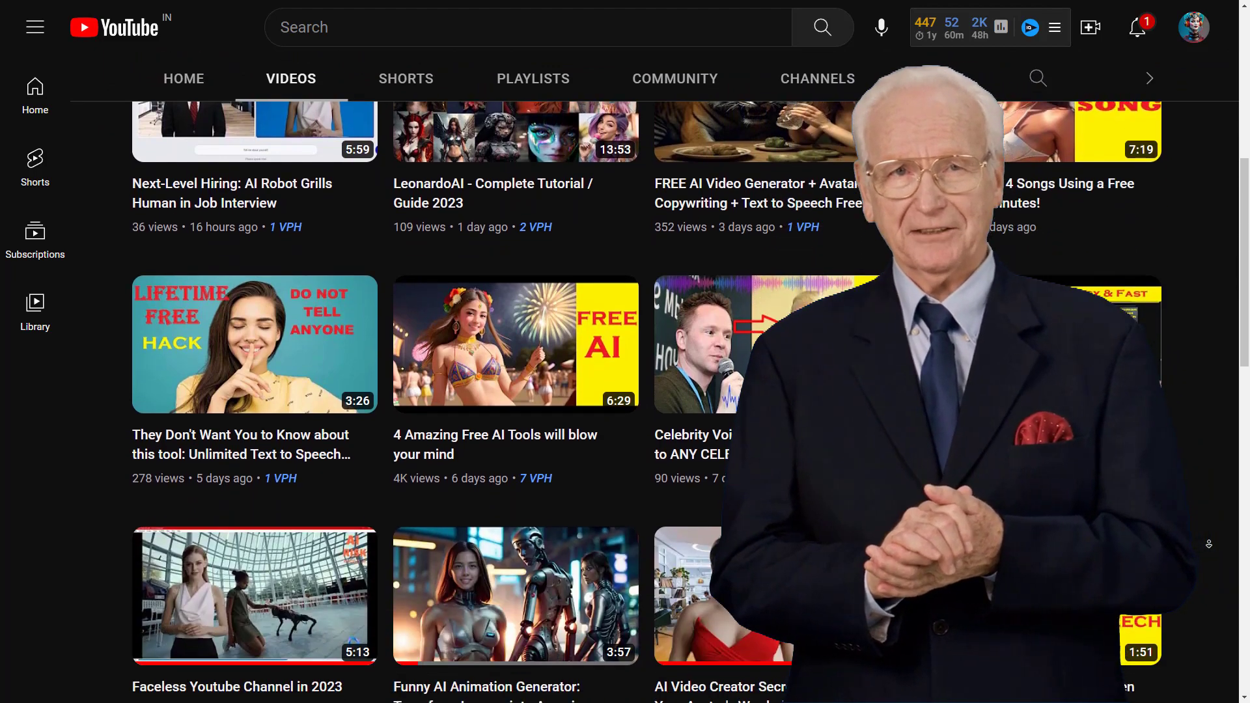
{"action": "scroll", "scroll_direction": "down", "scroll_amount": 3}
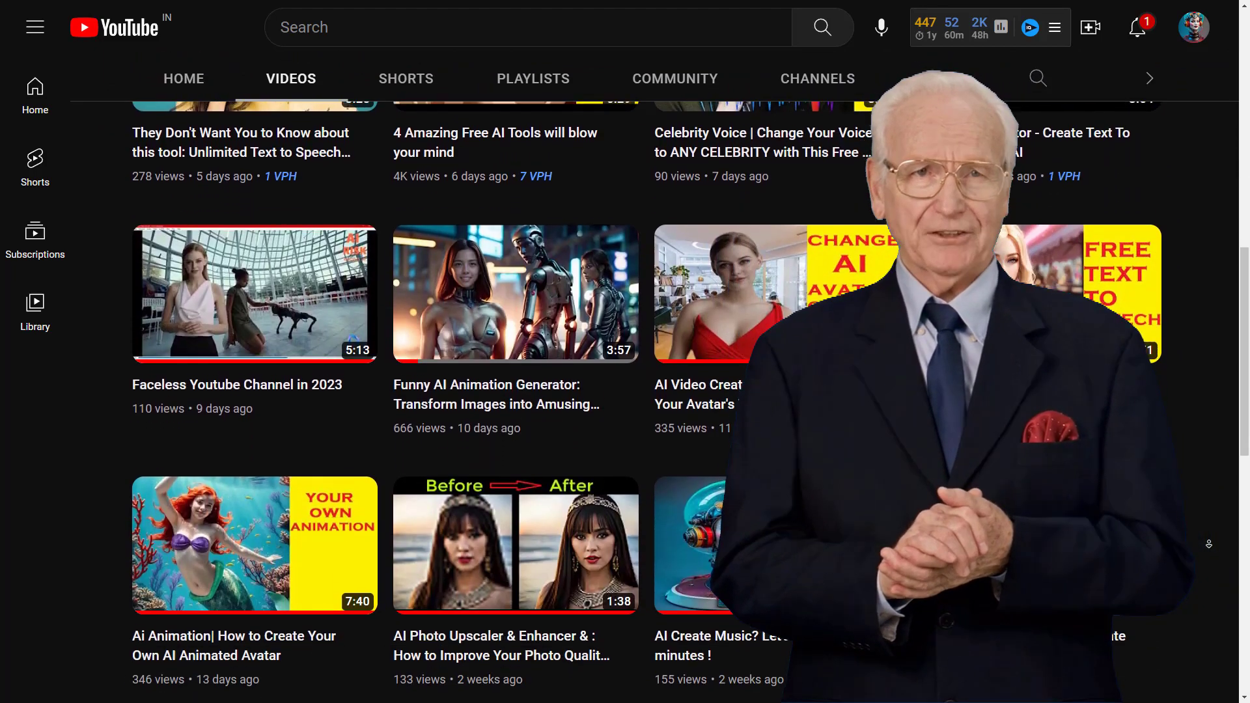
{"action": "scroll", "scroll_direction": "down", "scroll_amount": 3}
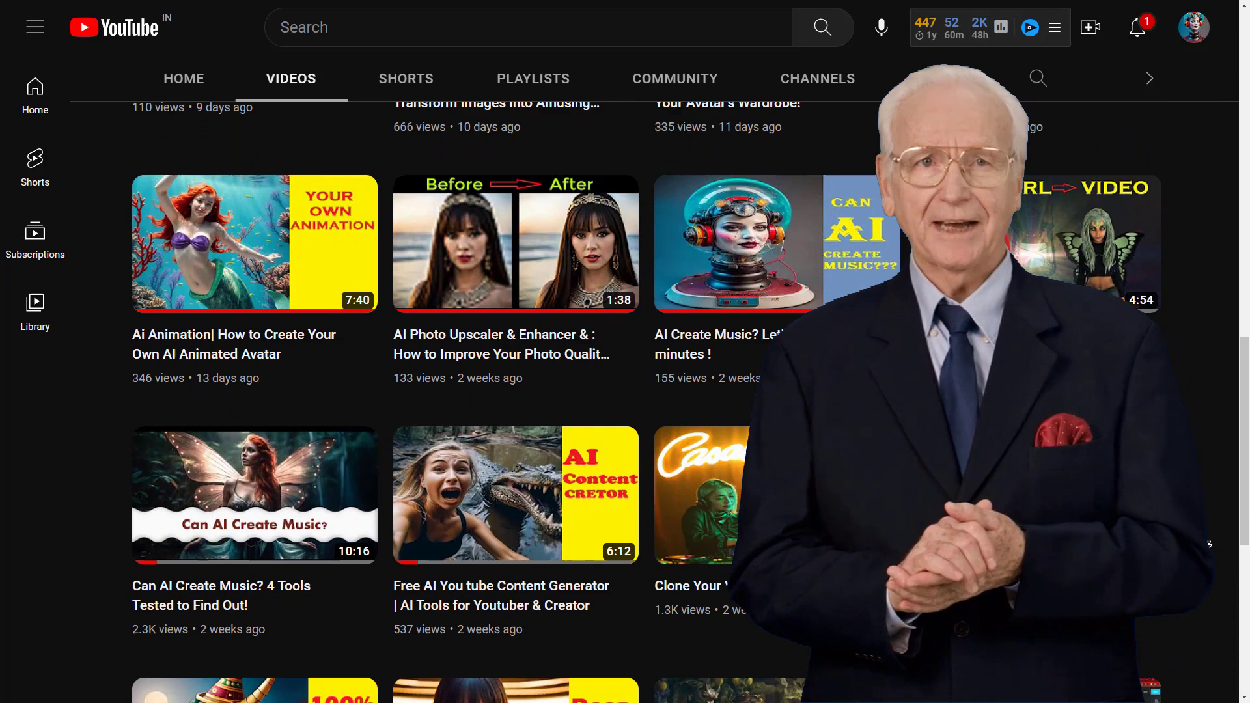
{"action": "scroll", "scroll_direction": "down", "scroll_amount": 3}
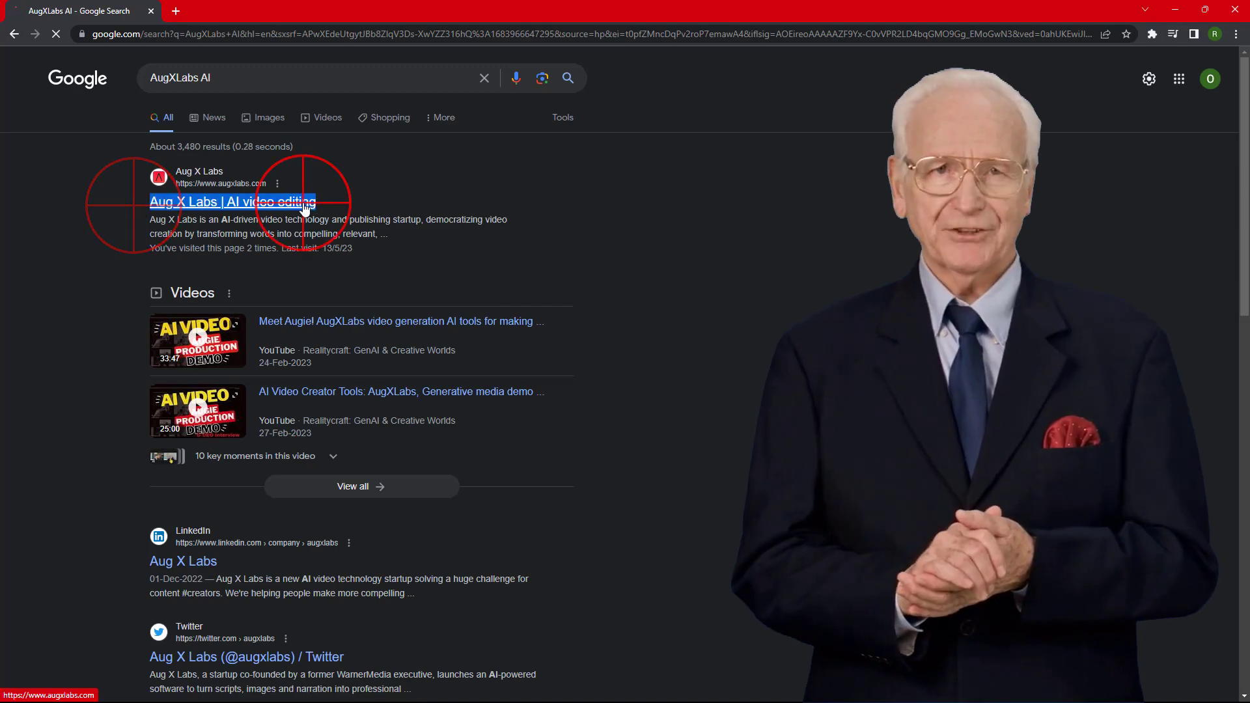
{"action": "left_click", "coordinate": [233, 201]}
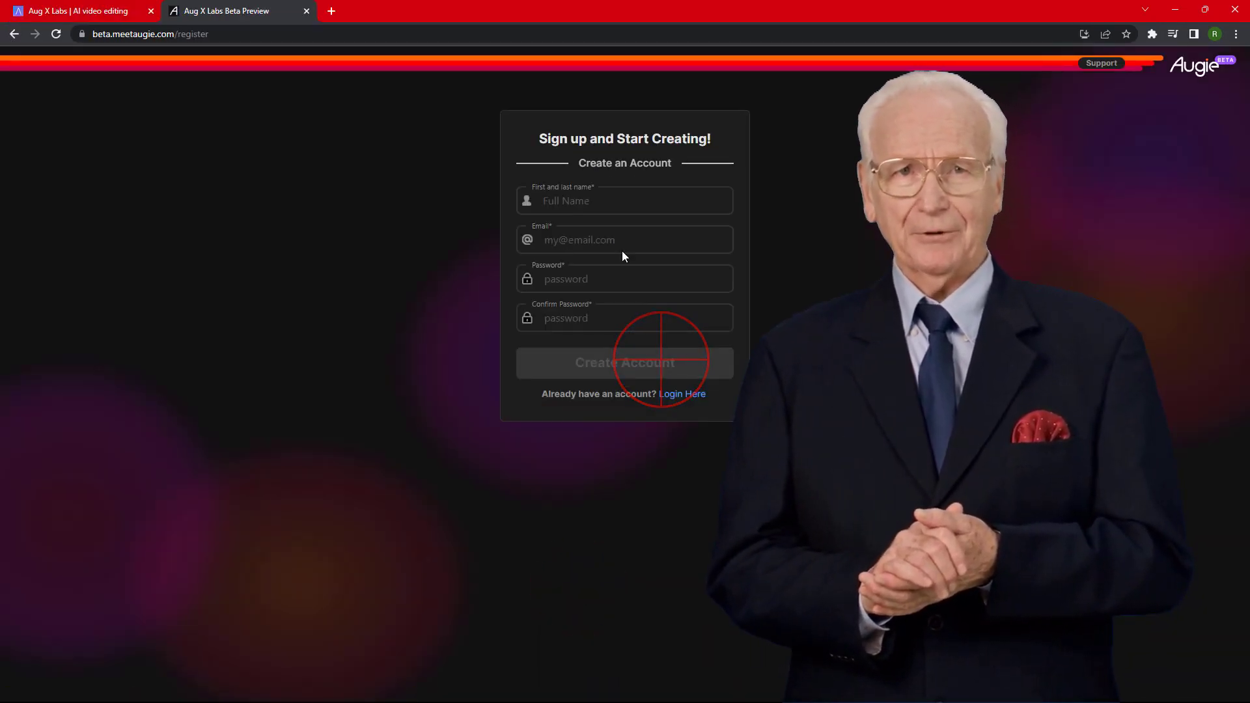
{"action": "type", "text": "Operation AI"}
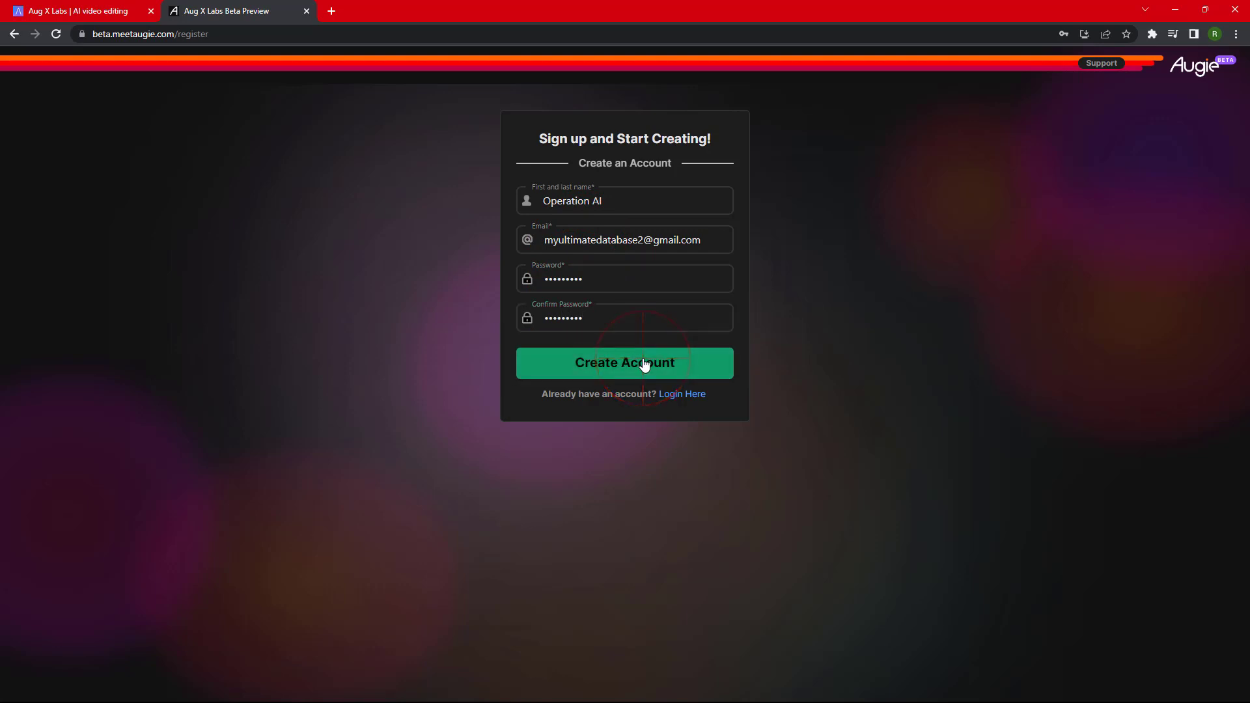
Create the Augie account, then copy ChatGPT's four-paragraph answer on AI dangers.
{"action": "left_click", "coordinate": [625, 362]}
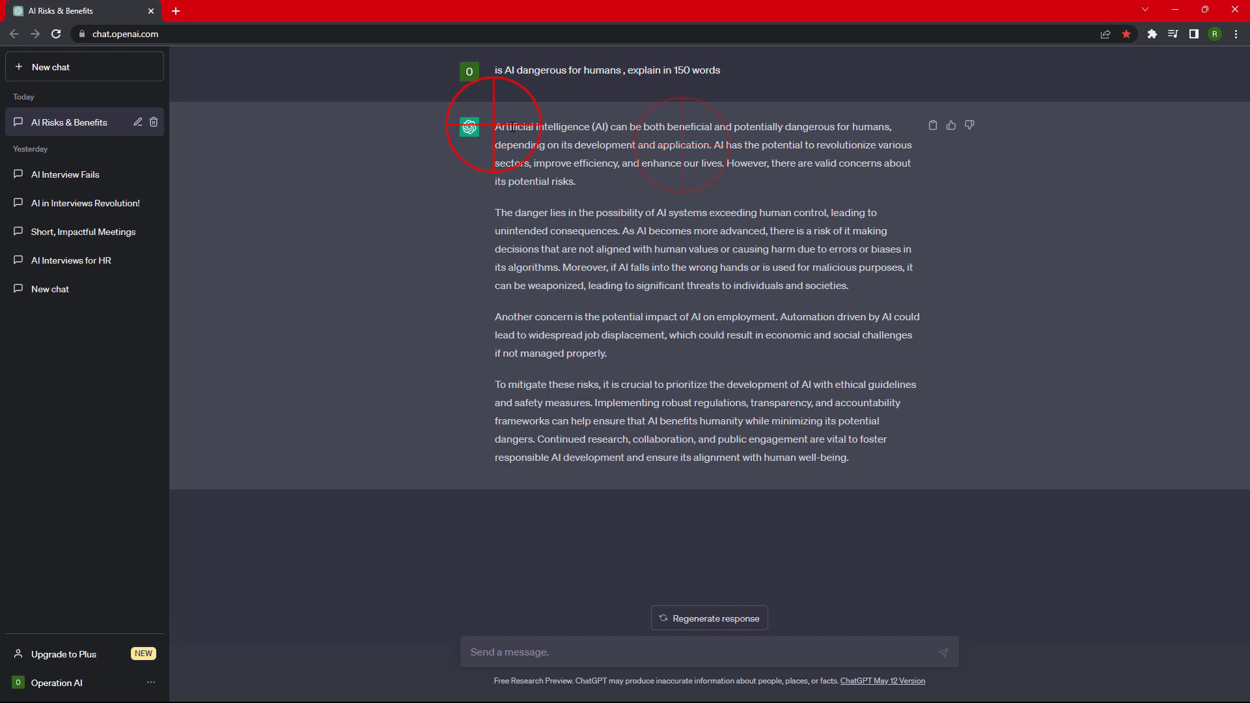
{"action": "right_click", "coordinate": [575, 149]}
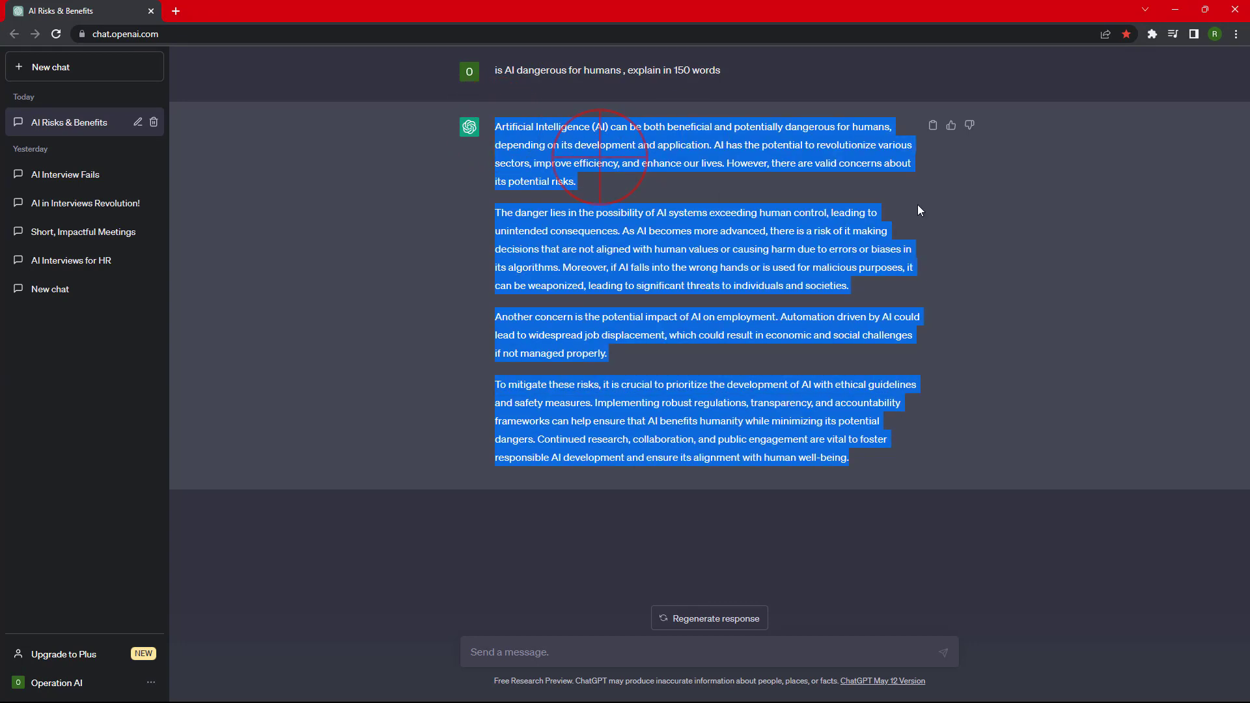
{"action": "left_click", "coordinate": [232, 10]}
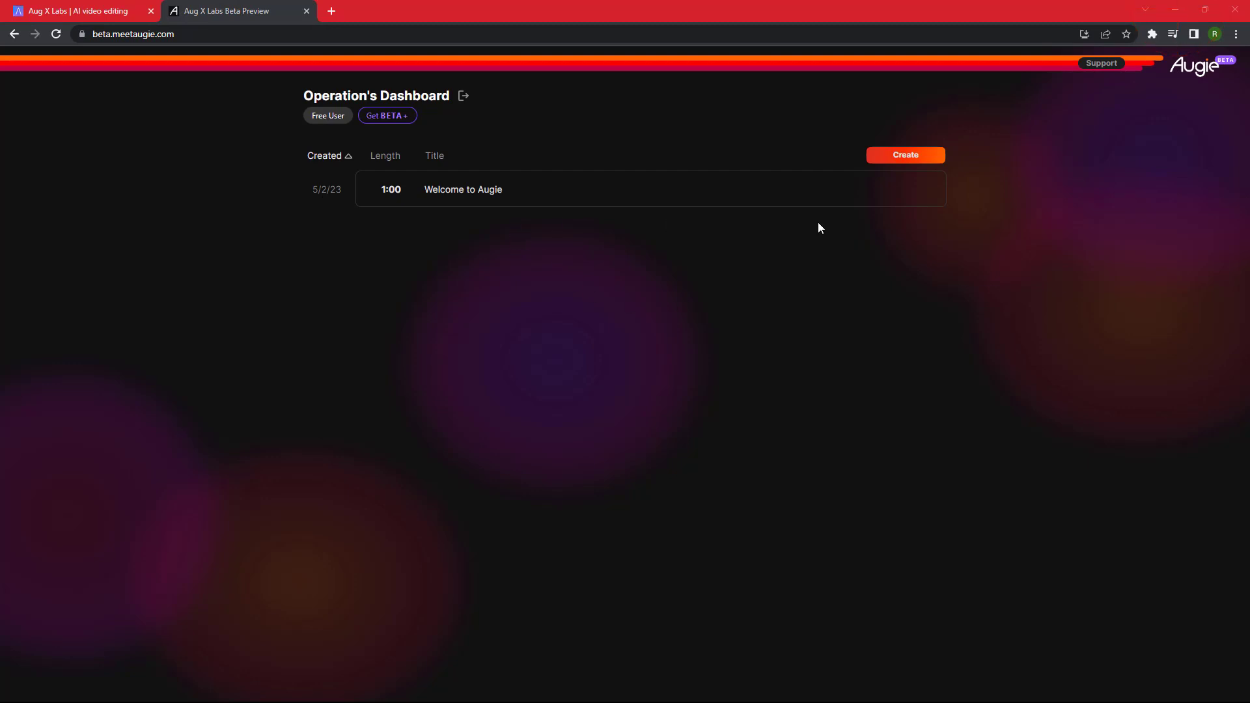
Start a new Text project and paste the copied AI-dangers answer as the transcript.
{"action": "left_click", "coordinate": [905, 155]}
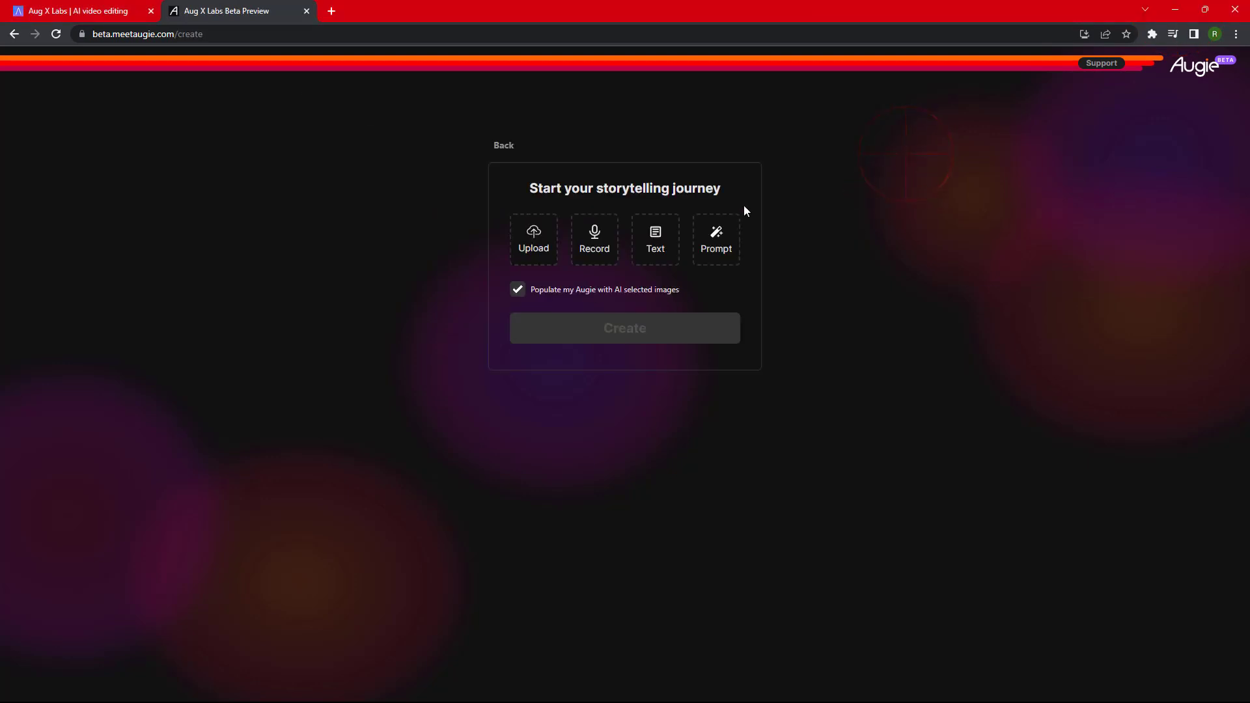
{"action": "right_click", "coordinate": [625, 289]}
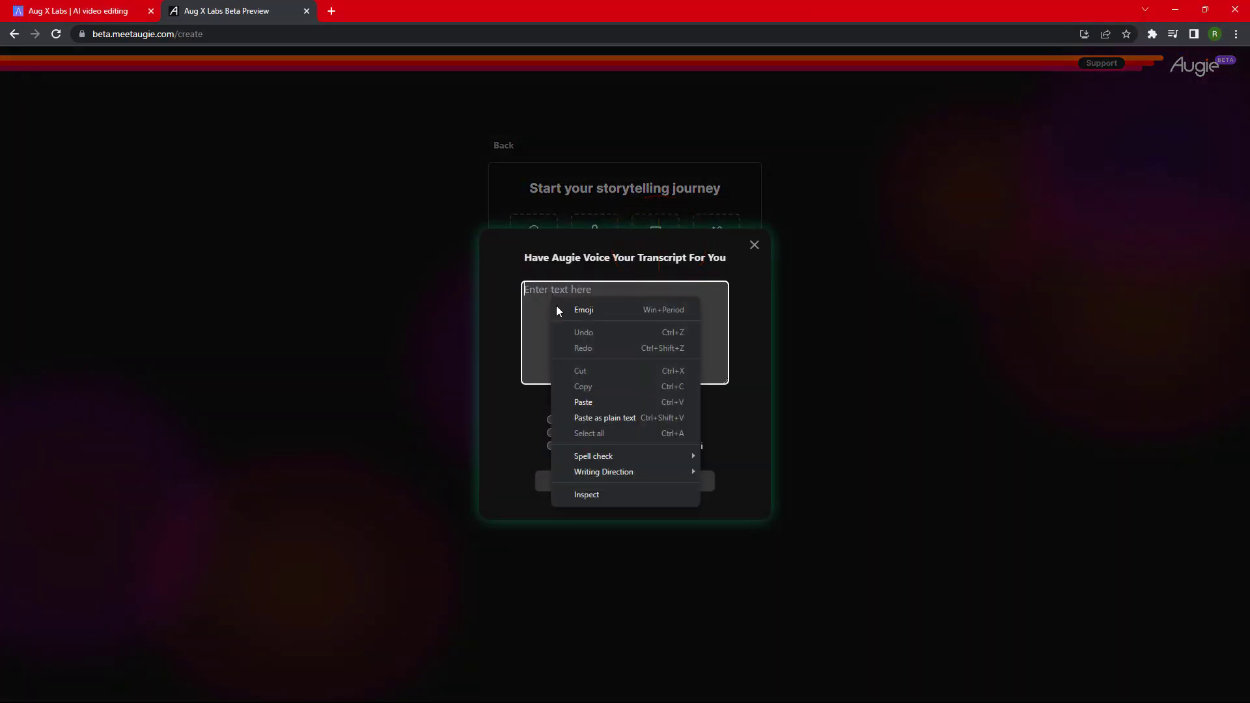
{"action": "left_click", "coordinate": [583, 402]}
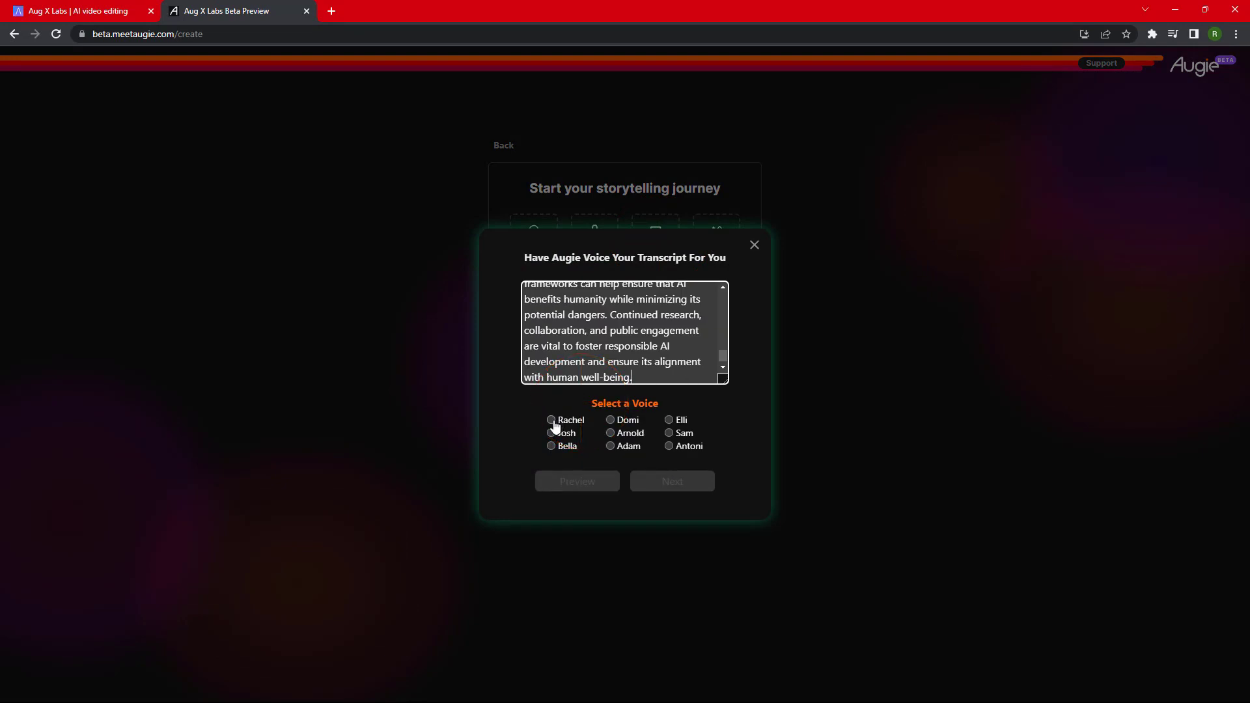
Audition the Rachel, Josh and Domi voices, then narrate with Arnold and continue.
{"action": "left_click", "coordinate": [551, 420]}
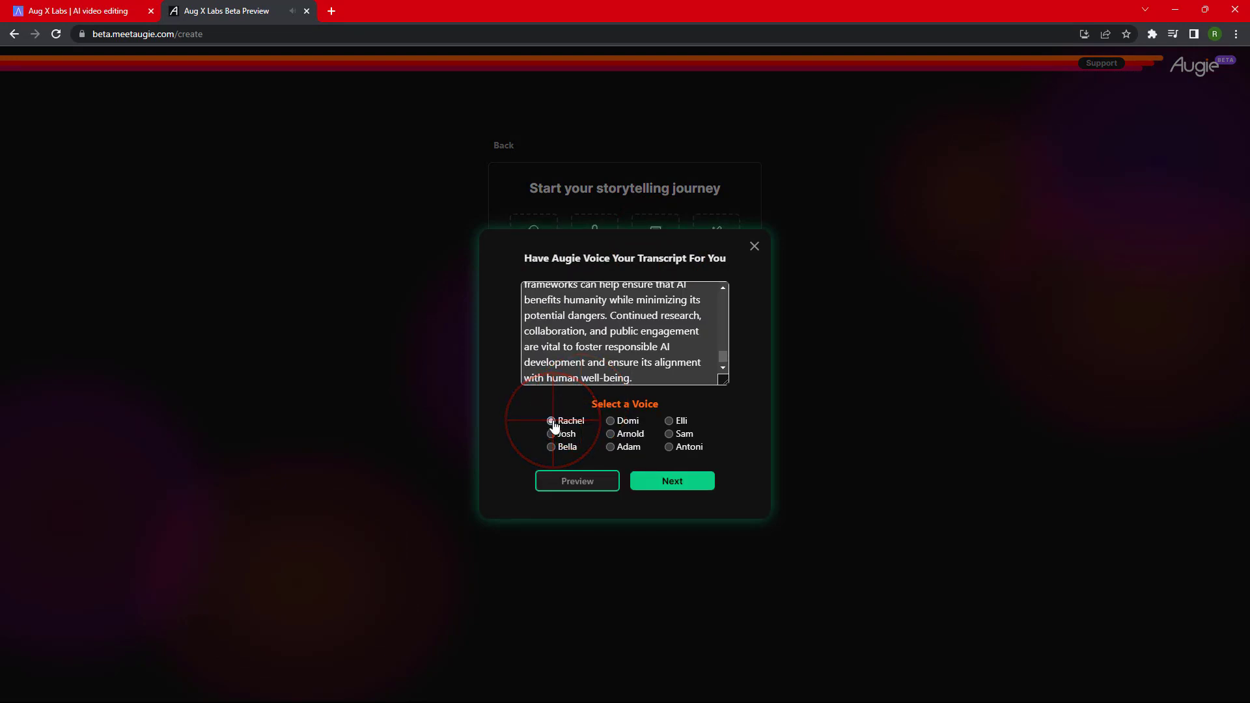
{"action": "left_click", "coordinate": [551, 433]}
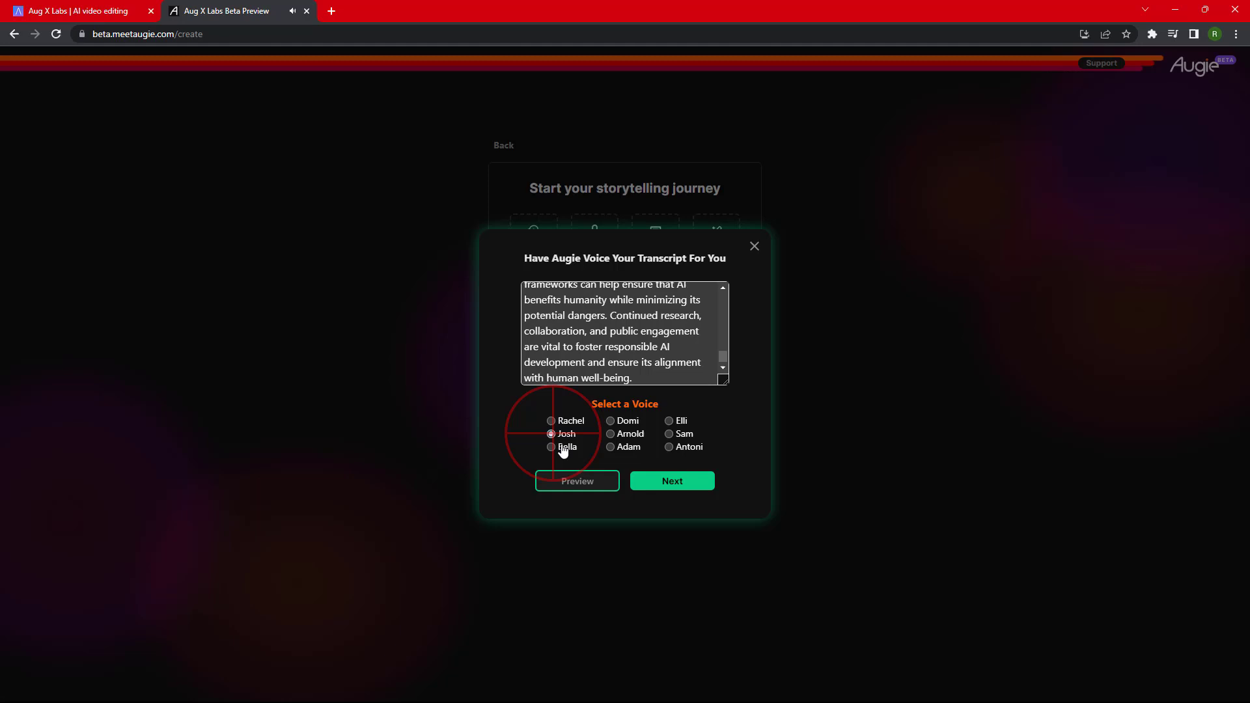
{"action": "left_click", "coordinate": [610, 420]}
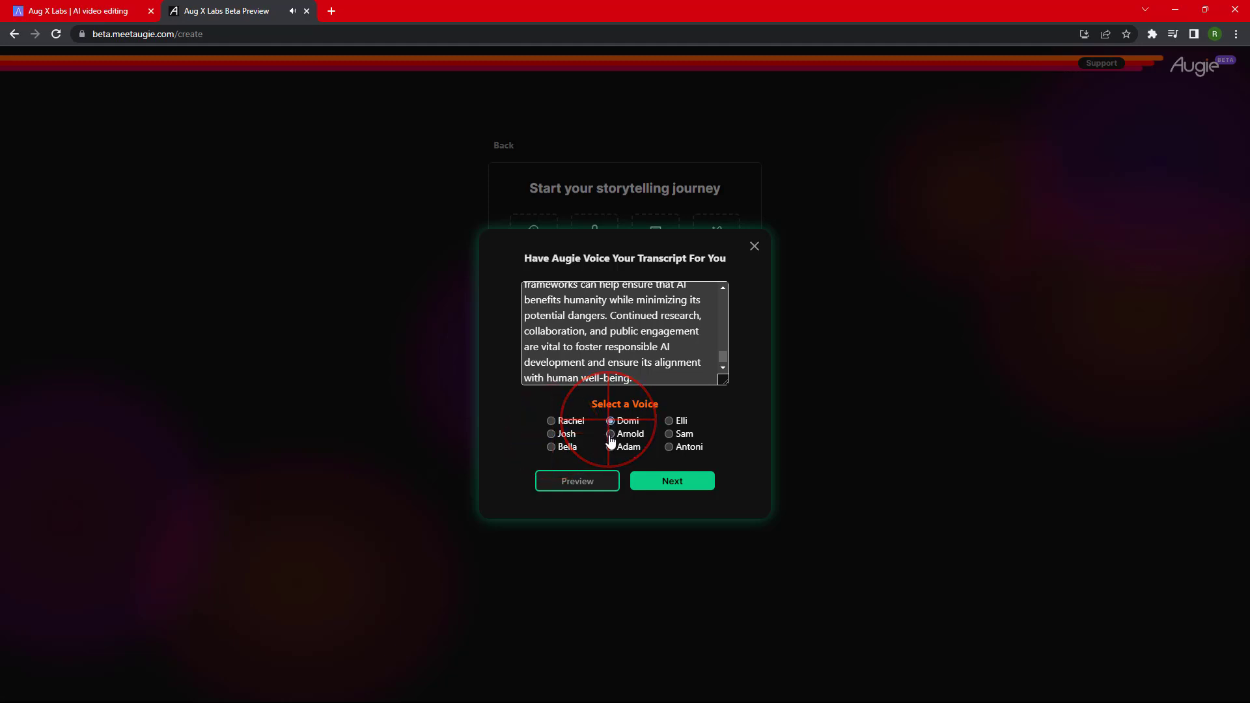
{"action": "left_click", "coordinate": [610, 434]}
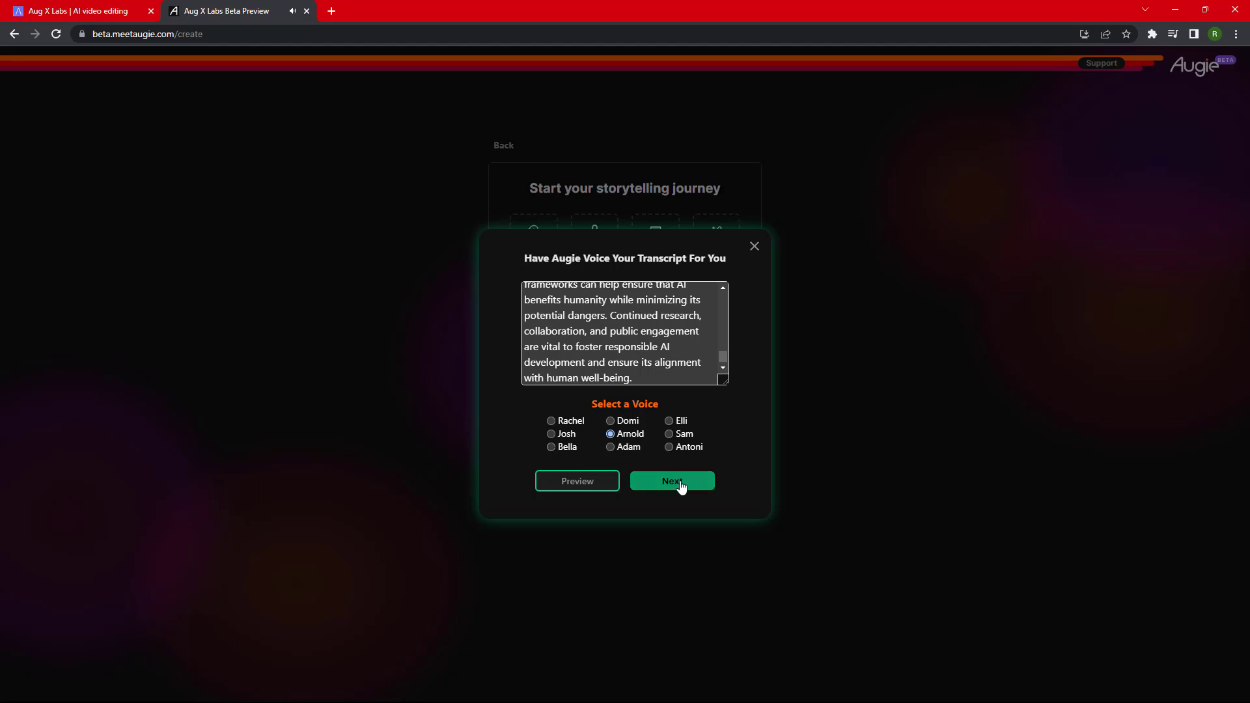
{"action": "left_click", "coordinate": [672, 481]}
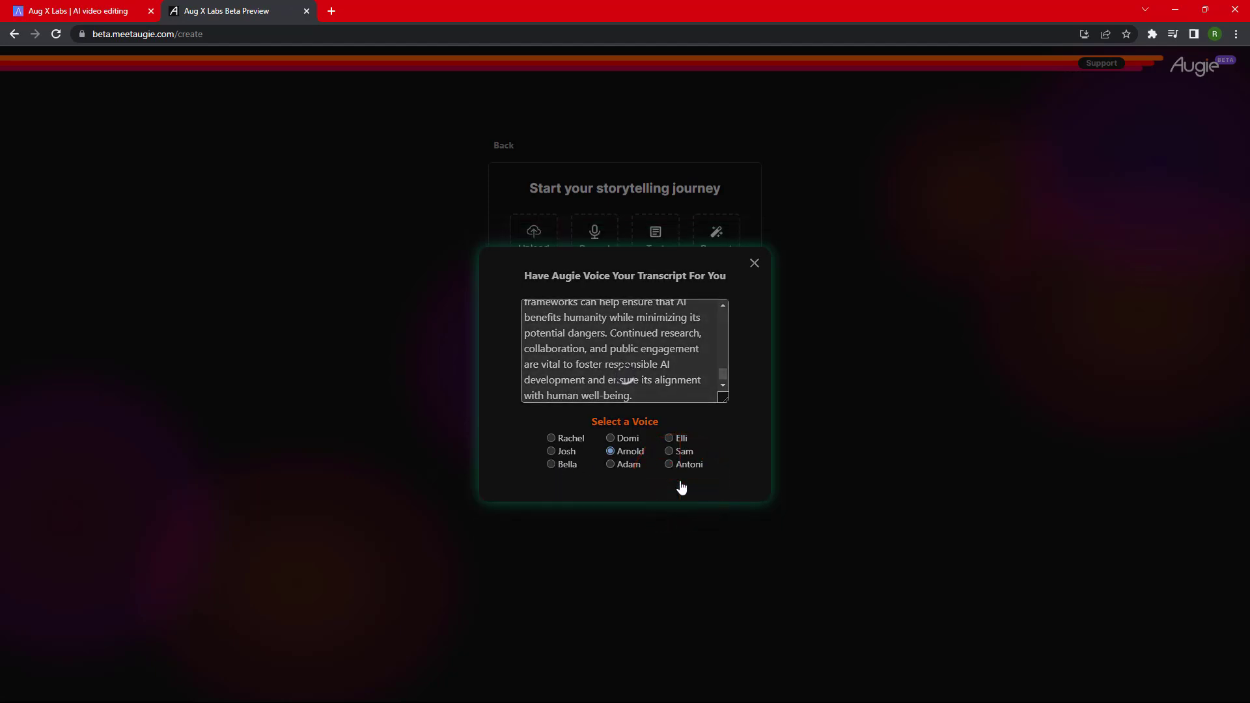
{"action": "mouse_move", "coordinate": [632, 480]}
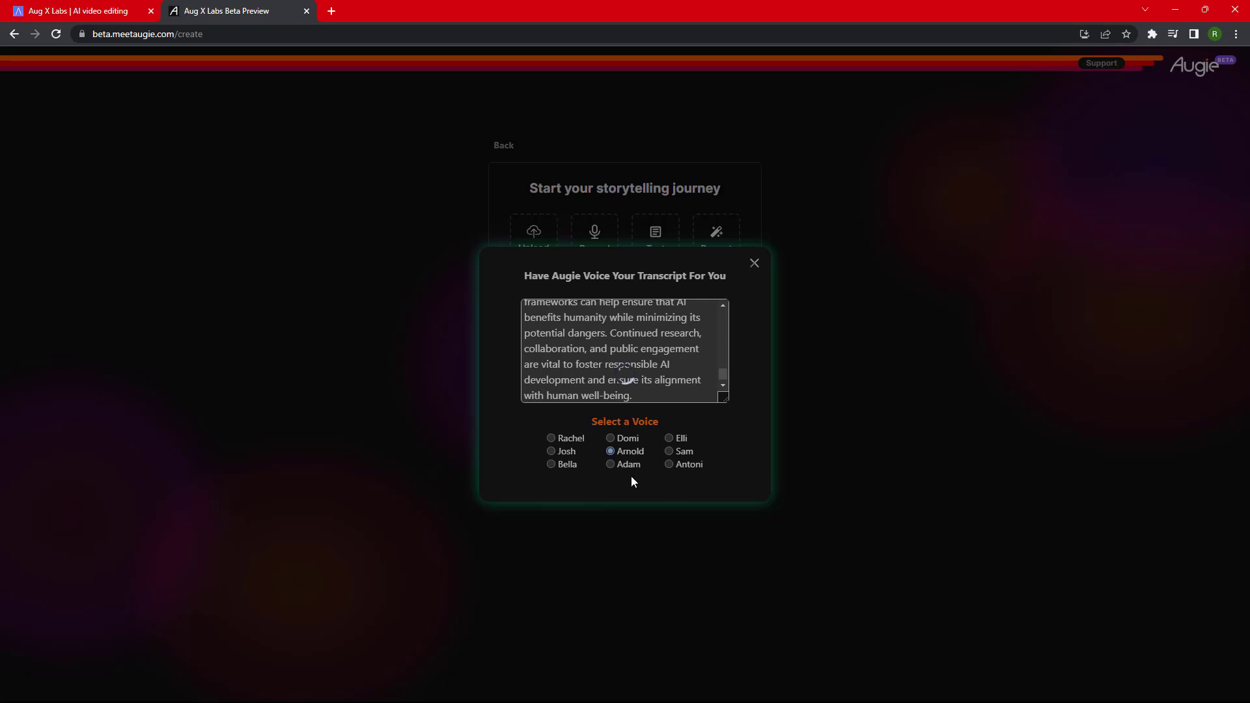
{"action": "left_click", "coordinate": [754, 263]}
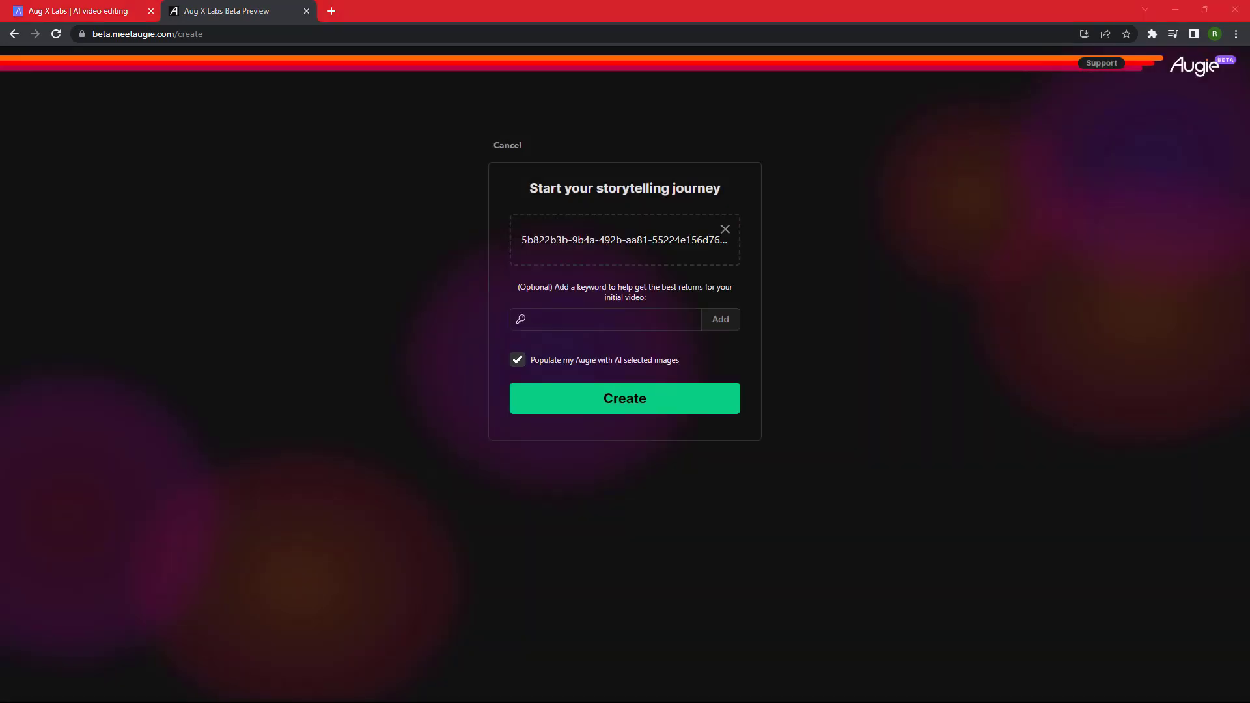
Add keywords AI, automation, human, risk, future with AI-selected images kept on, then create.
{"action": "left_click", "coordinate": [606, 319]}
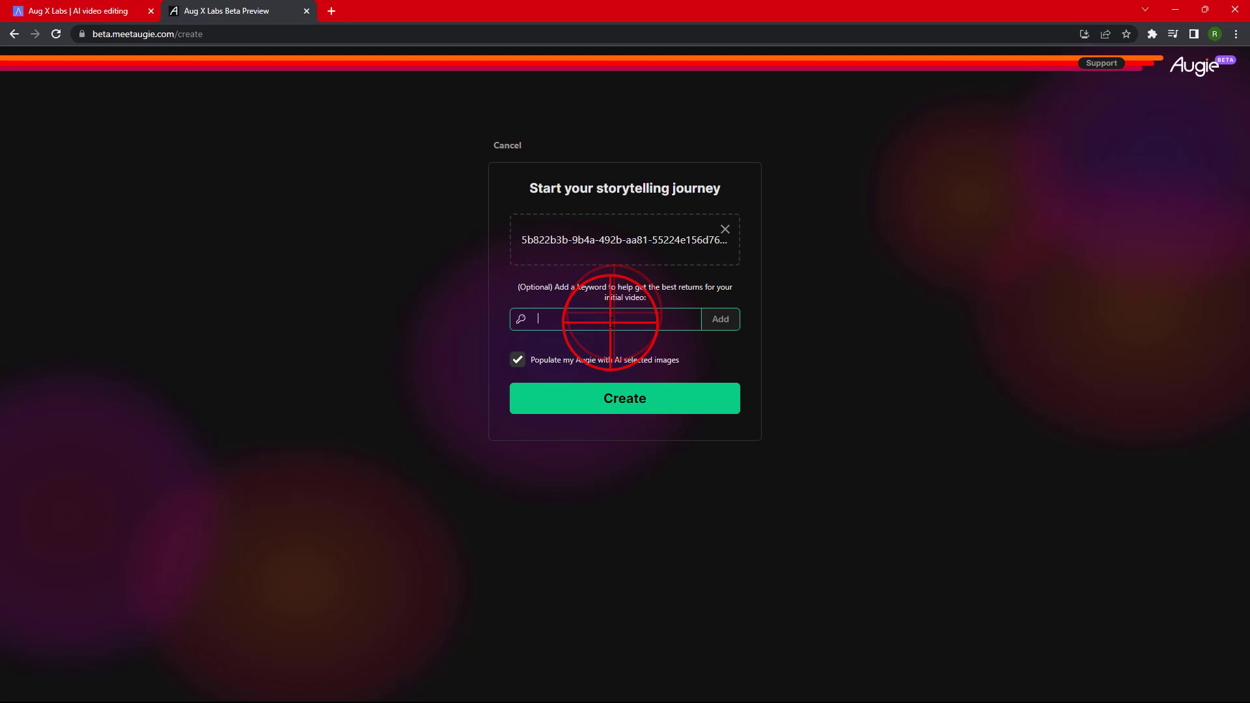
{"action": "type", "text": "AI"}
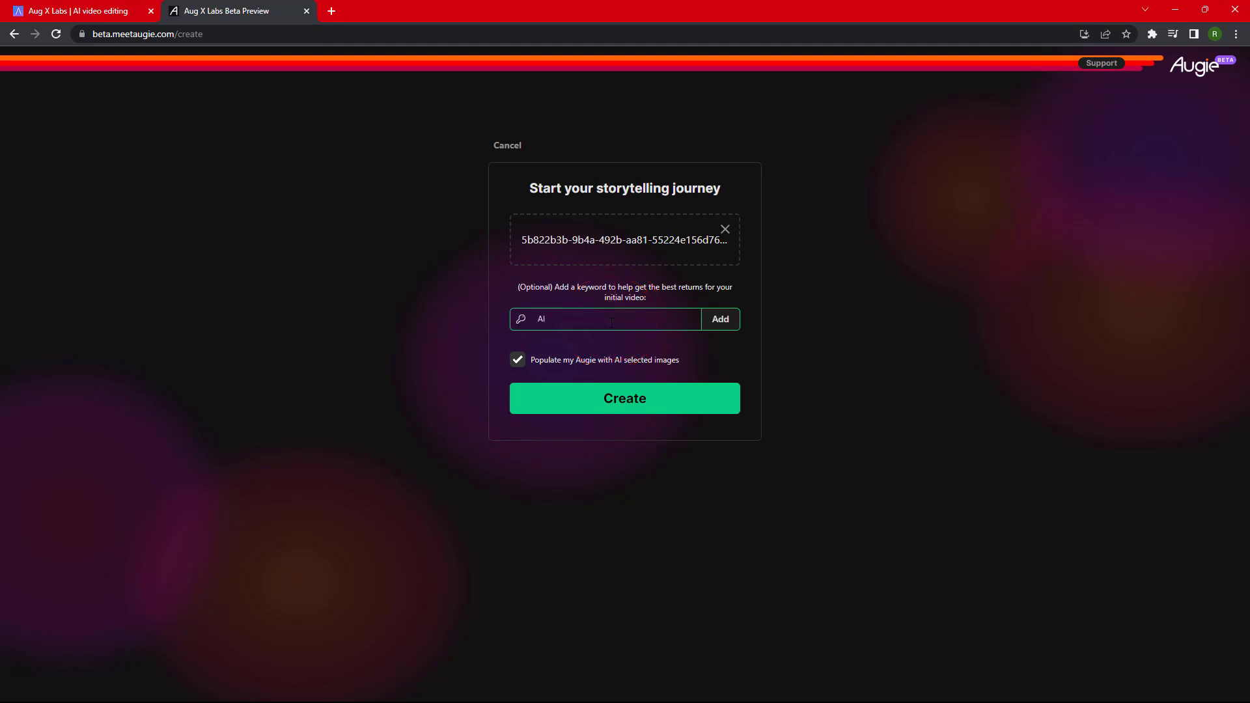
{"action": "type", "text": ", auto"}
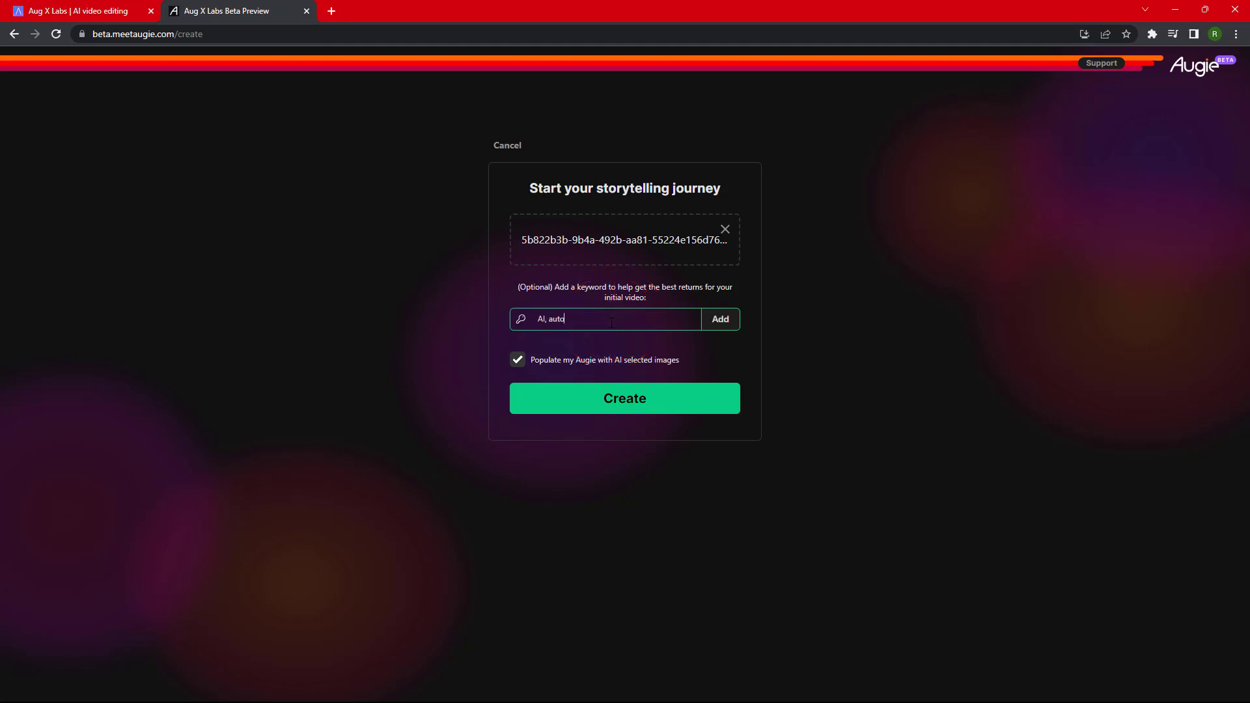
{"action": "type", "text": "mation, hum"}
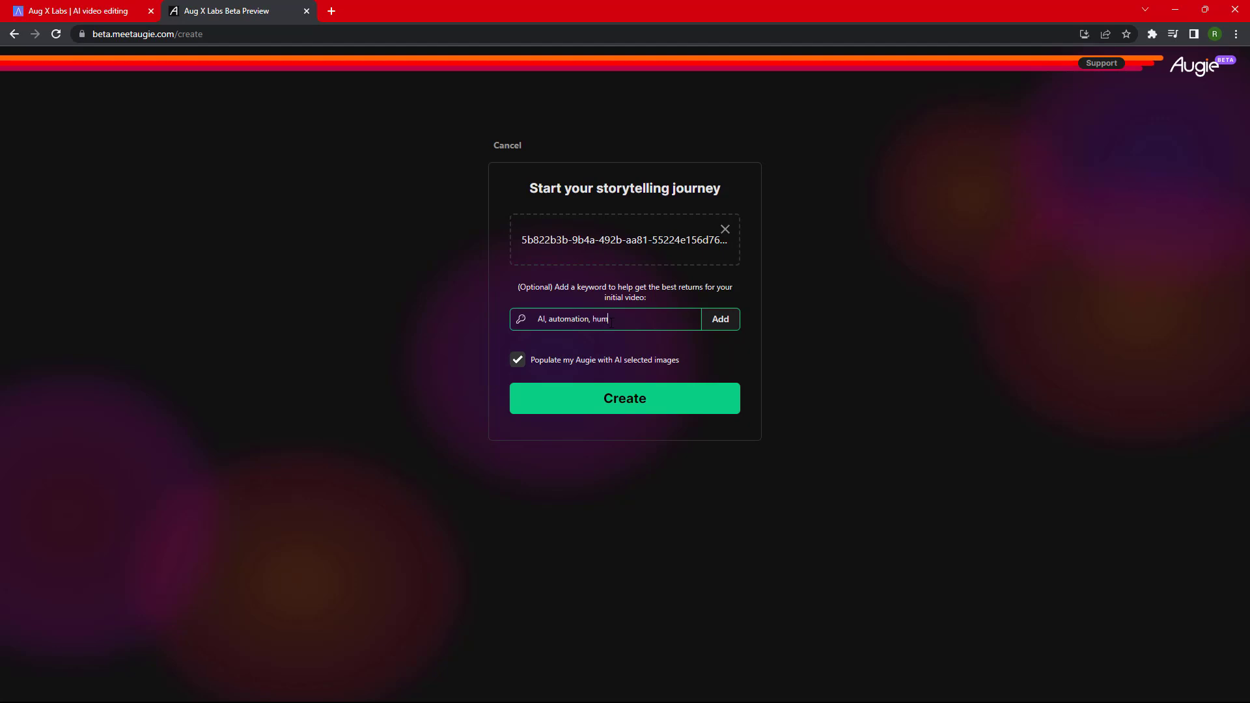
{"action": "type", "text": "an, risk, future"}
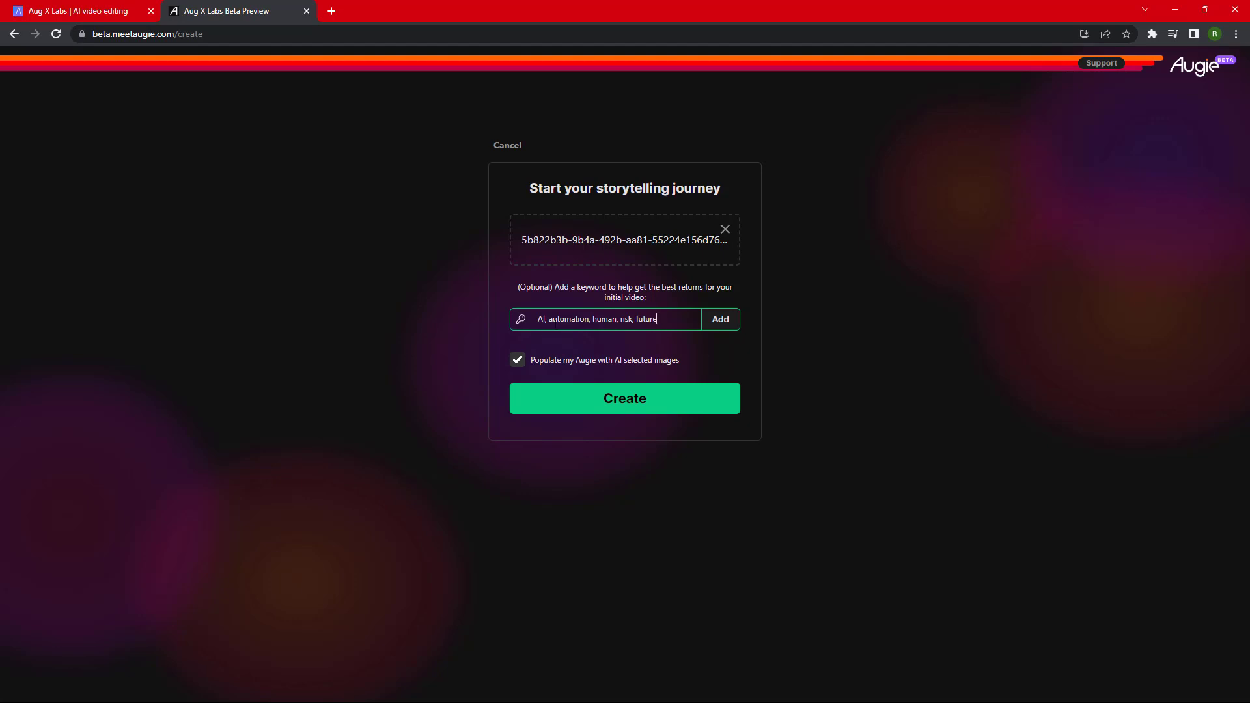
{"action": "left_click", "coordinate": [517, 359]}
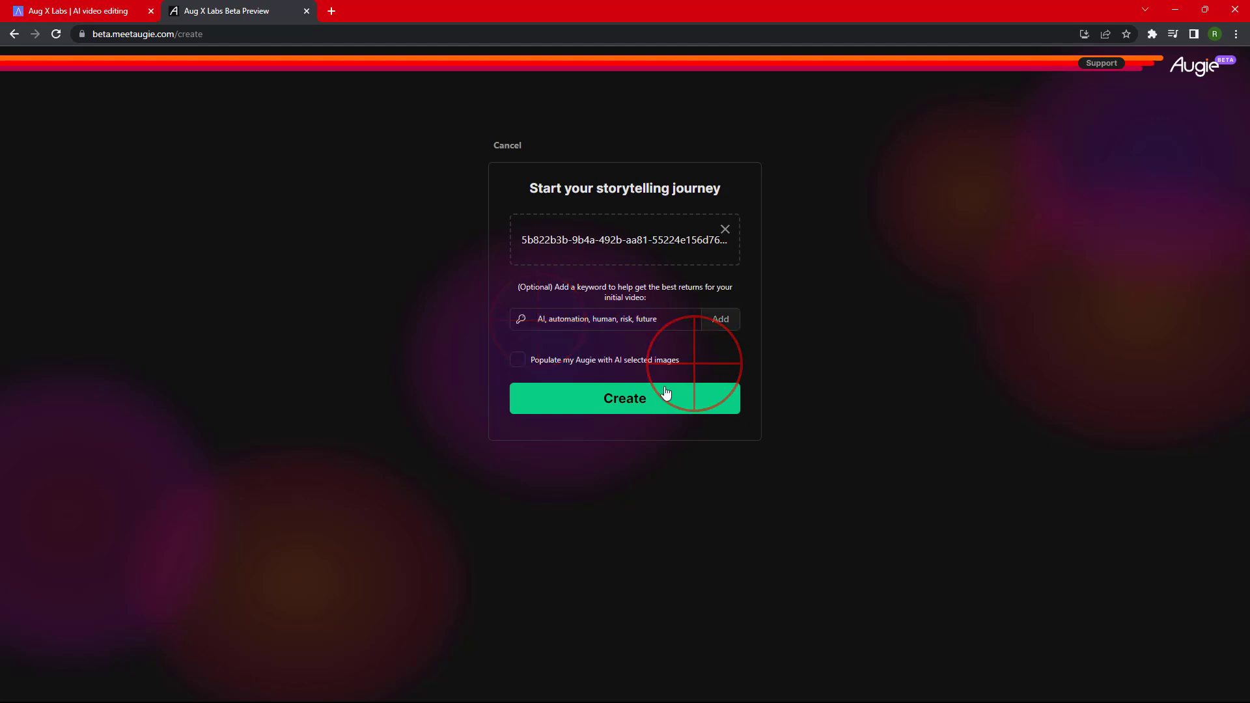
{"action": "left_click", "coordinate": [517, 359]}
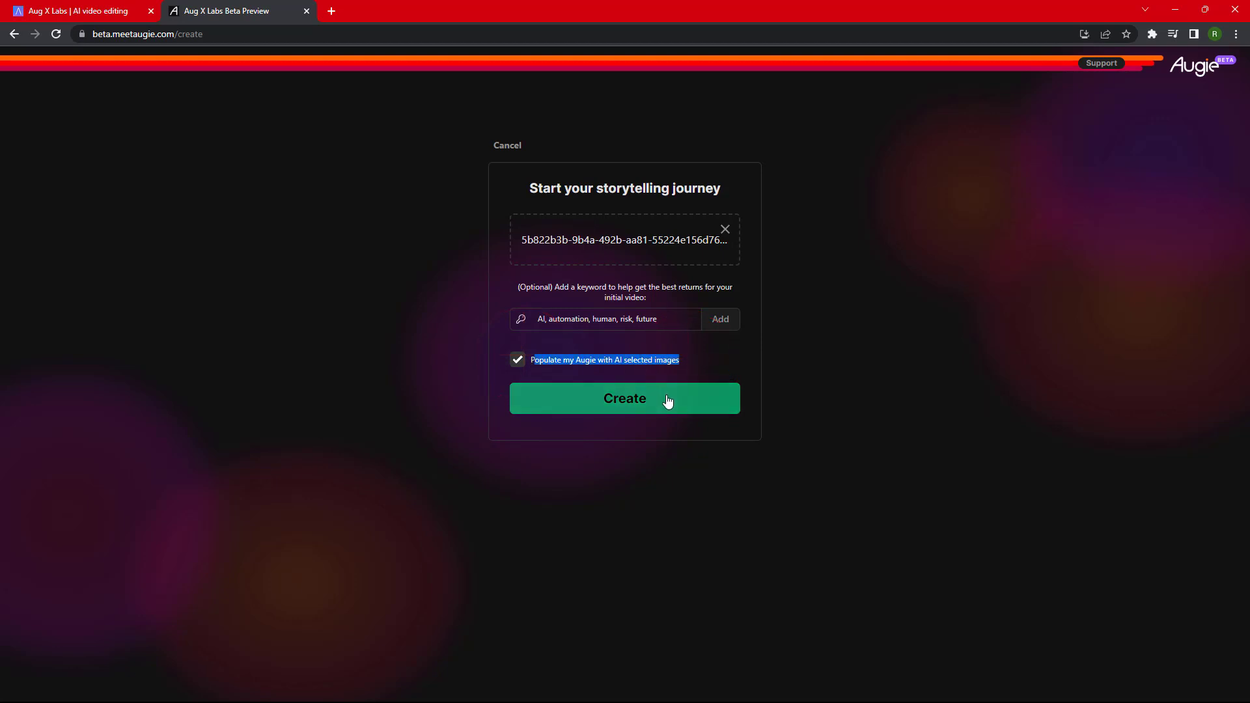
{"action": "left_click", "coordinate": [625, 398]}
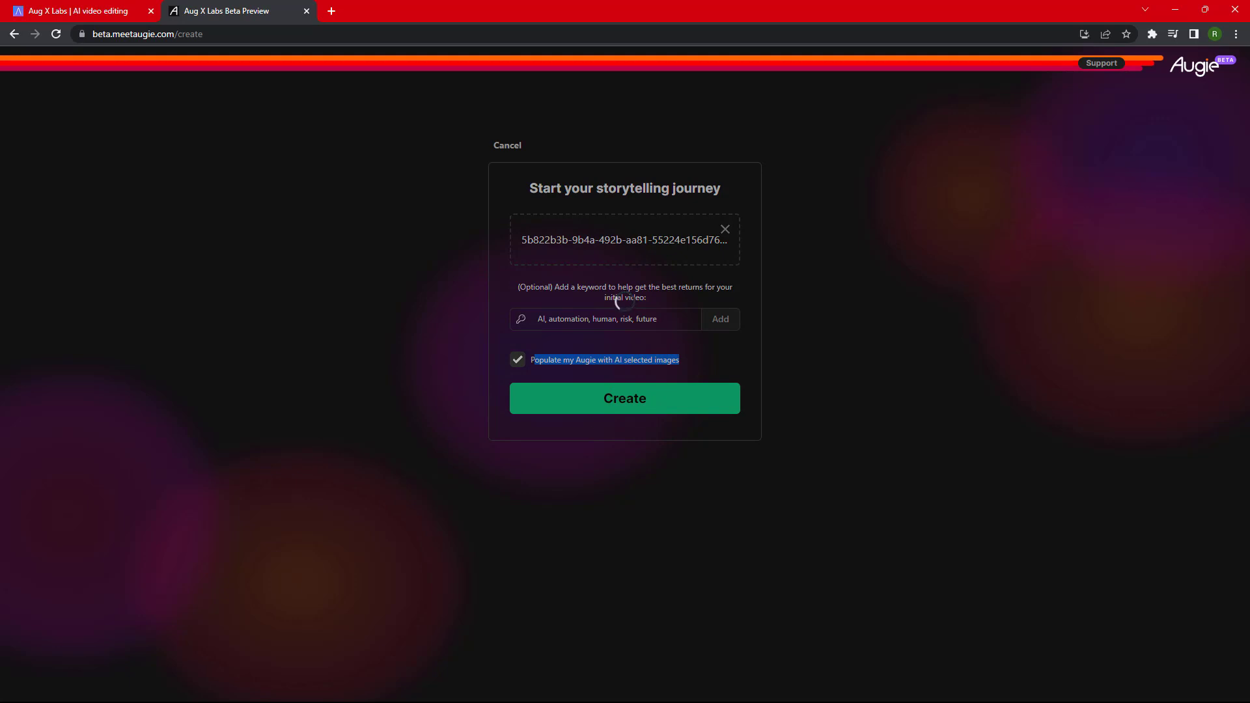
{"action": "left_click", "coordinate": [625, 398]}
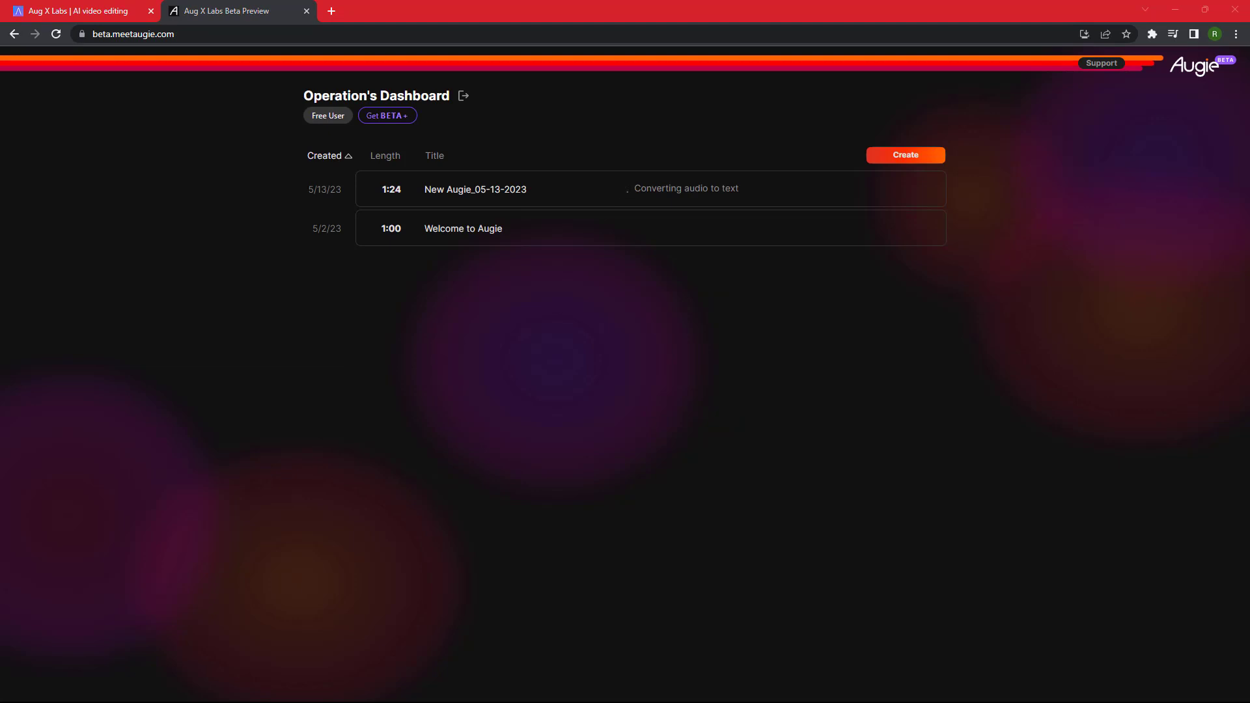
{"action": "mouse_move", "coordinate": [375, 198]}
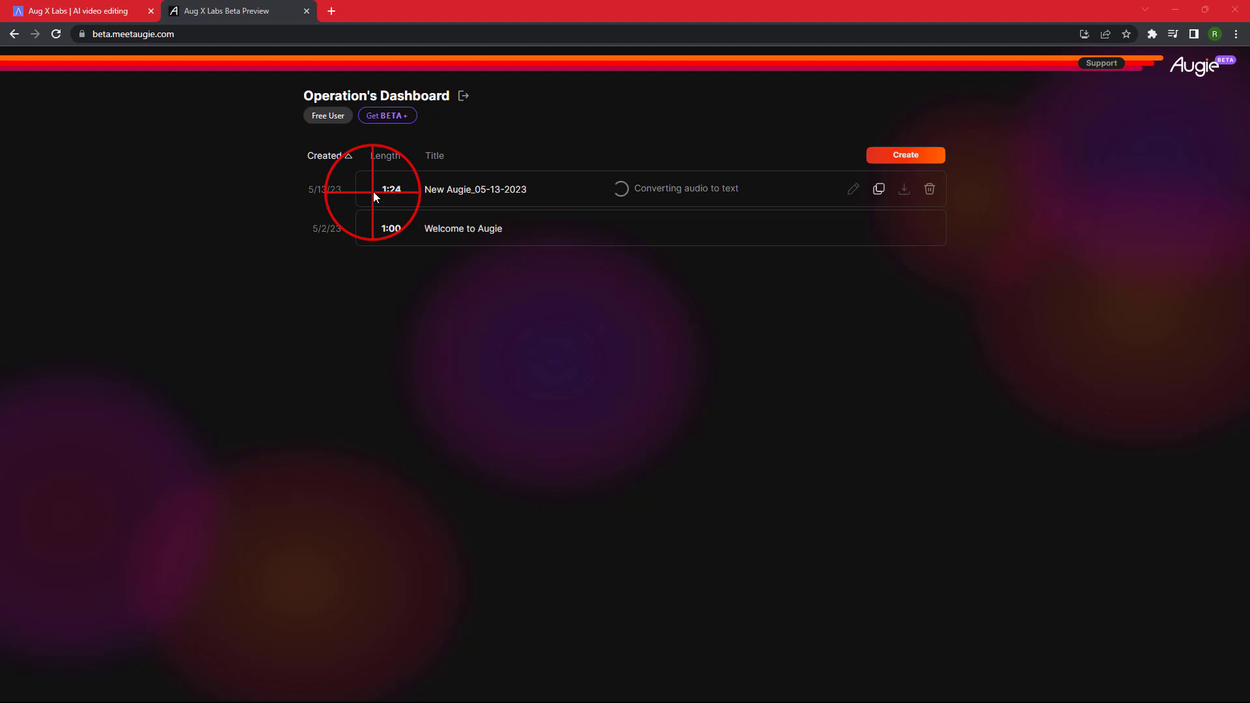
{"action": "mouse_move", "coordinate": [413, 198]}
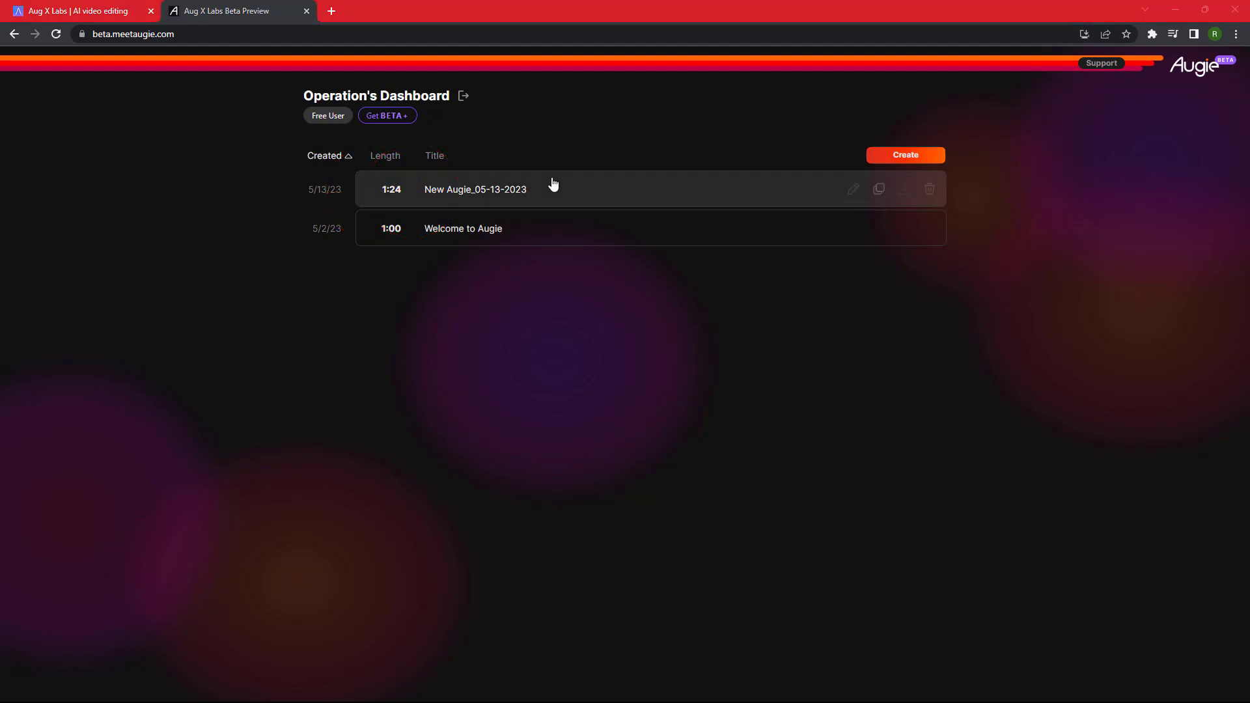
Open the New Augie_05-13-2023 project from the dashboard list.
{"action": "left_click", "coordinate": [475, 189]}
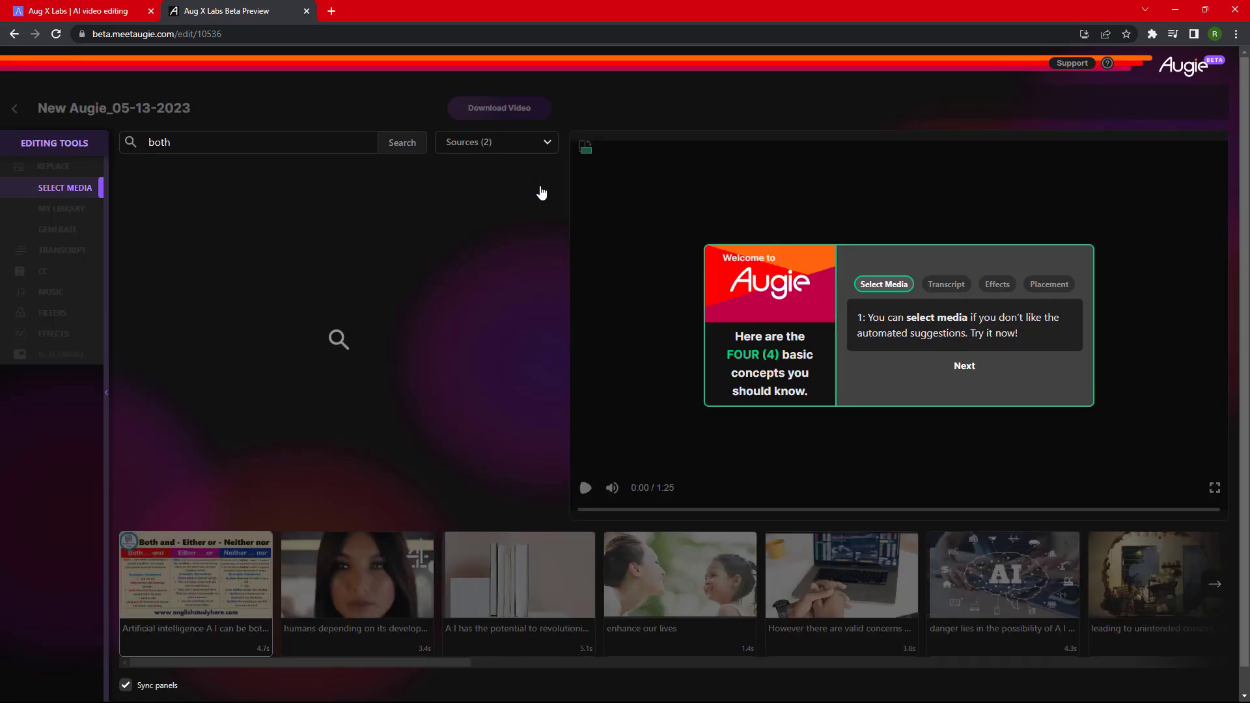
{"action": "mouse_move", "coordinate": [845, 348]}
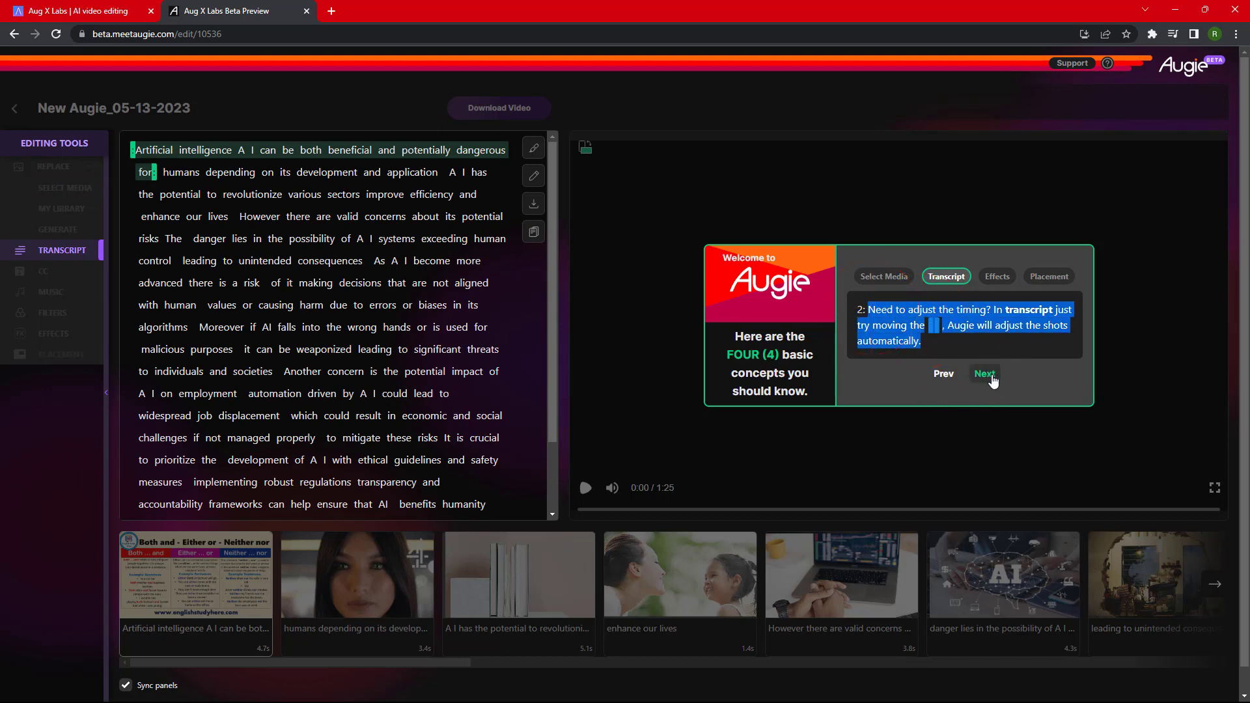
Step through the welcome tour, close the Creation Report, and start the preview playing.
{"action": "left_click", "coordinate": [984, 374]}
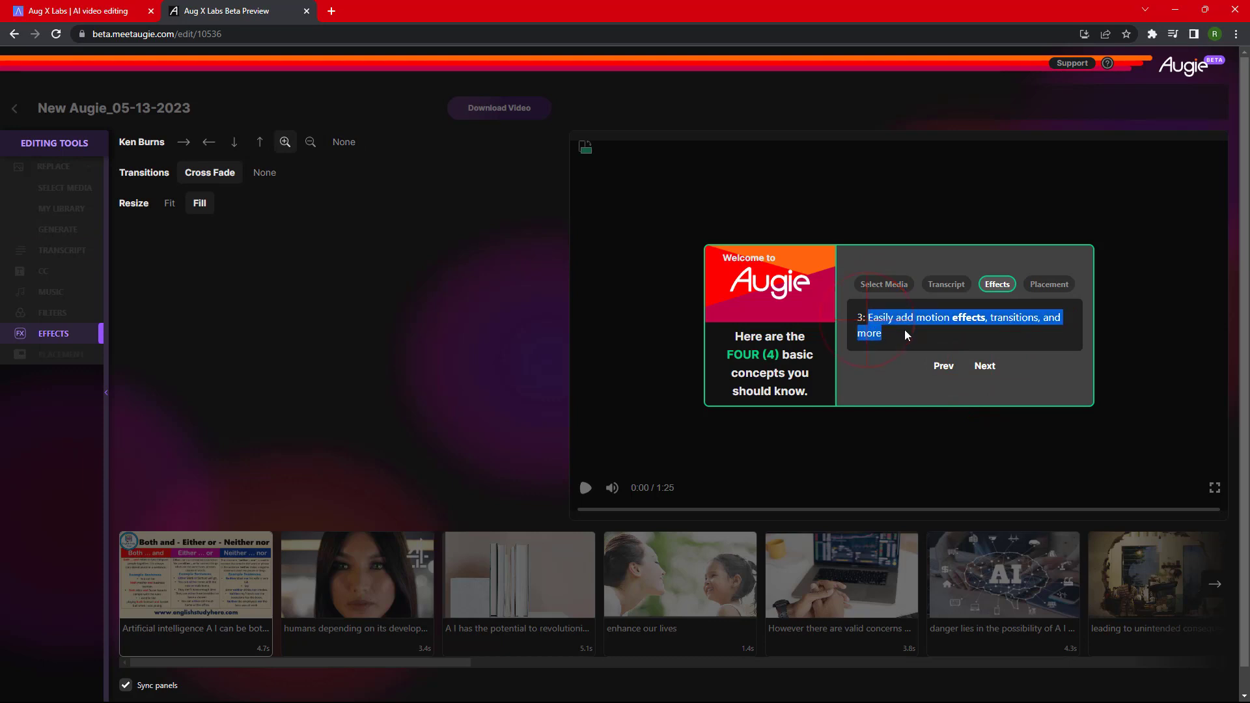
{"action": "left_click", "coordinate": [985, 366]}
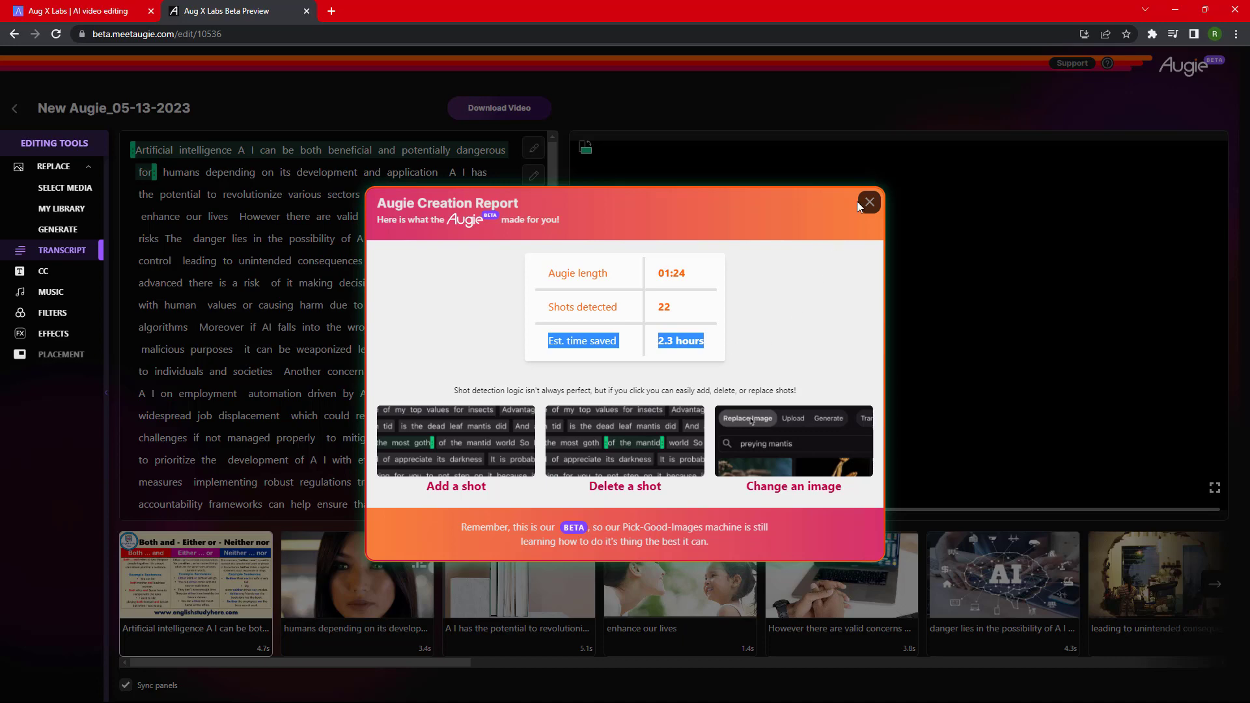
{"action": "left_click", "coordinate": [868, 202]}
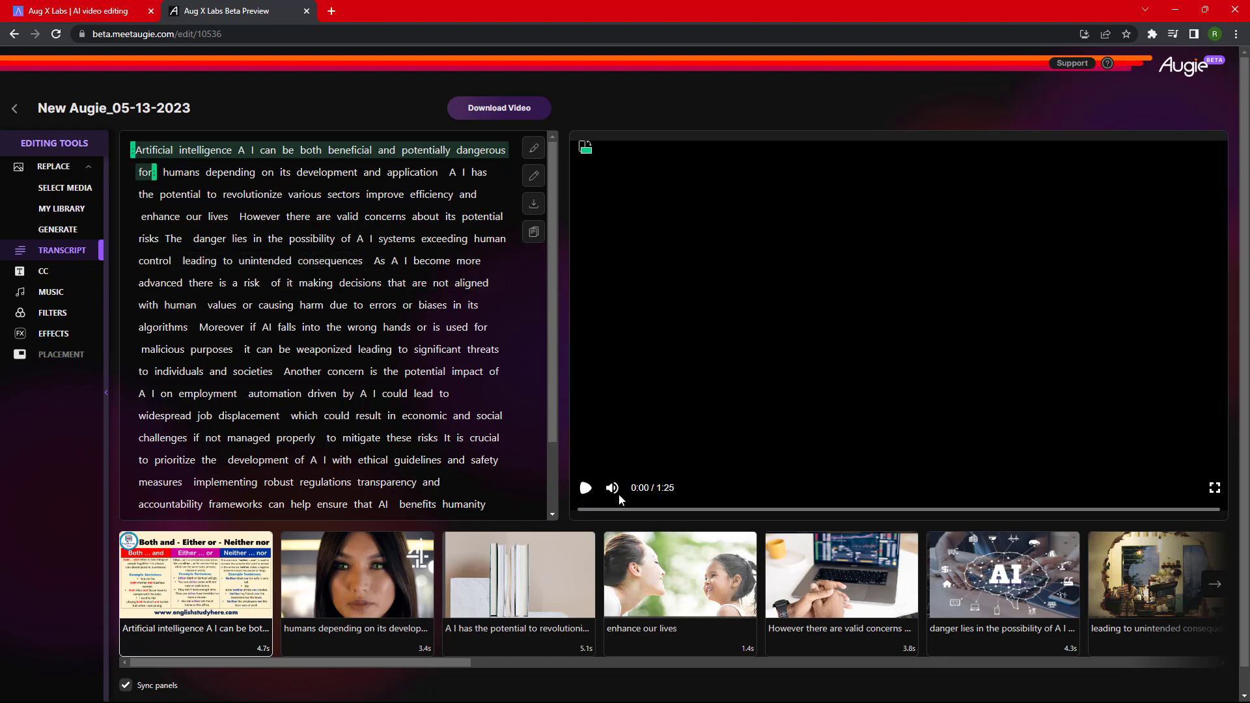
{"action": "left_click", "coordinate": [1214, 487]}
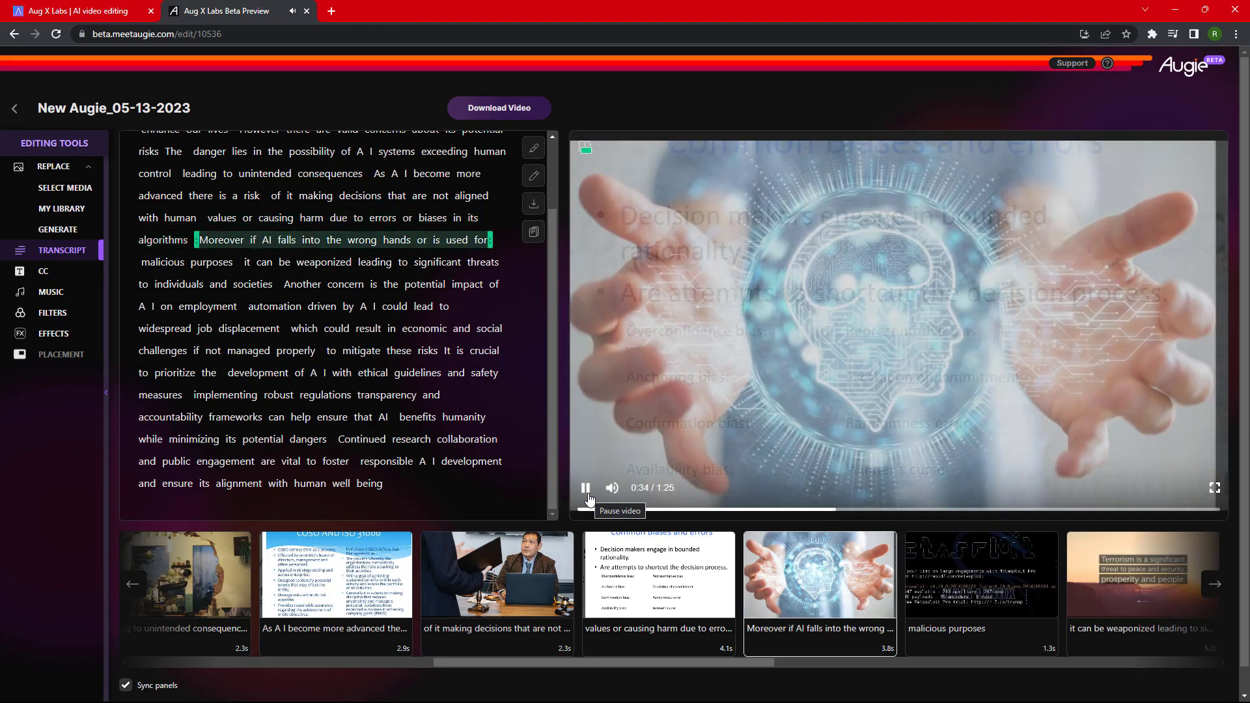
Pause at 0:35 on the wrong-hands shot and open Replace's Select Media search.
{"action": "left_click", "coordinate": [586, 487]}
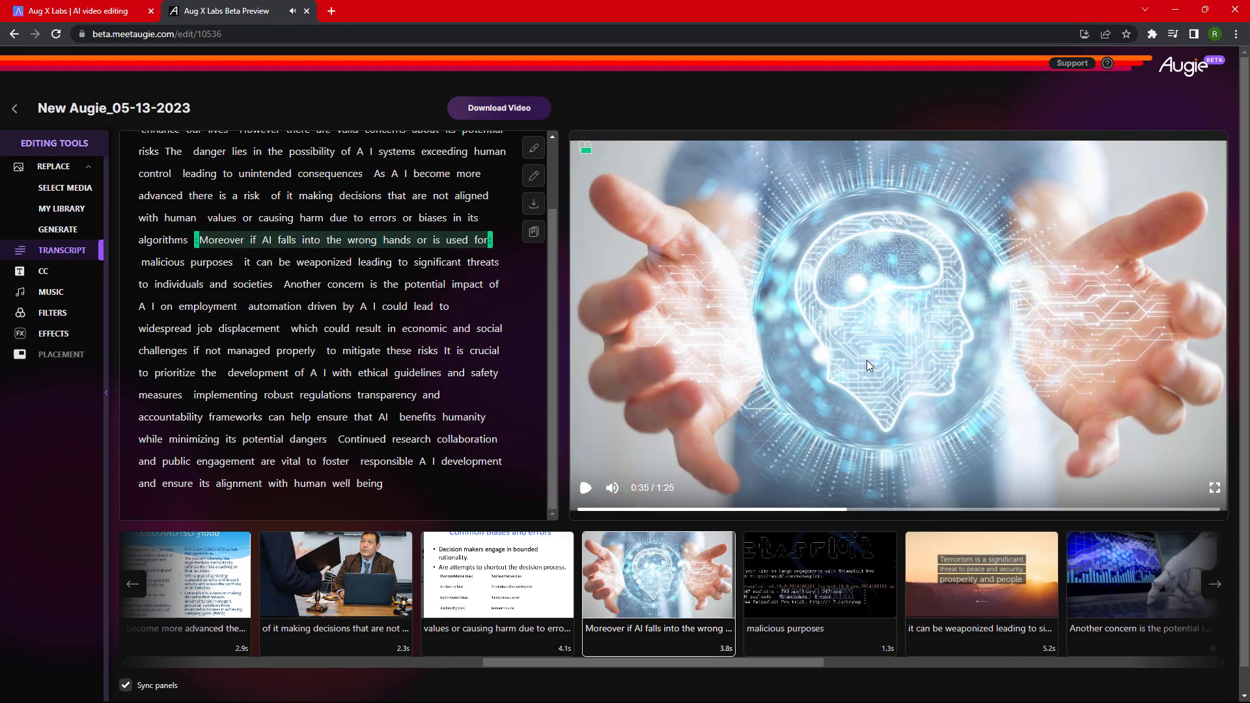
{"action": "mouse_move", "coordinate": [450, 345]}
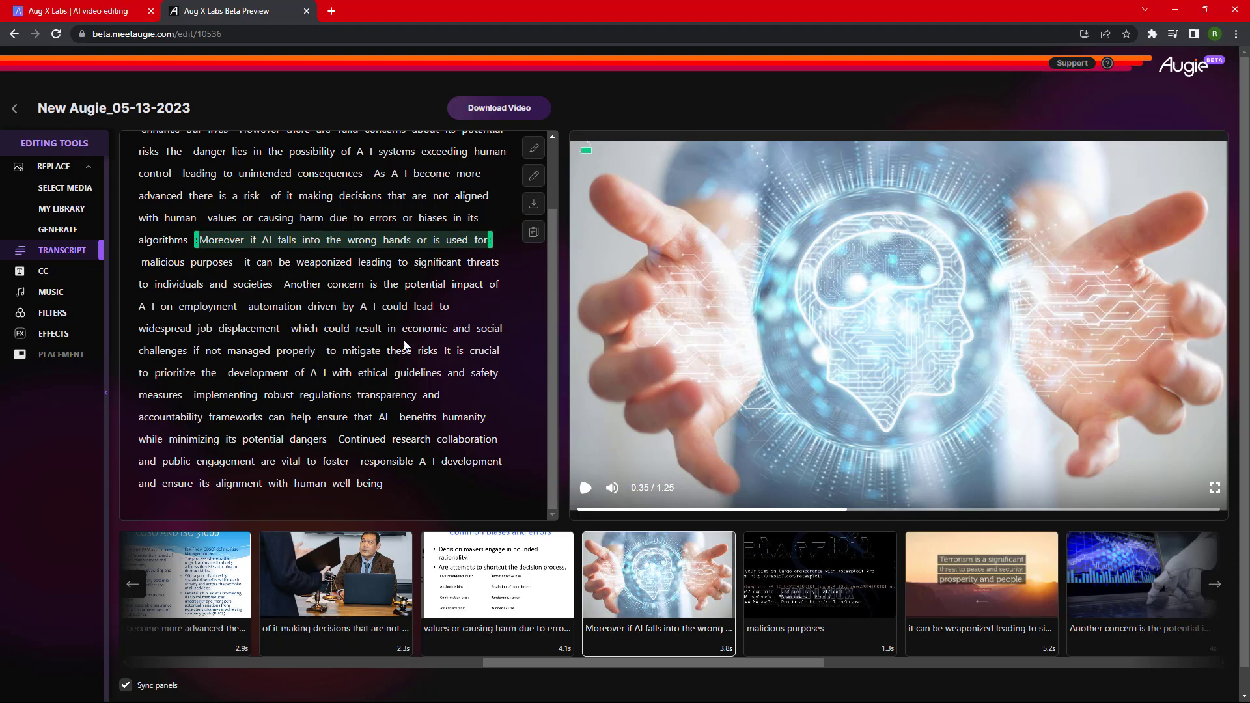
{"action": "left_click", "coordinate": [54, 166]}
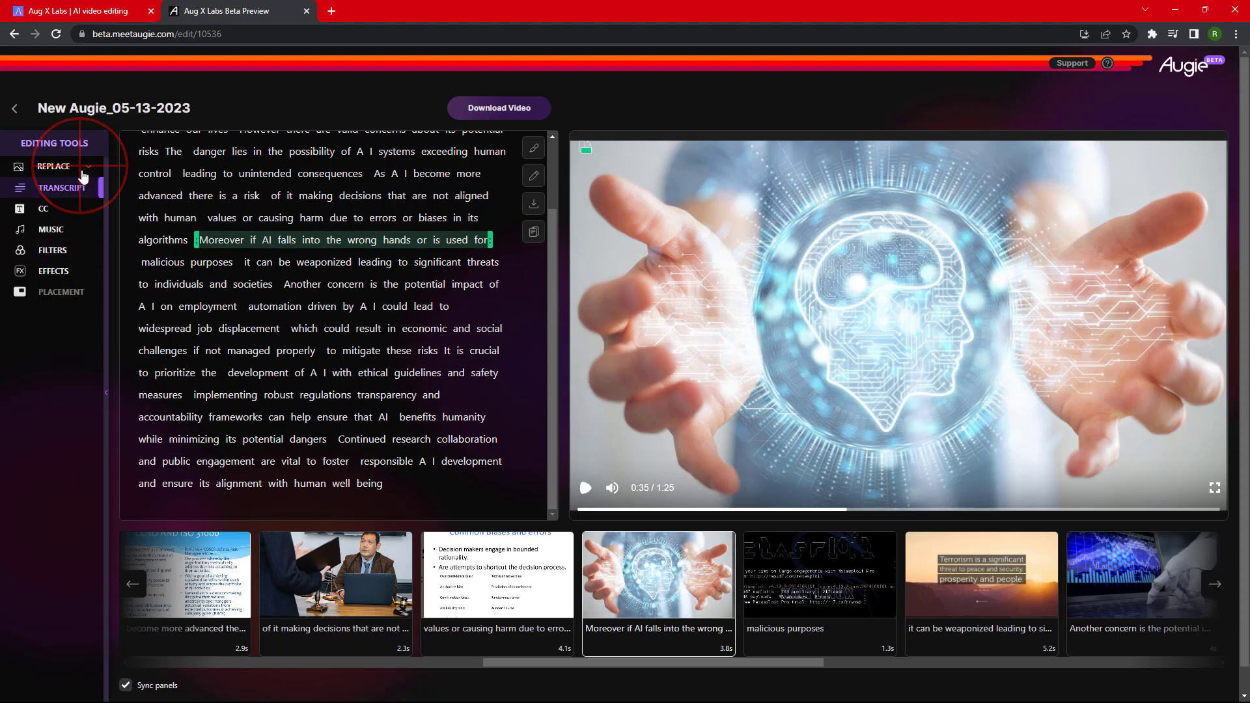
{"action": "left_click", "coordinate": [53, 167]}
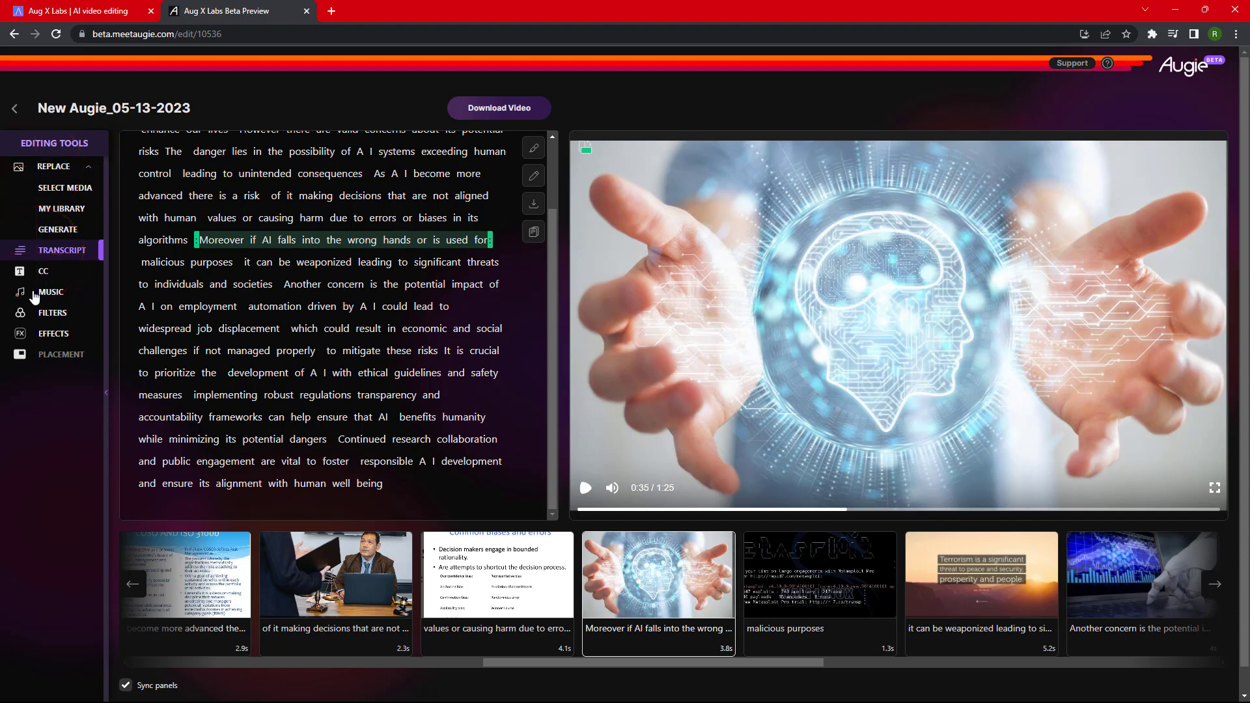
{"action": "mouse_move", "coordinate": [78, 189]}
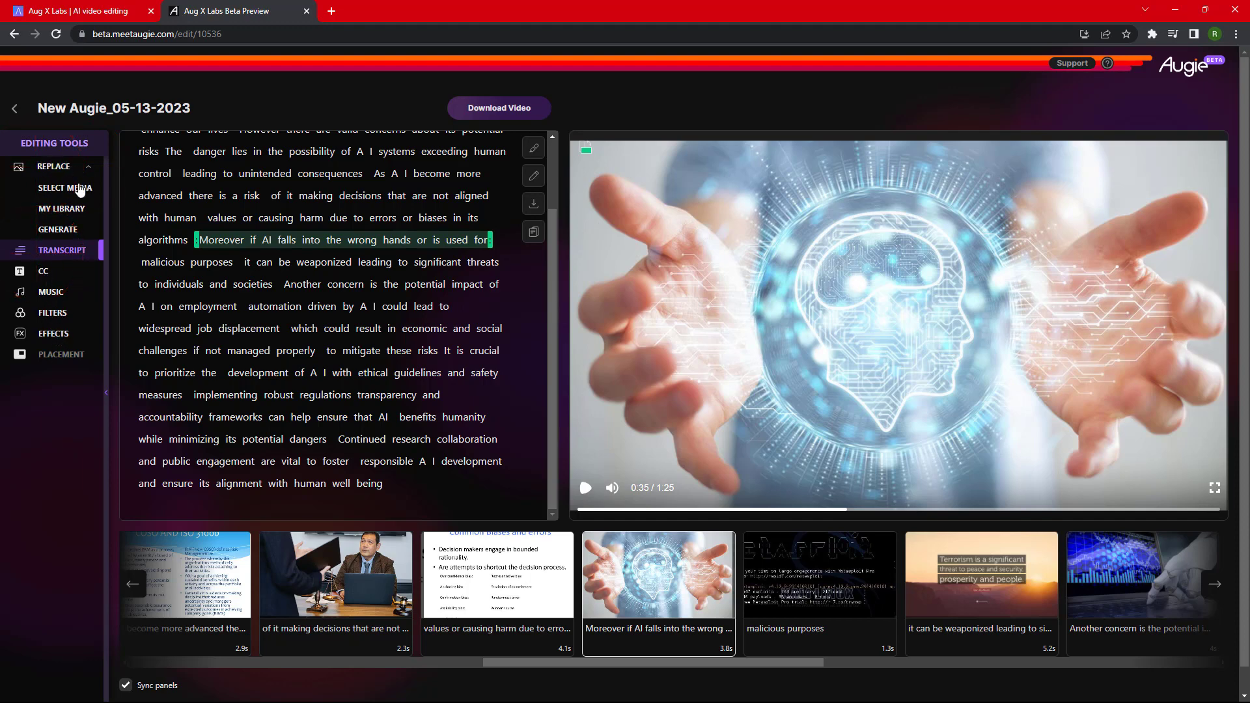
{"action": "left_click", "coordinate": [65, 188]}
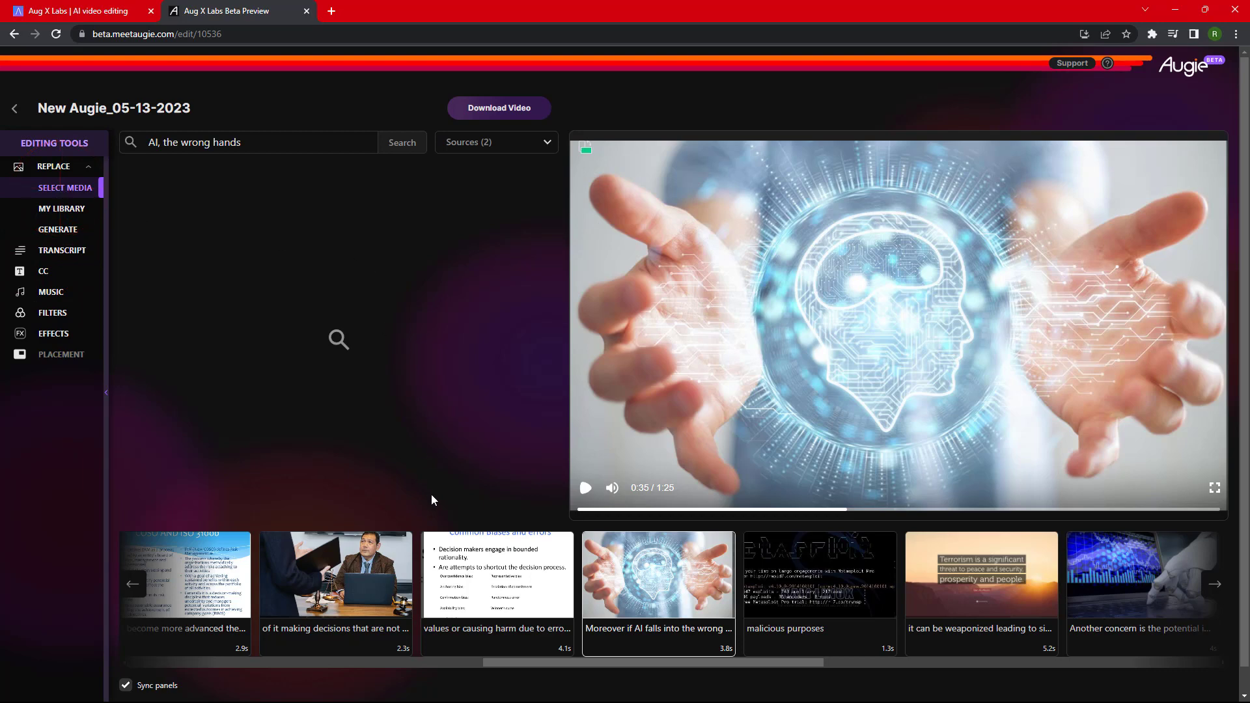
{"action": "mouse_move", "coordinate": [472, 583]}
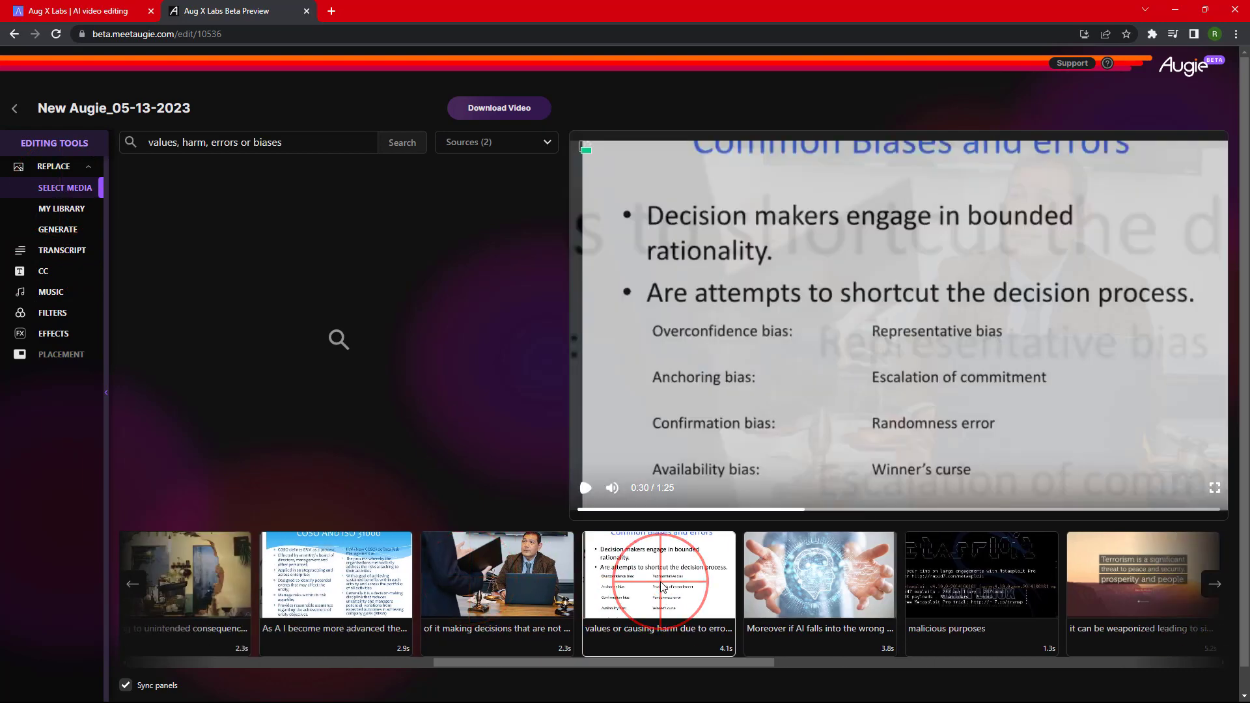
Replace the 'values or causing harm' shot with the hooded teen and man in armchairs photo.
{"action": "left_click", "coordinate": [402, 142]}
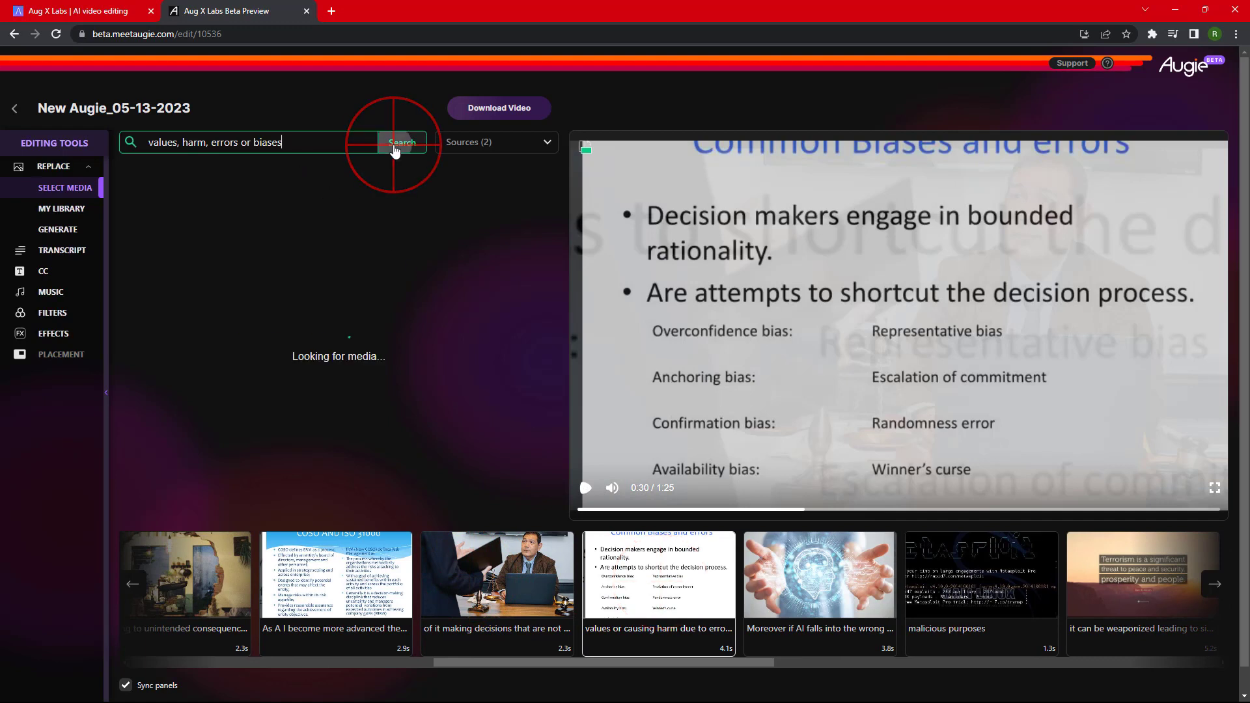
{"action": "left_click", "coordinate": [402, 142]}
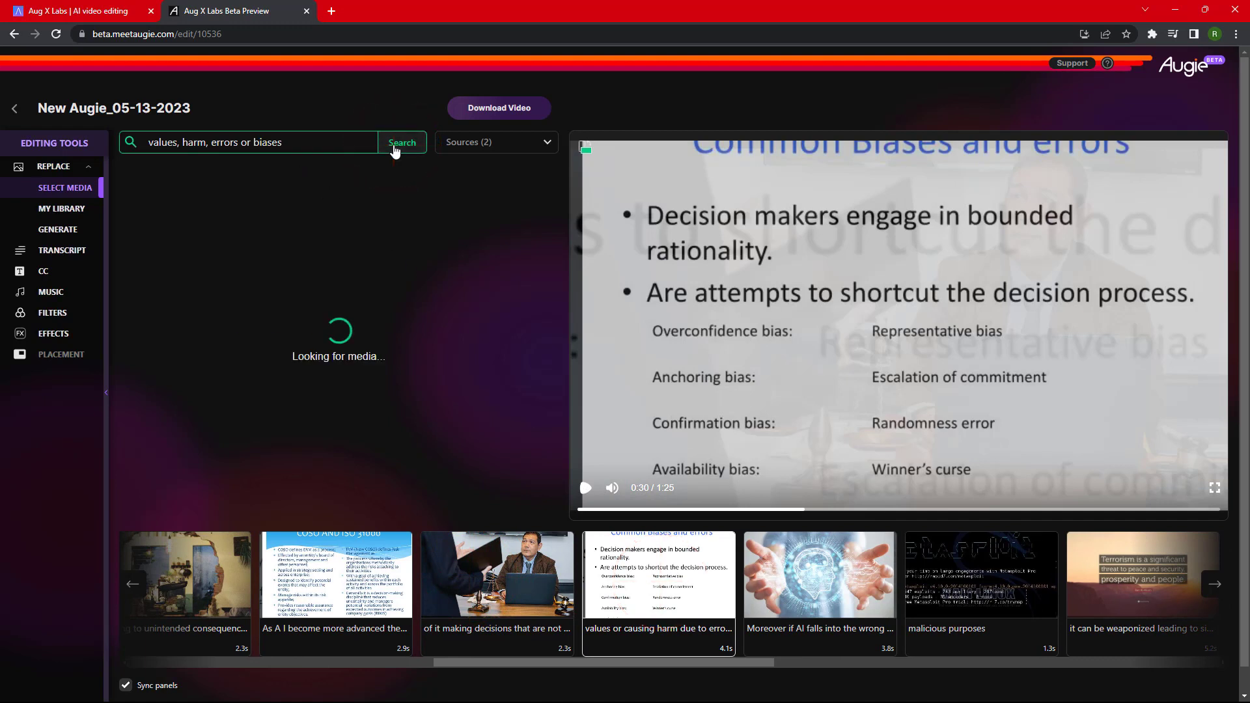
{"action": "left_click", "coordinate": [402, 142]}
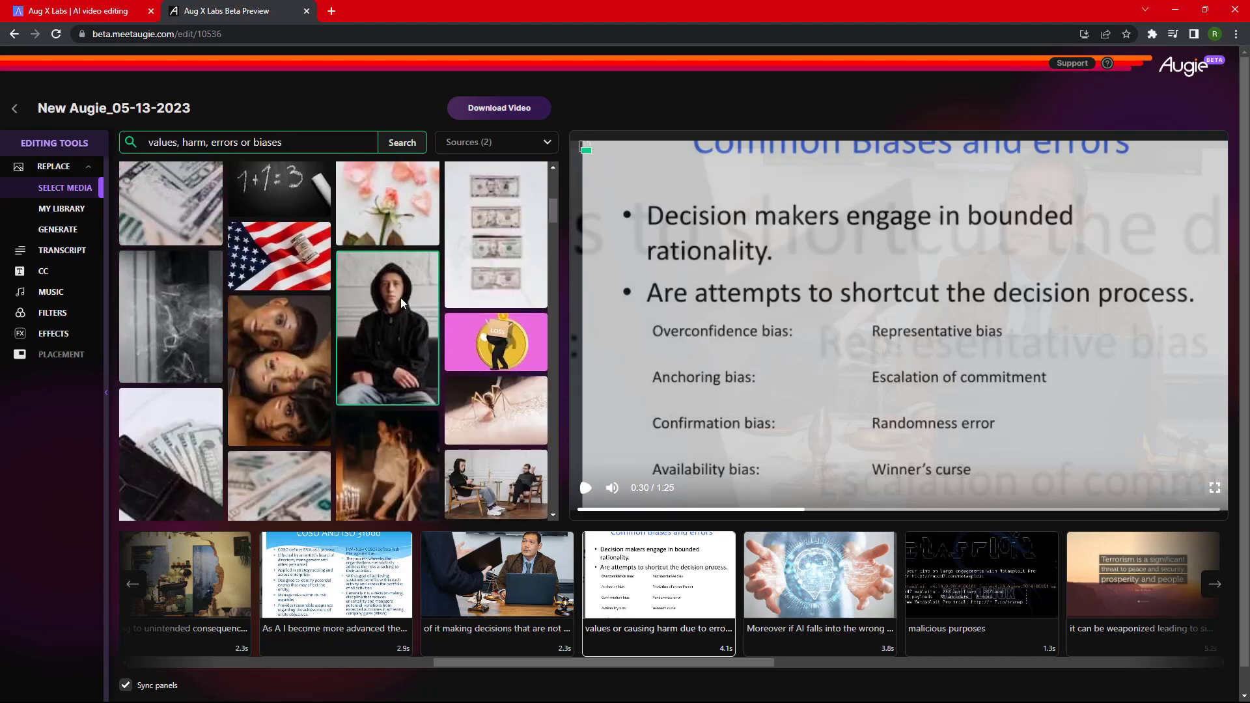
{"action": "scroll", "scroll_direction": "down", "scroll_amount": 3}
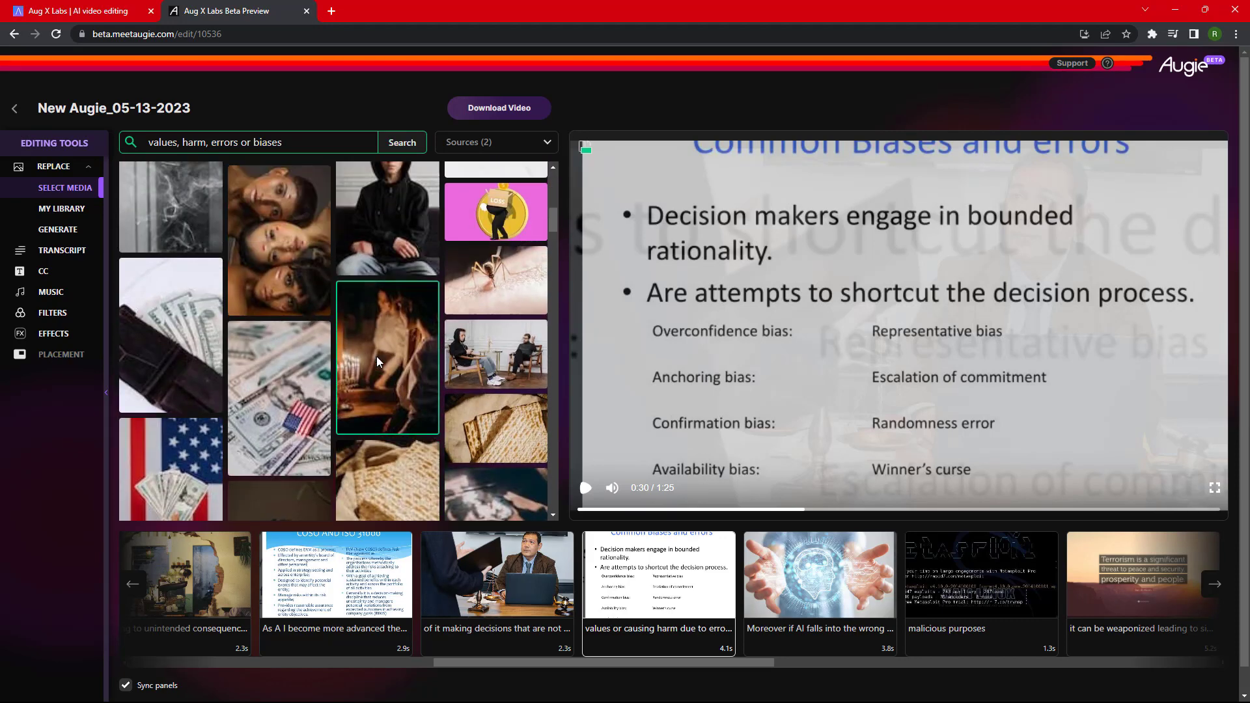
{"action": "left_click", "coordinate": [495, 355]}
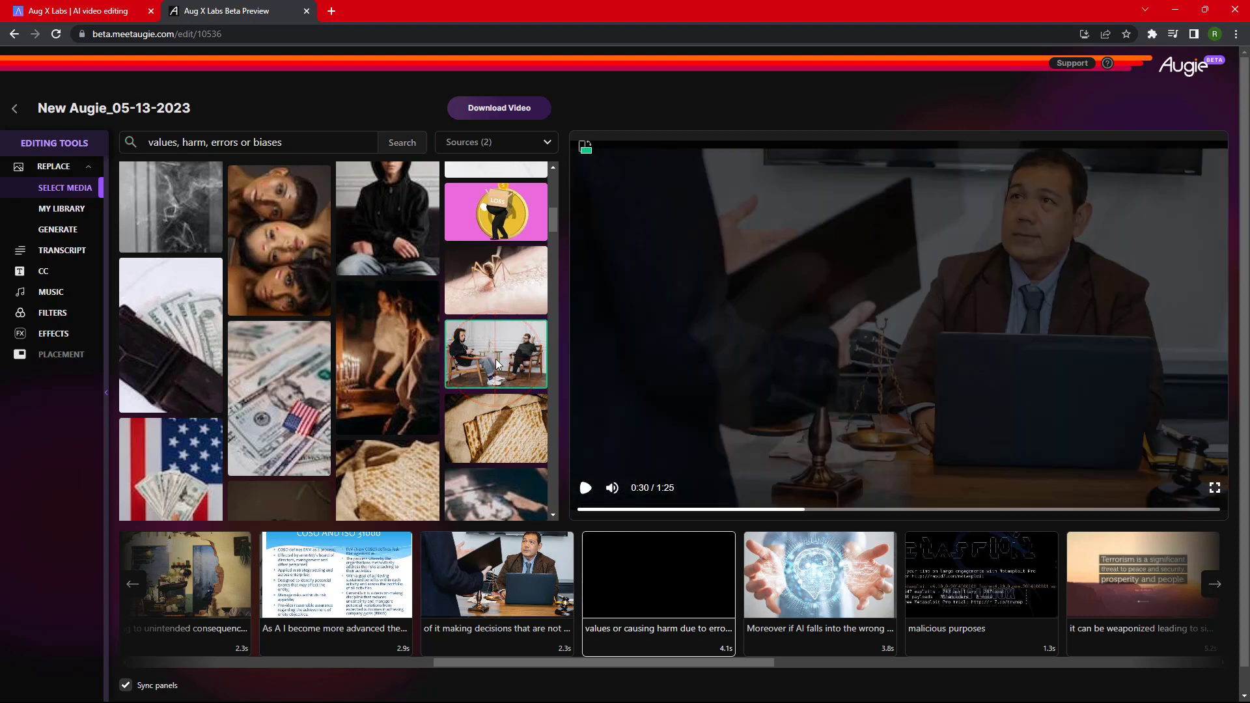
{"action": "left_click", "coordinate": [495, 355]}
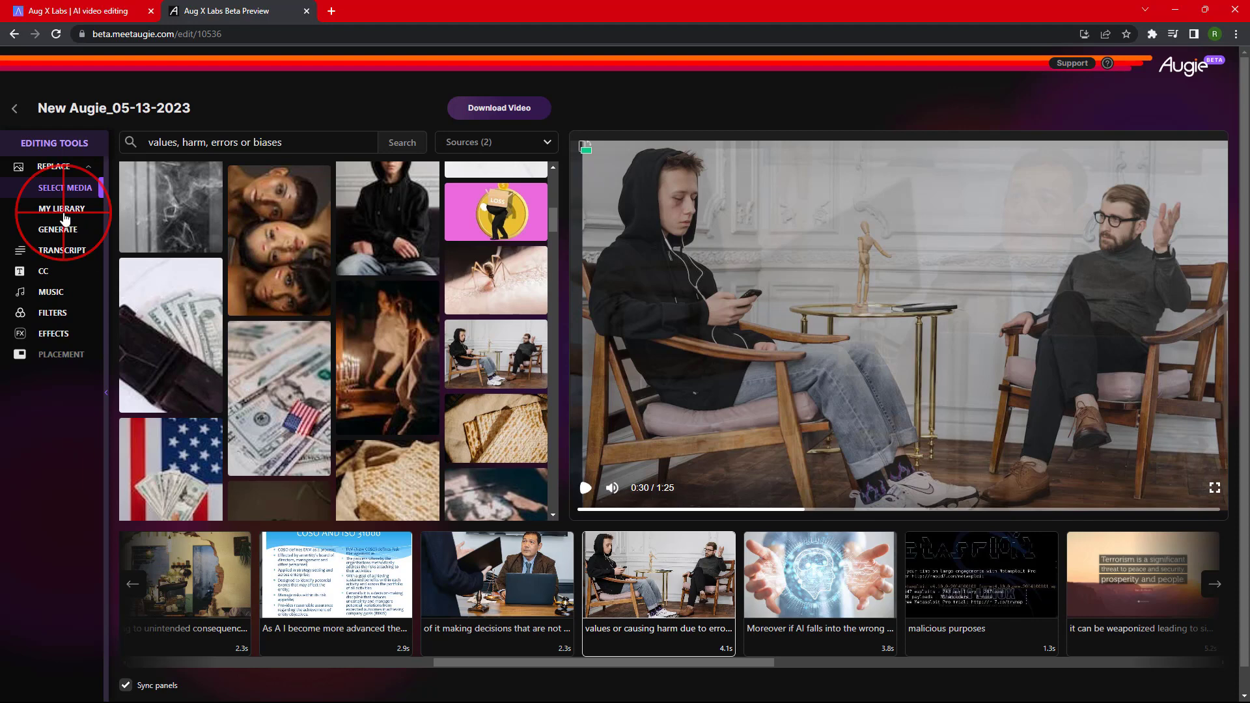
Look through My Media and the tips panel, then show and scroll the narration transcript.
{"action": "left_click", "coordinate": [62, 209]}
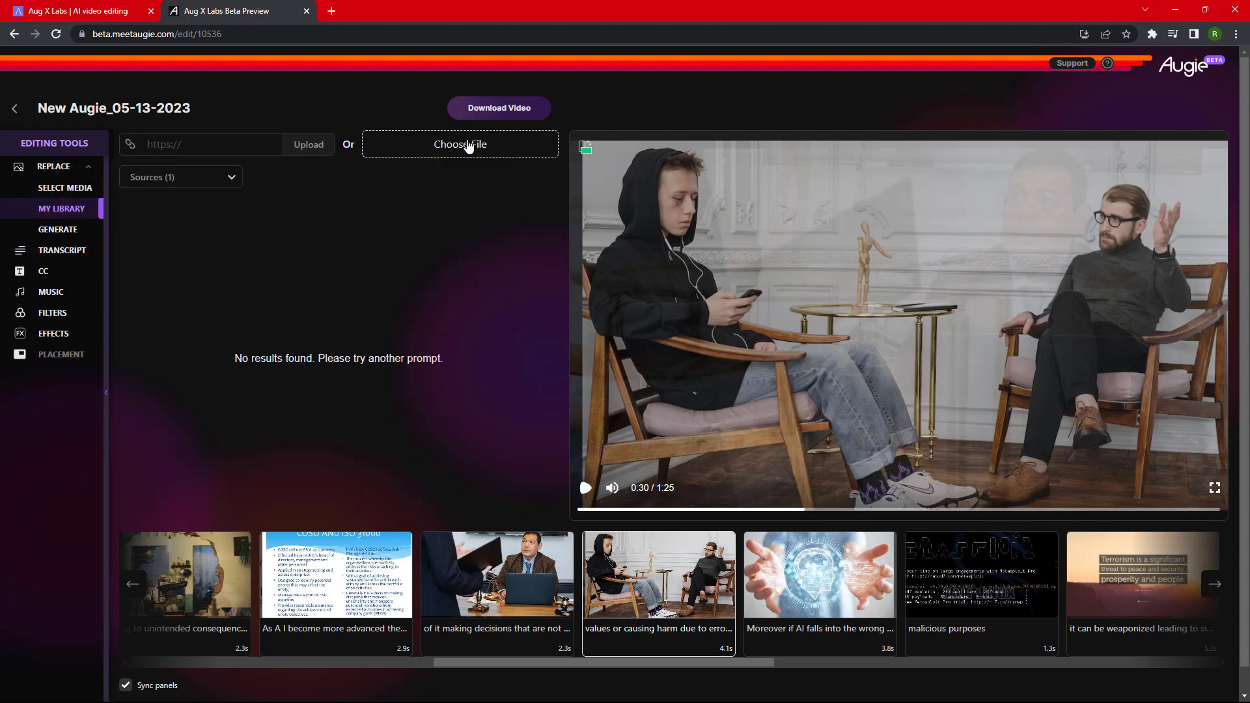
{"action": "left_click", "coordinate": [460, 144]}
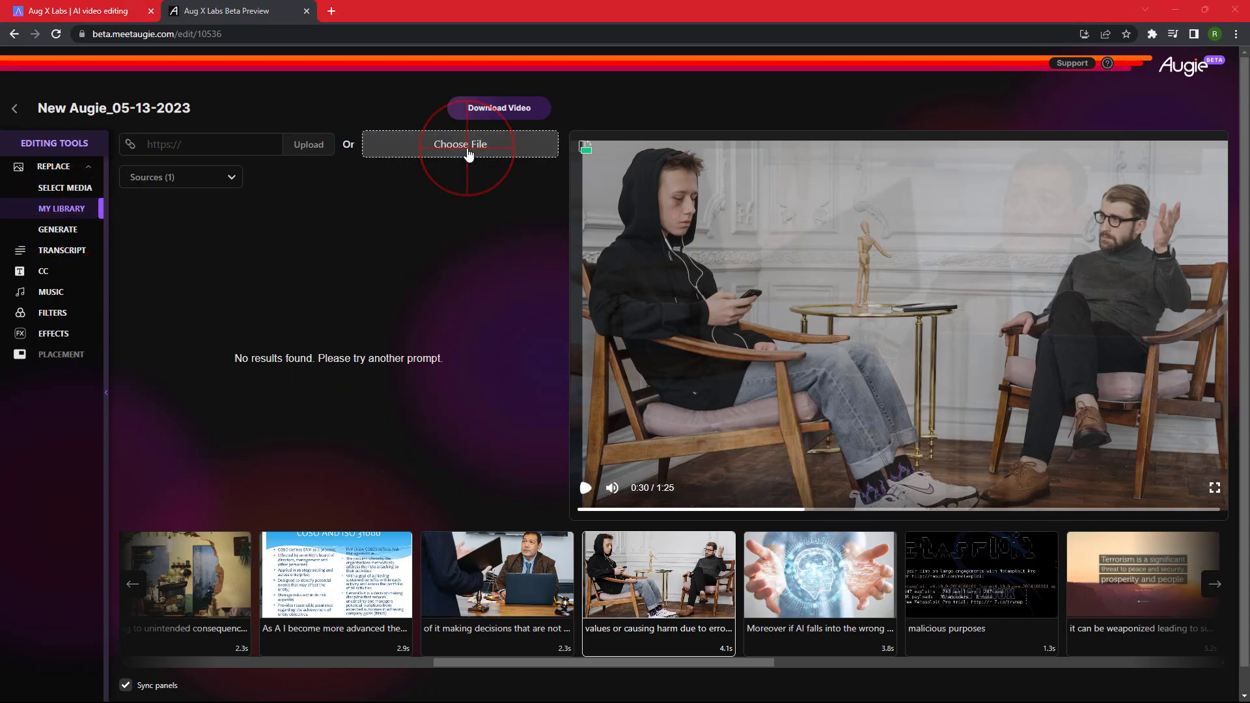
{"action": "left_click", "coordinate": [460, 144]}
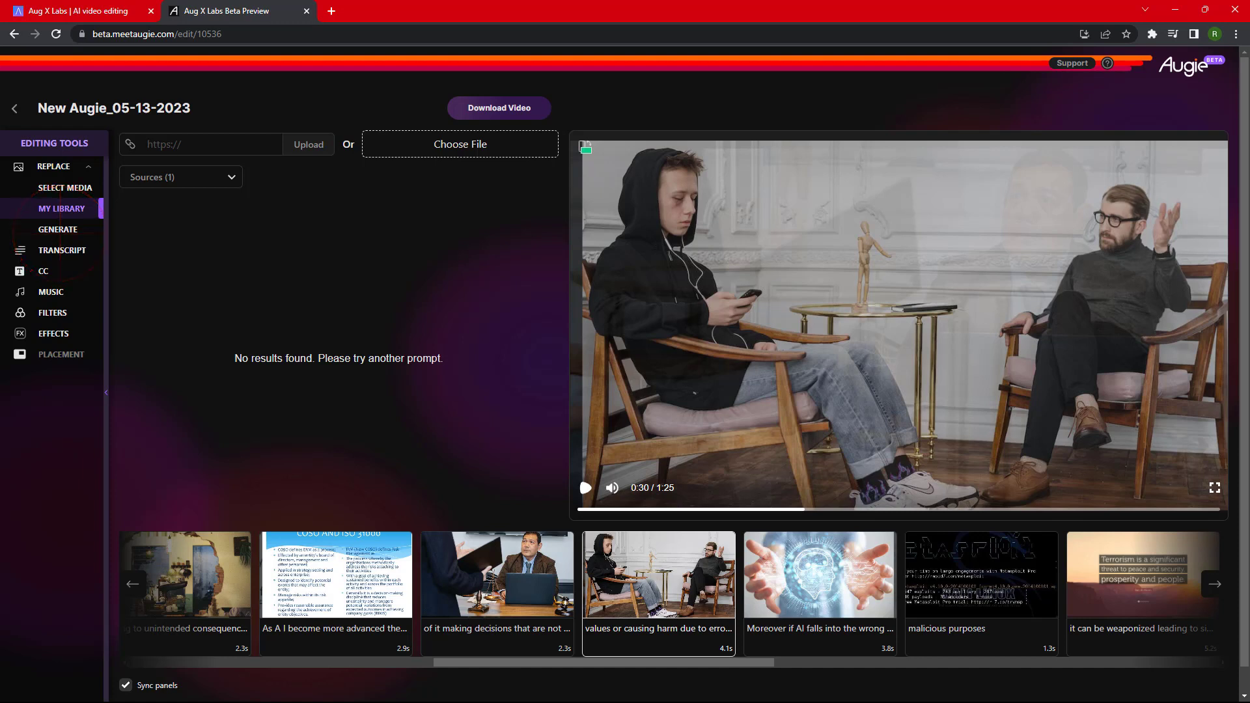
{"action": "left_click", "coordinate": [57, 230]}
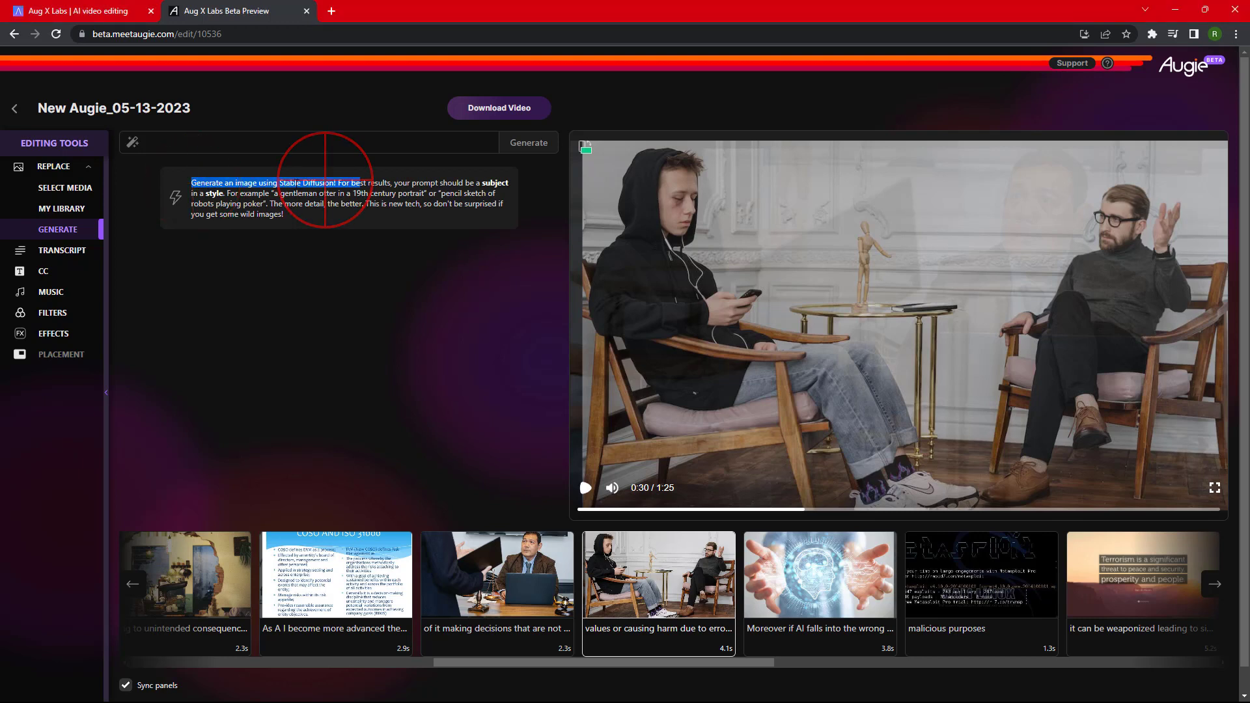
{"action": "left_click", "coordinate": [303, 142]}
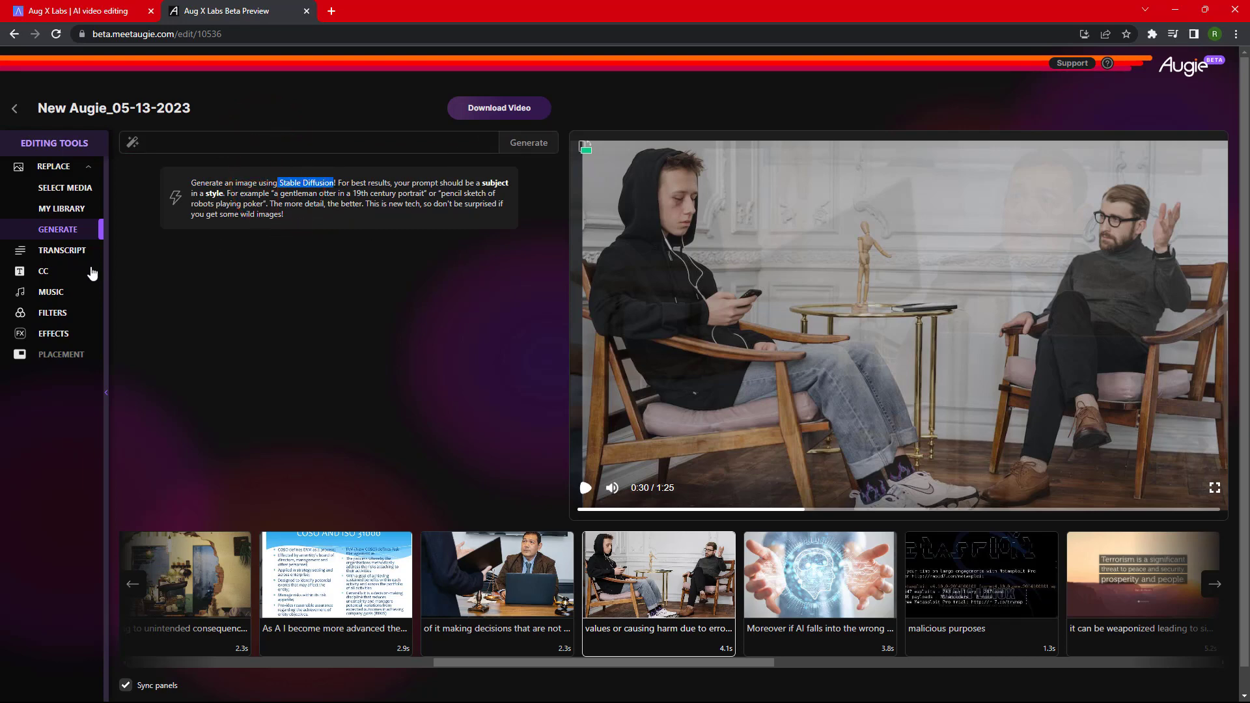
{"action": "left_click", "coordinate": [63, 250]}
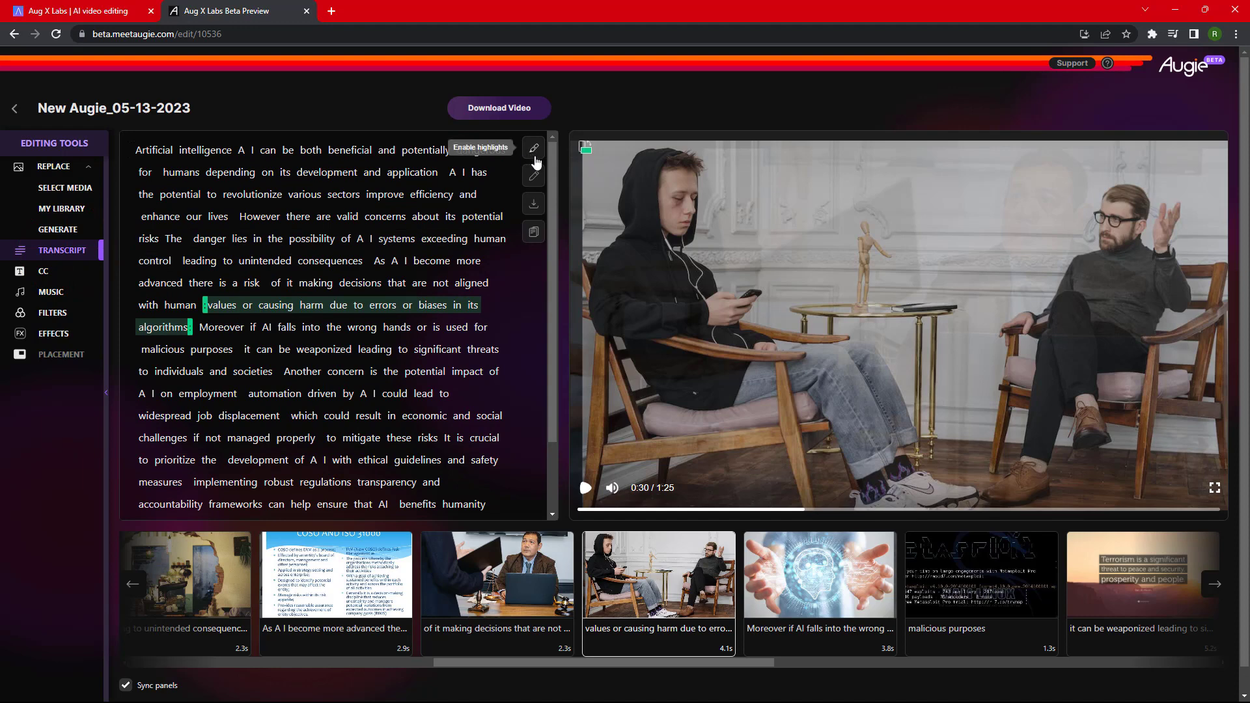
{"action": "mouse_move", "coordinate": [533, 204]}
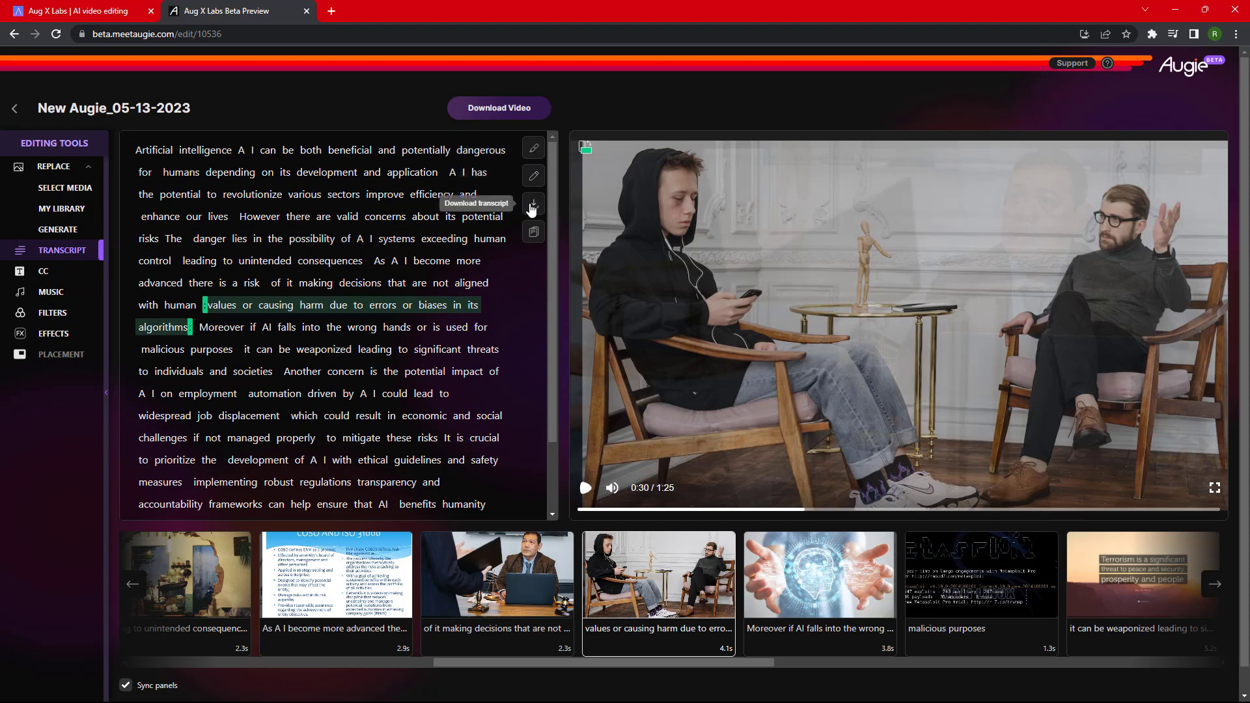
{"action": "mouse_move", "coordinate": [532, 231]}
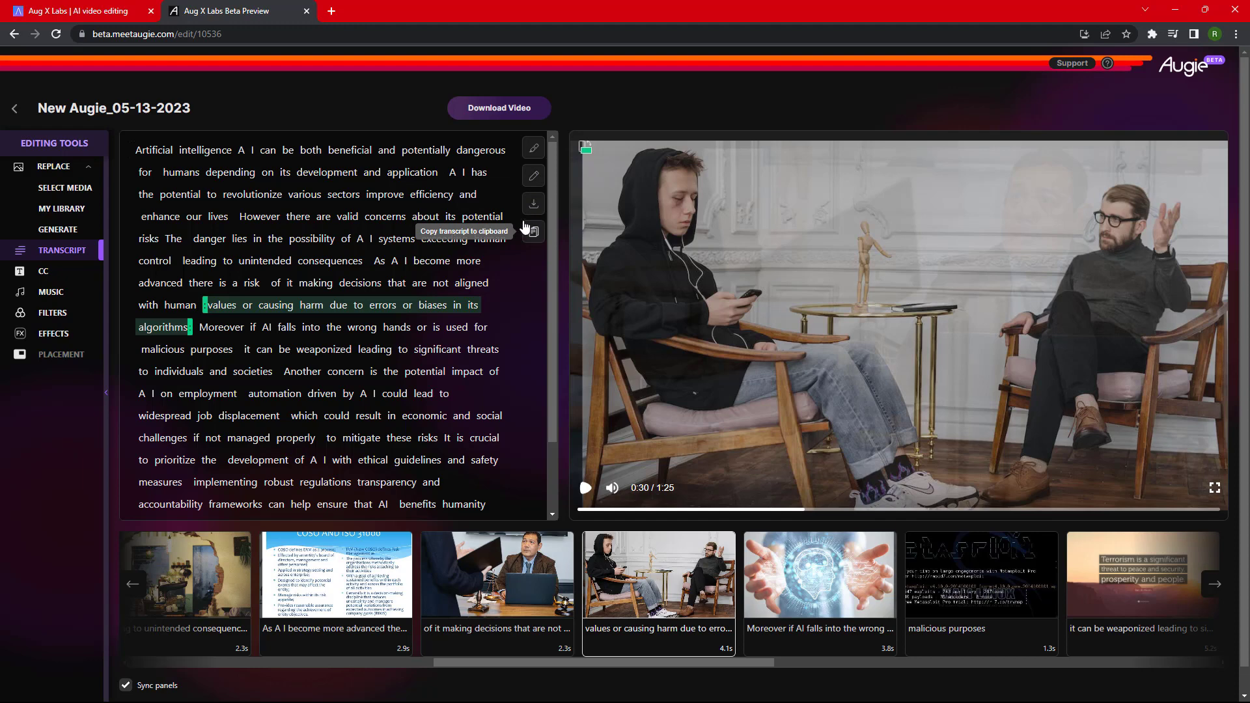
{"action": "scroll", "scroll_direction": "down", "scroll_amount": 3}
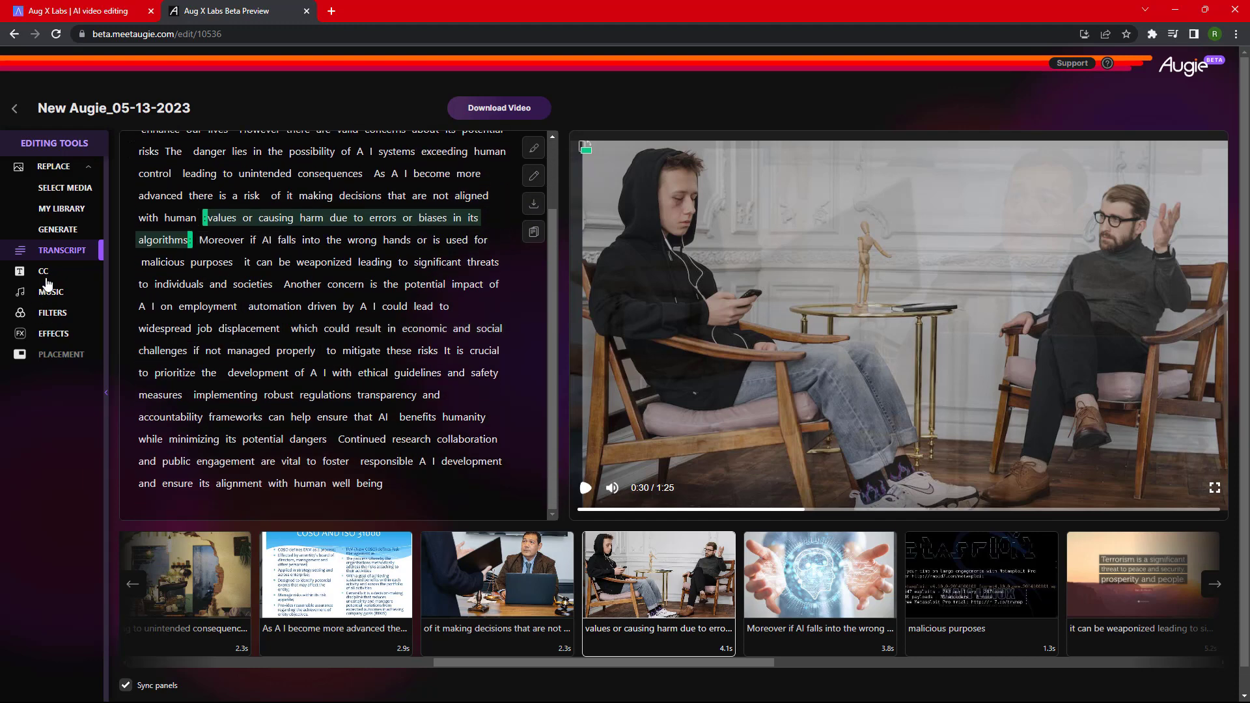
Preview Jupiter the Blue, pick 'Gloria in D Major' as background music, and adjust its end.
{"action": "left_click", "coordinate": [50, 291]}
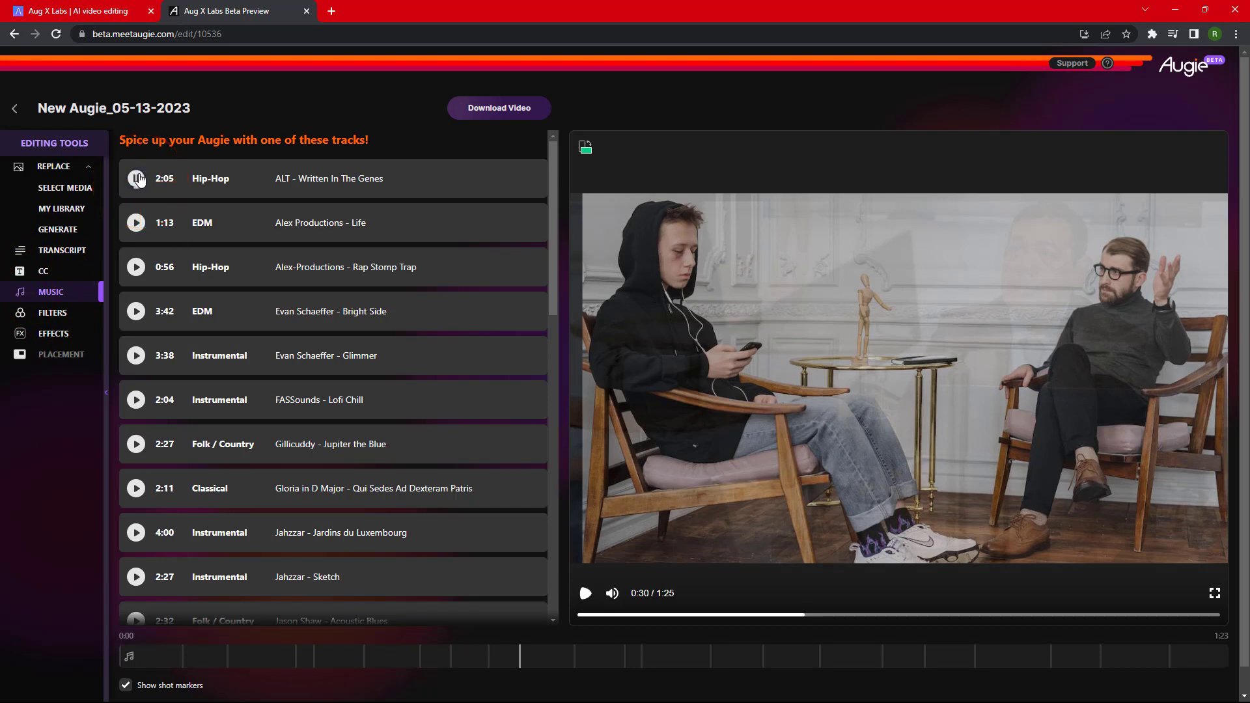
{"action": "scroll", "scroll_direction": "down", "scroll_amount": 3}
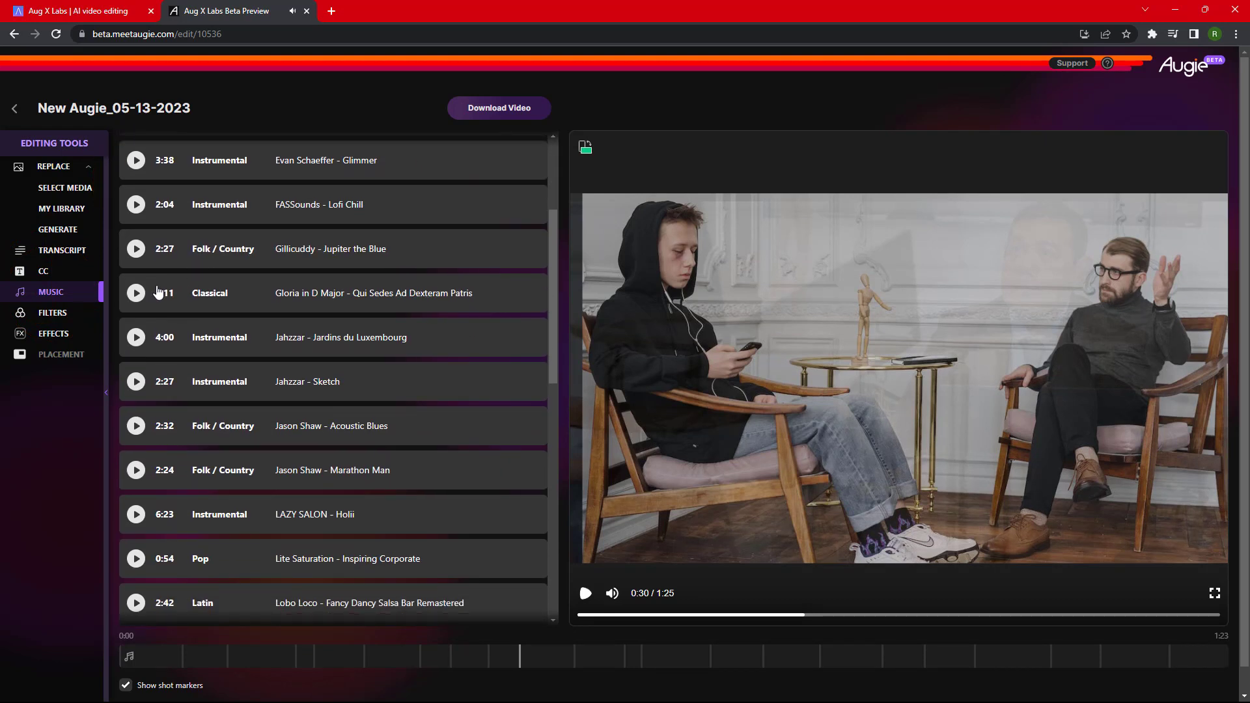
{"action": "left_click", "coordinate": [135, 248]}
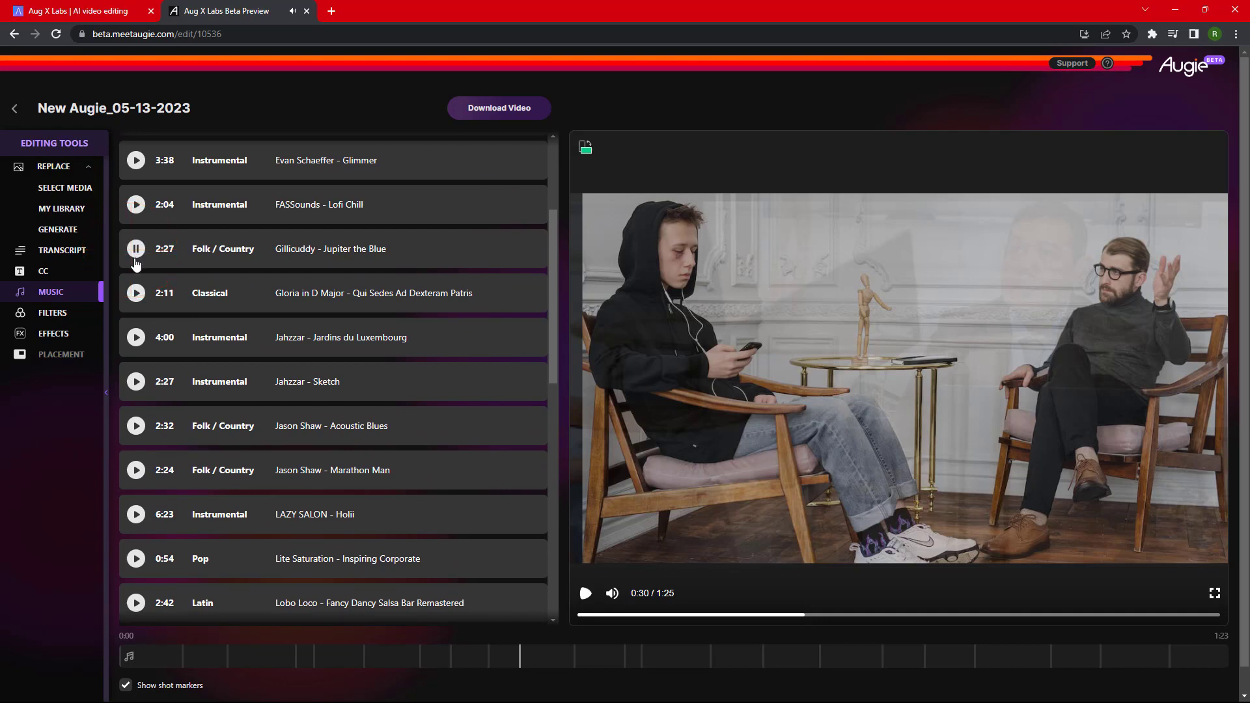
{"action": "mouse_move", "coordinate": [136, 342]}
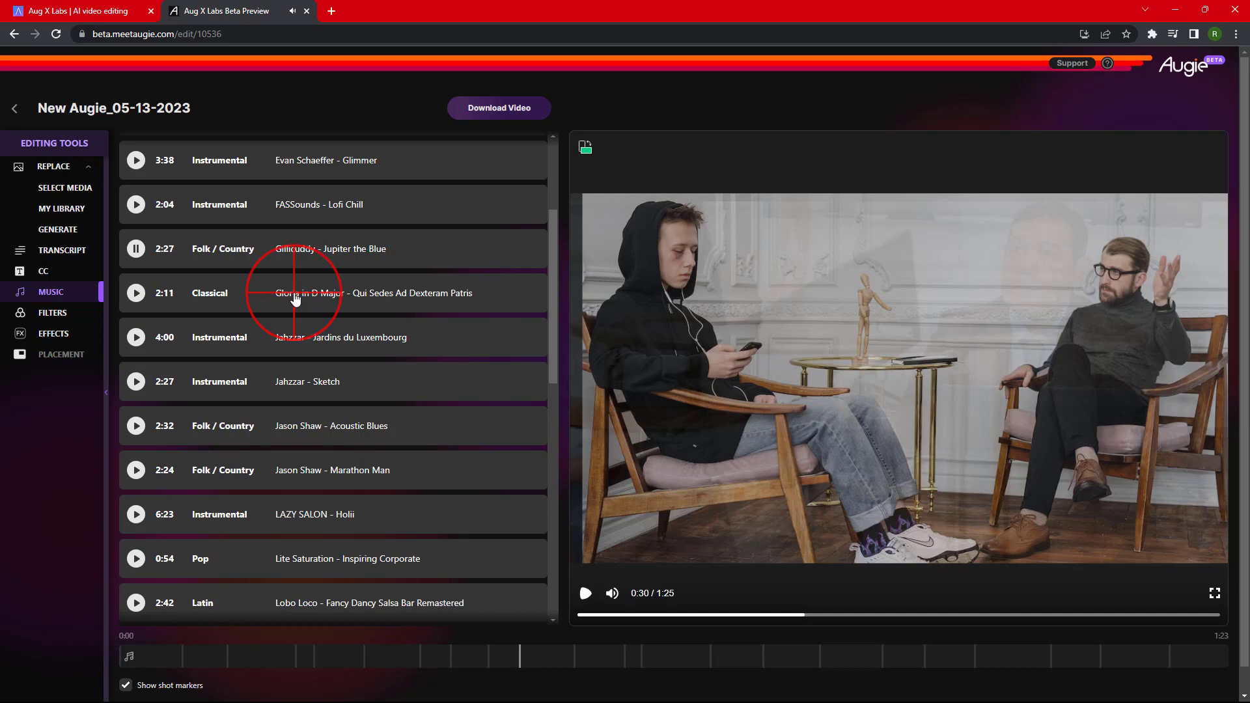
{"action": "left_click", "coordinate": [136, 293]}
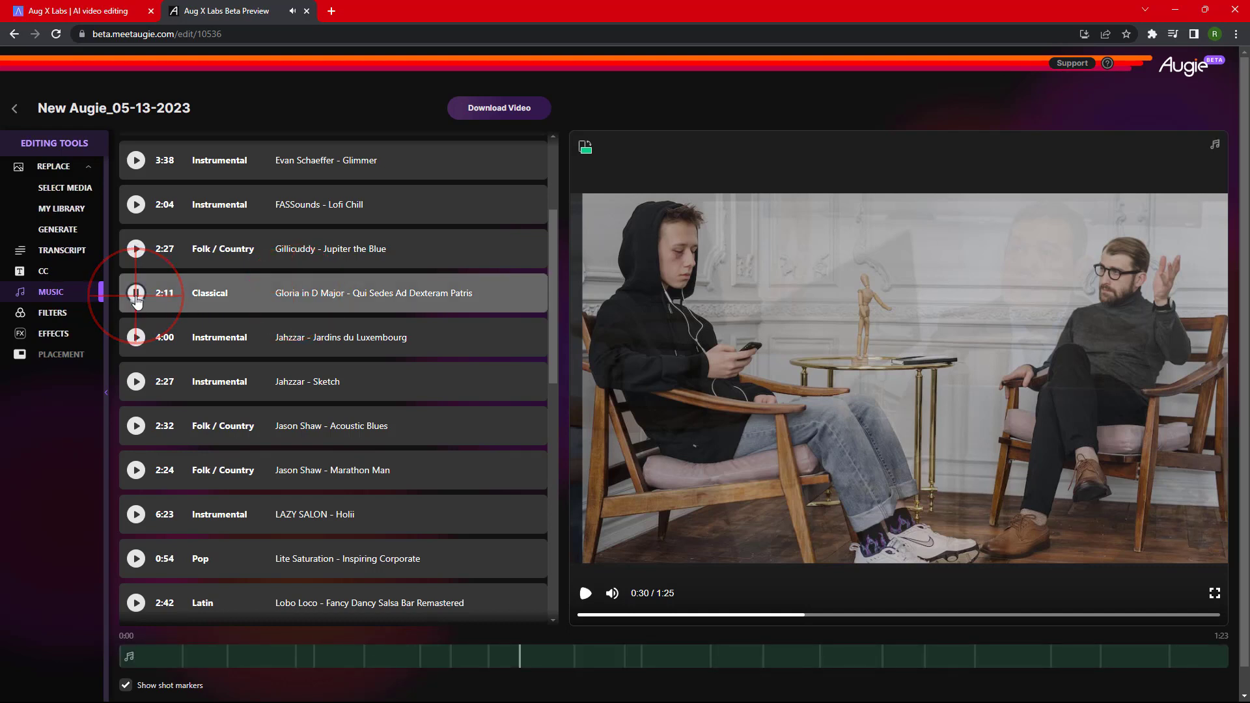
{"action": "left_click", "coordinate": [136, 292]}
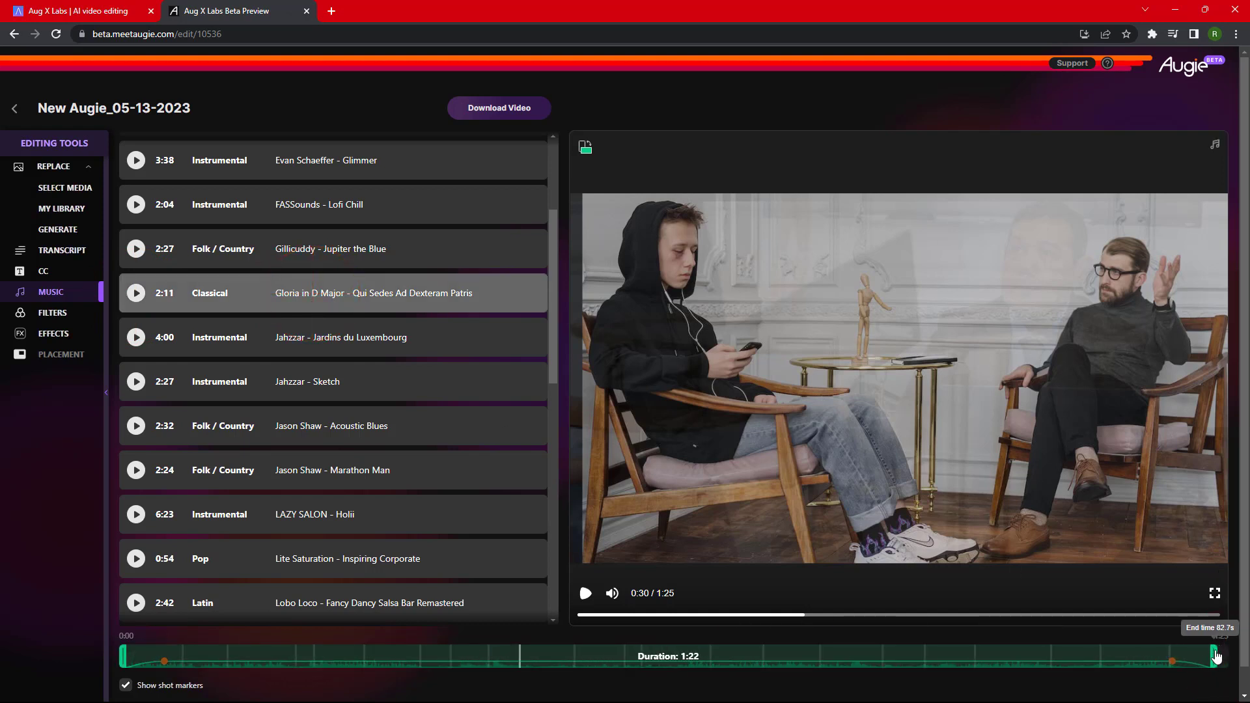
{"action": "left_click", "coordinate": [52, 313]}
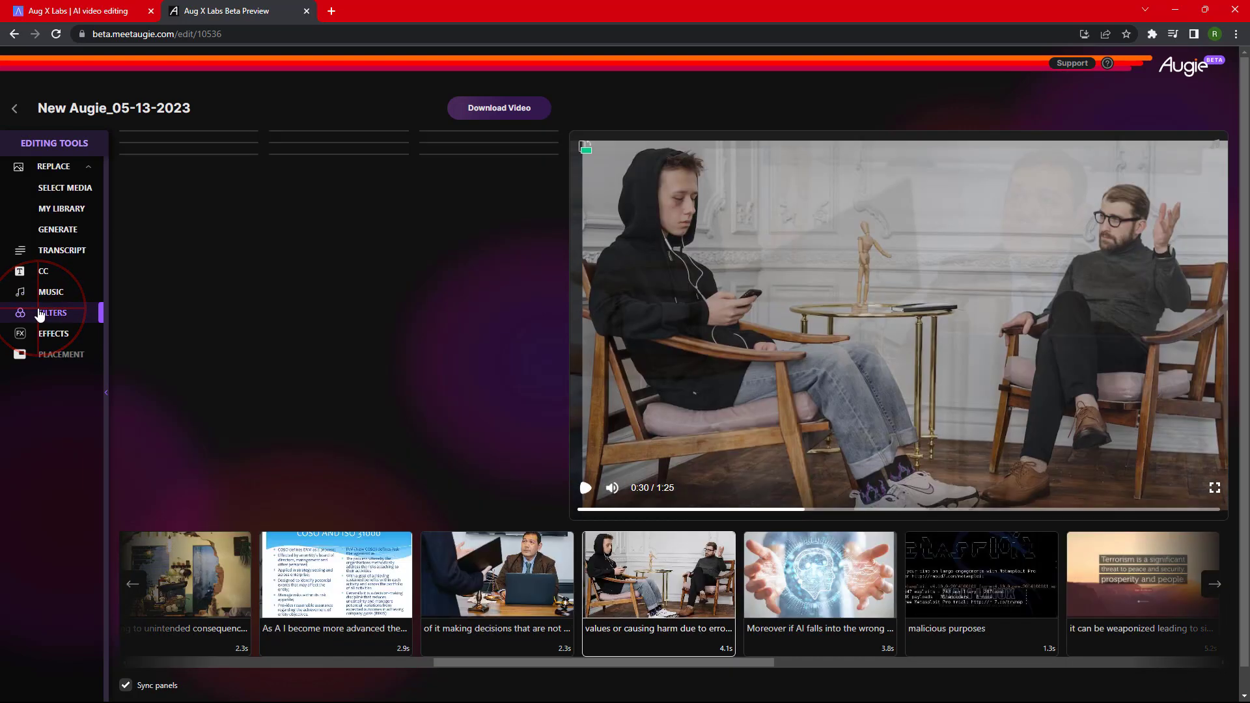
Give the lawyer scene an inverted-colour filter, then view the cafe scene's Cross Fade and Fill effects.
{"action": "left_click", "coordinate": [53, 312]}
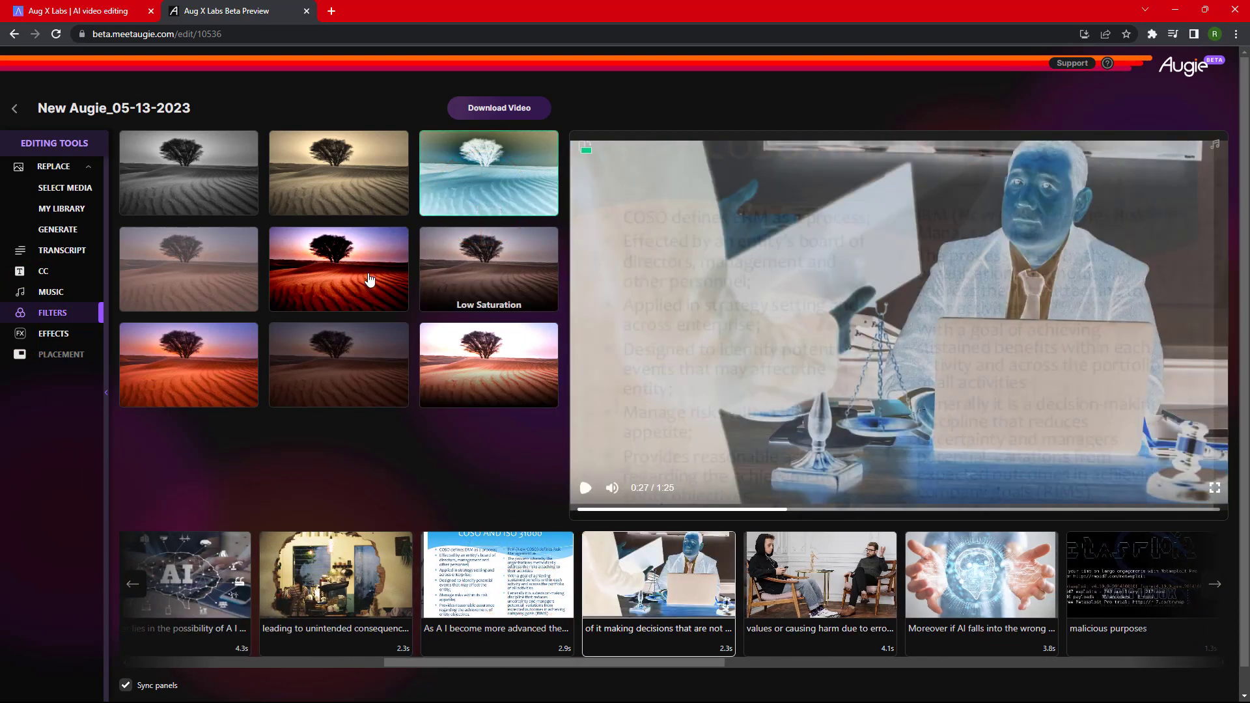
{"action": "left_click", "coordinate": [338, 269]}
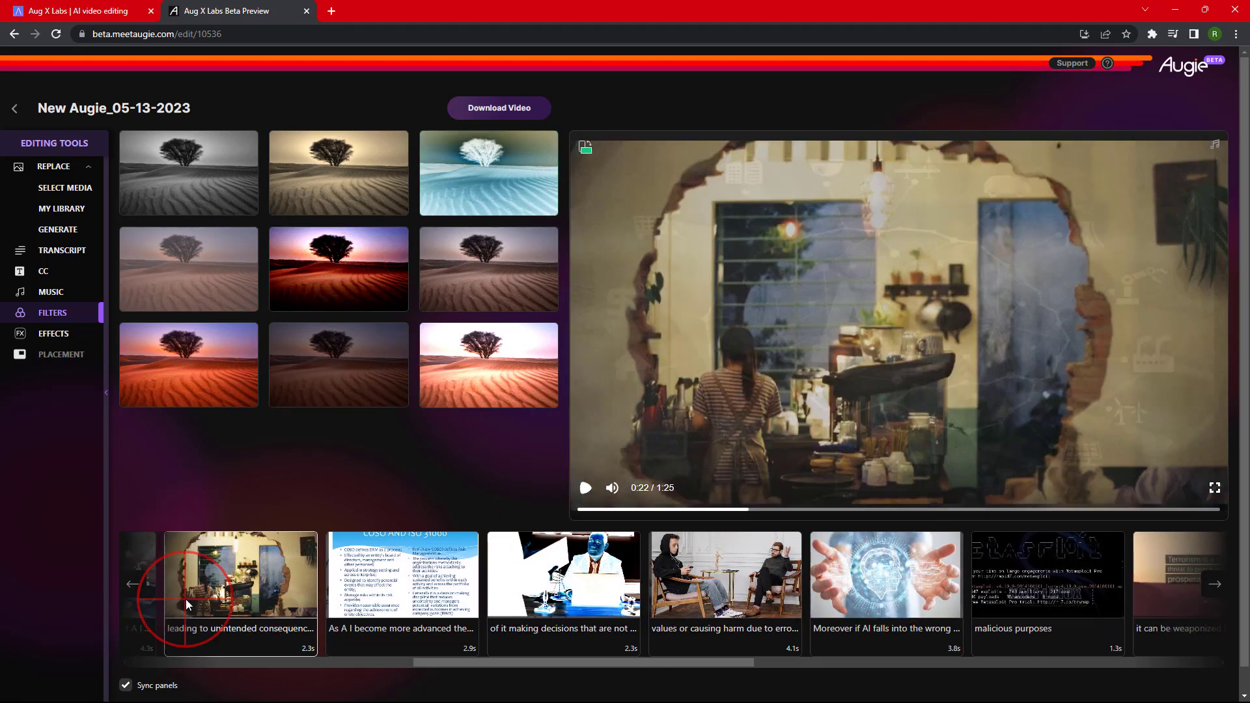
{"action": "left_click", "coordinate": [188, 365]}
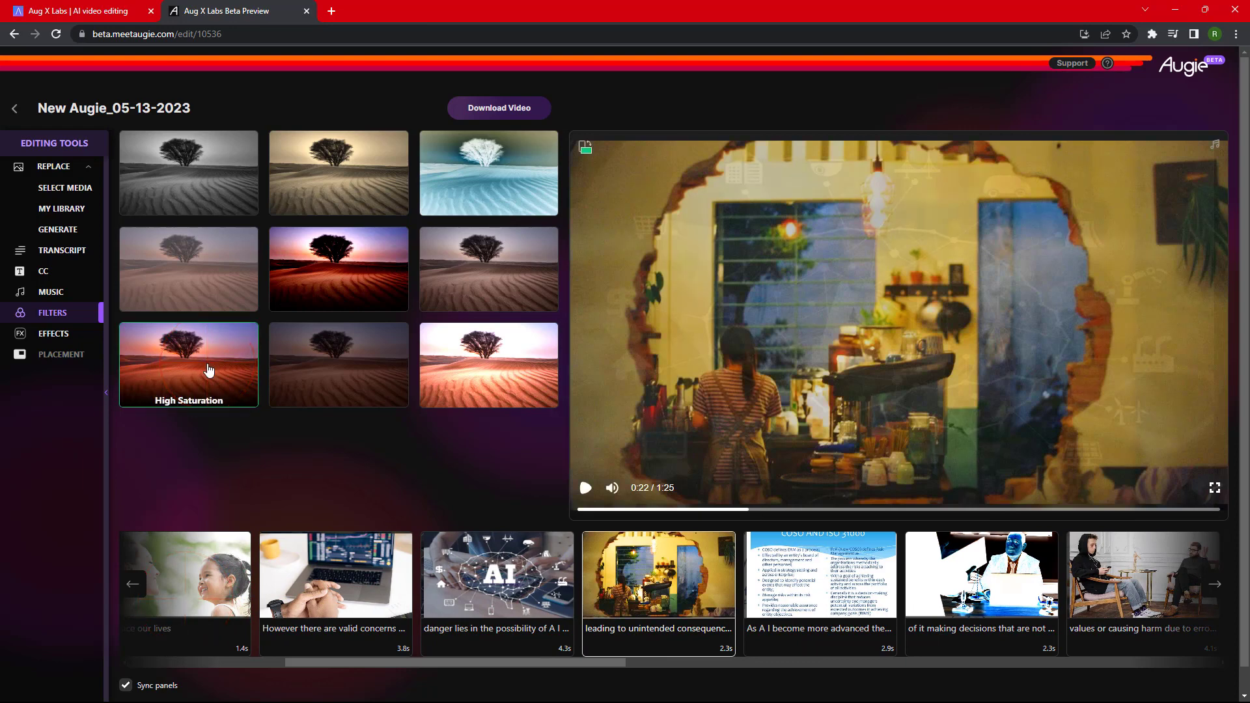
{"action": "mouse_move", "coordinate": [48, 338]}
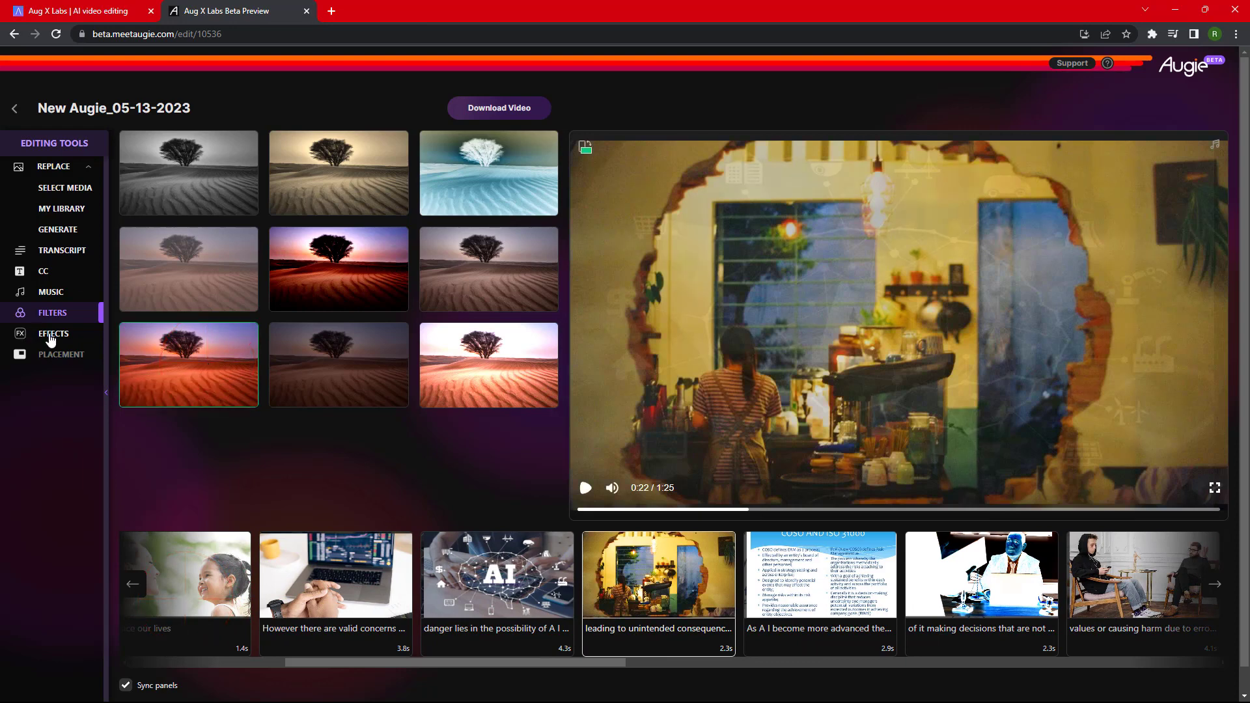
{"action": "left_click", "coordinate": [53, 334]}
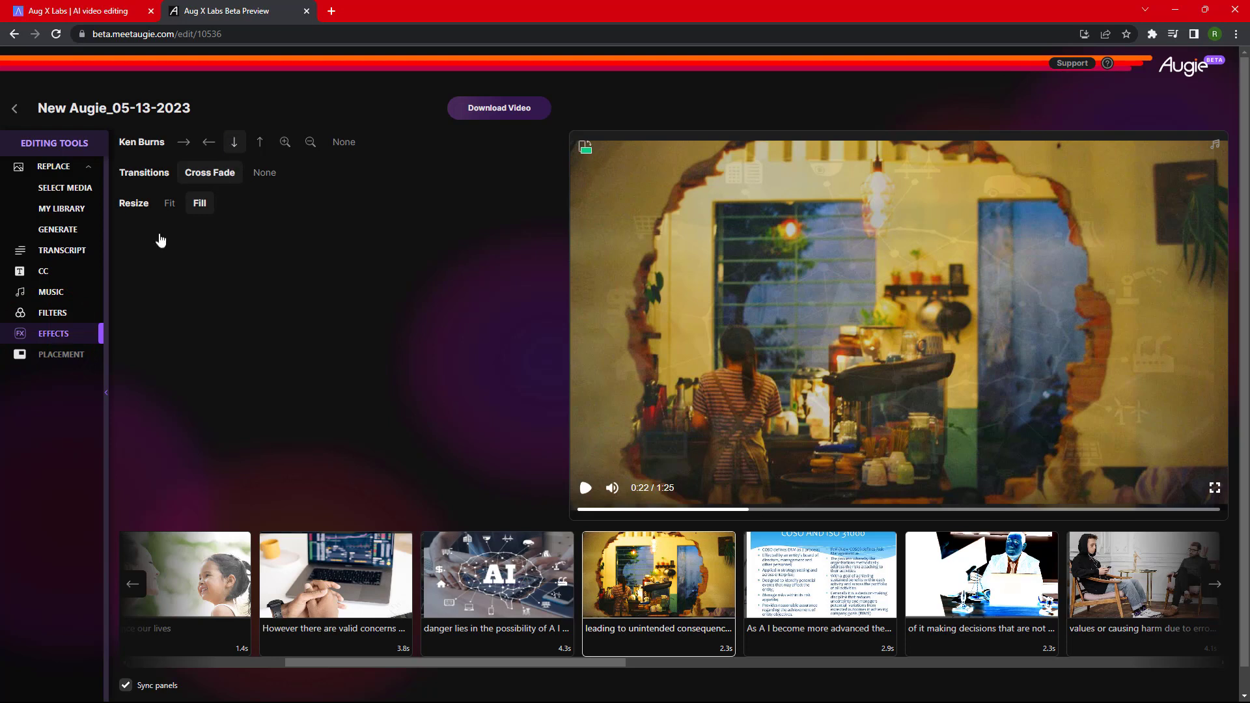
{"action": "mouse_move", "coordinate": [61, 360]}
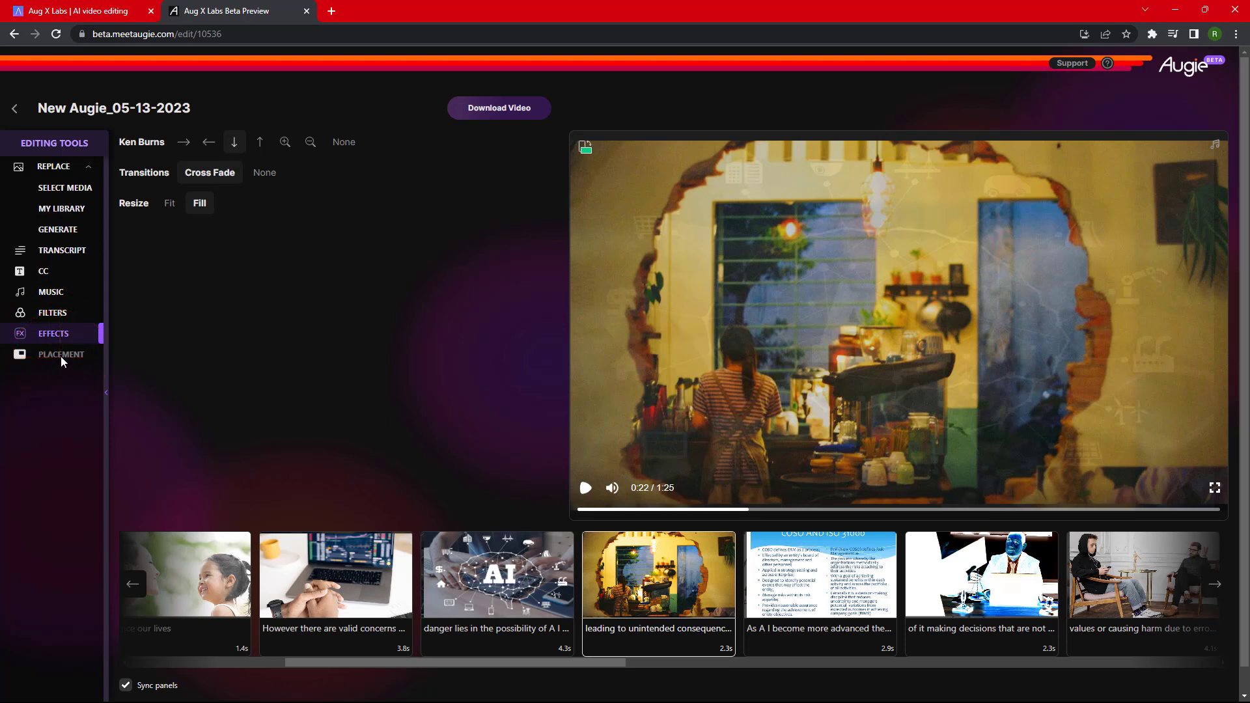
{"action": "mouse_move", "coordinate": [154, 356]}
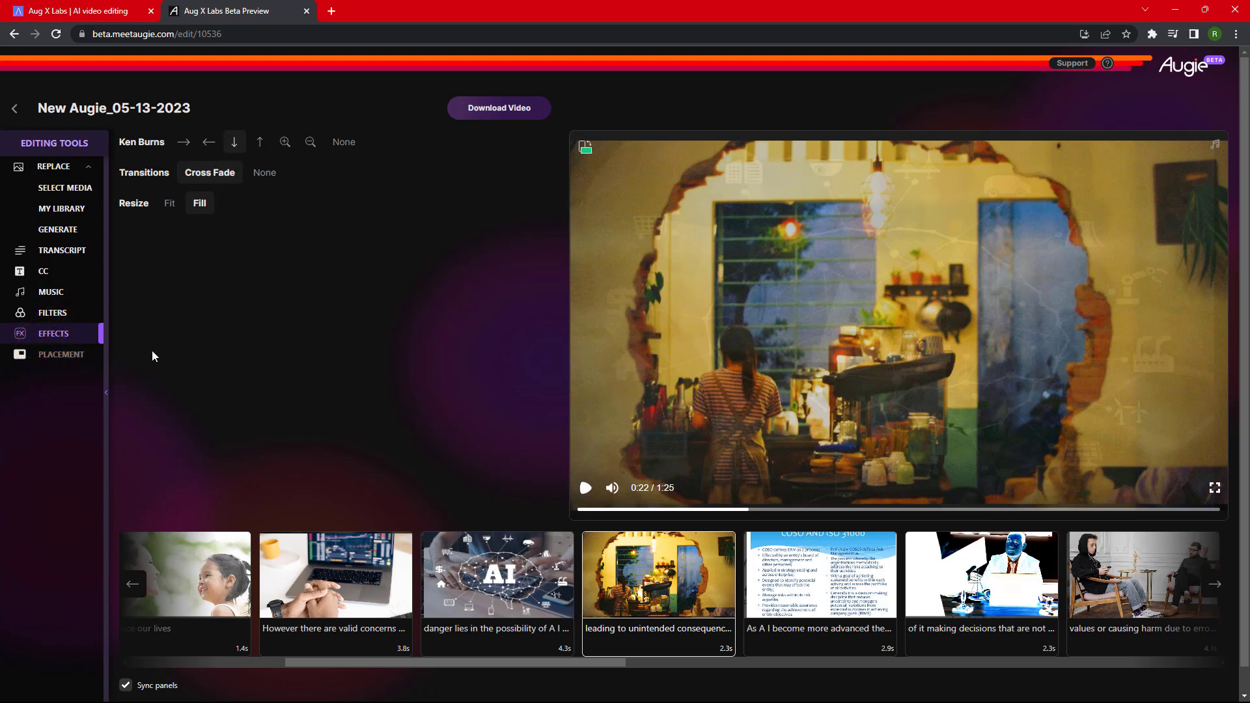
{"action": "mouse_move", "coordinate": [499, 108]}
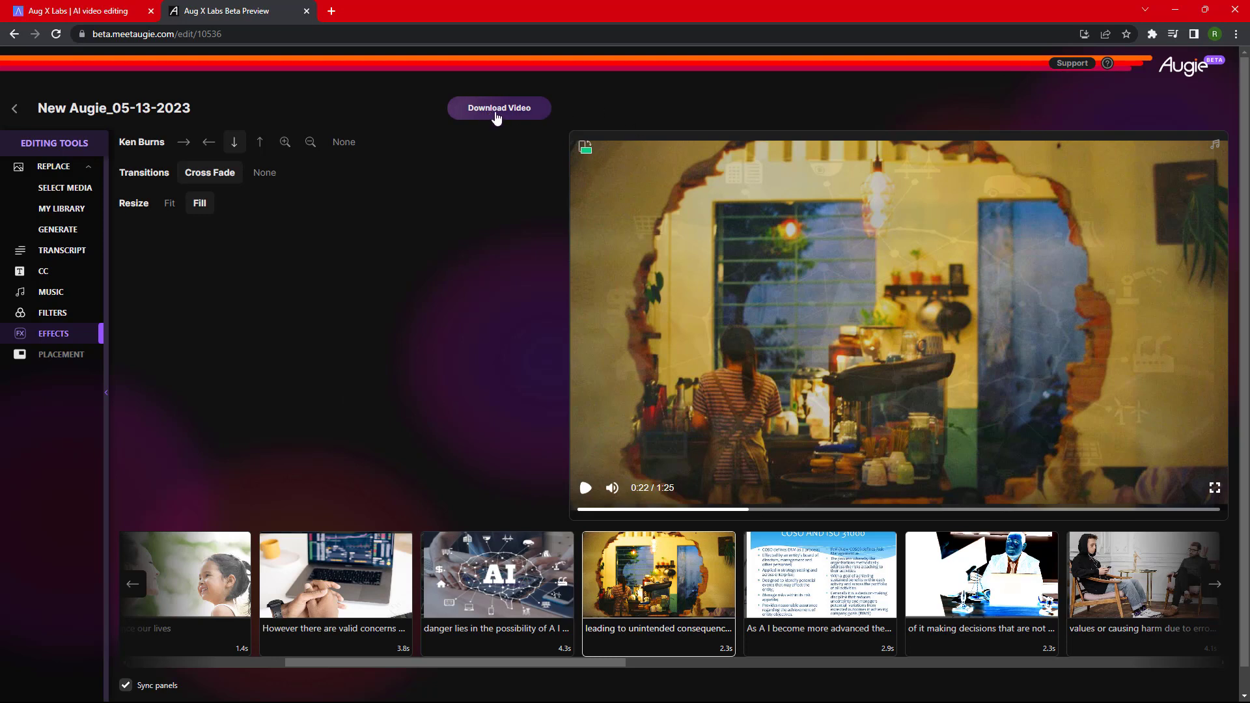
Download the video as New Augie_05-13-2023.mp4 and play it in VLC, skipping ahead twice.
{"action": "left_click", "coordinate": [498, 107]}
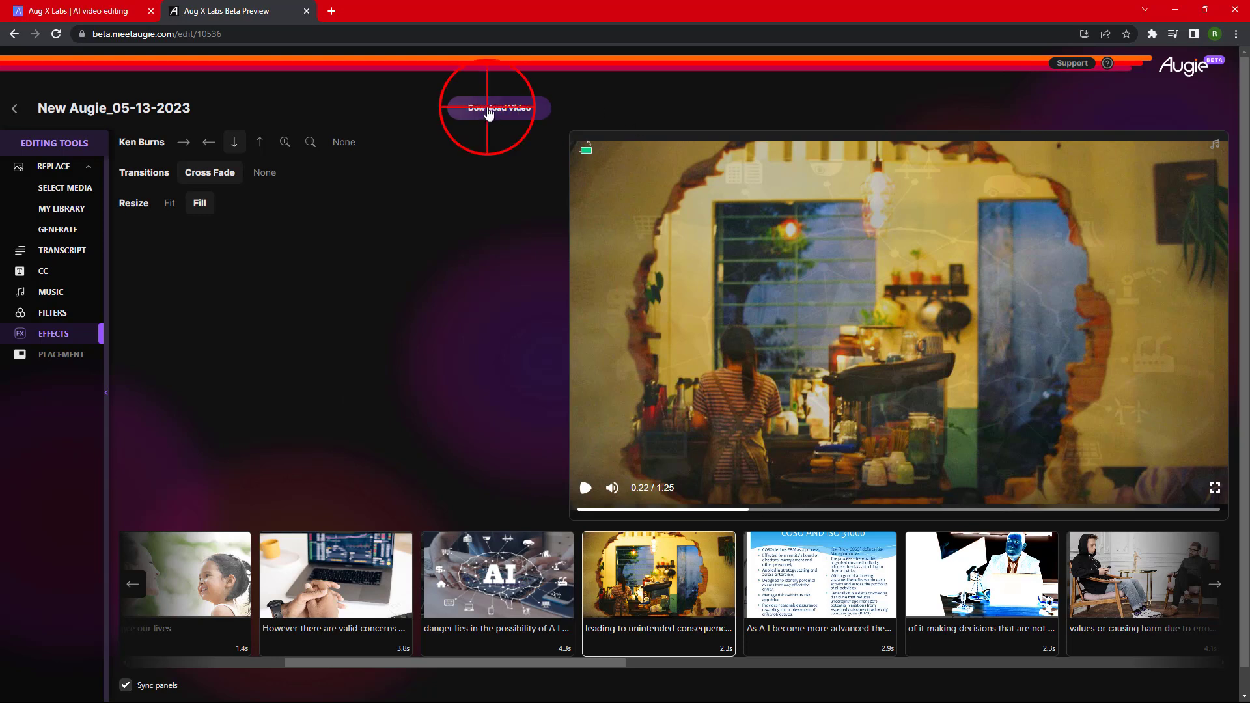
{"action": "left_click", "coordinate": [498, 108]}
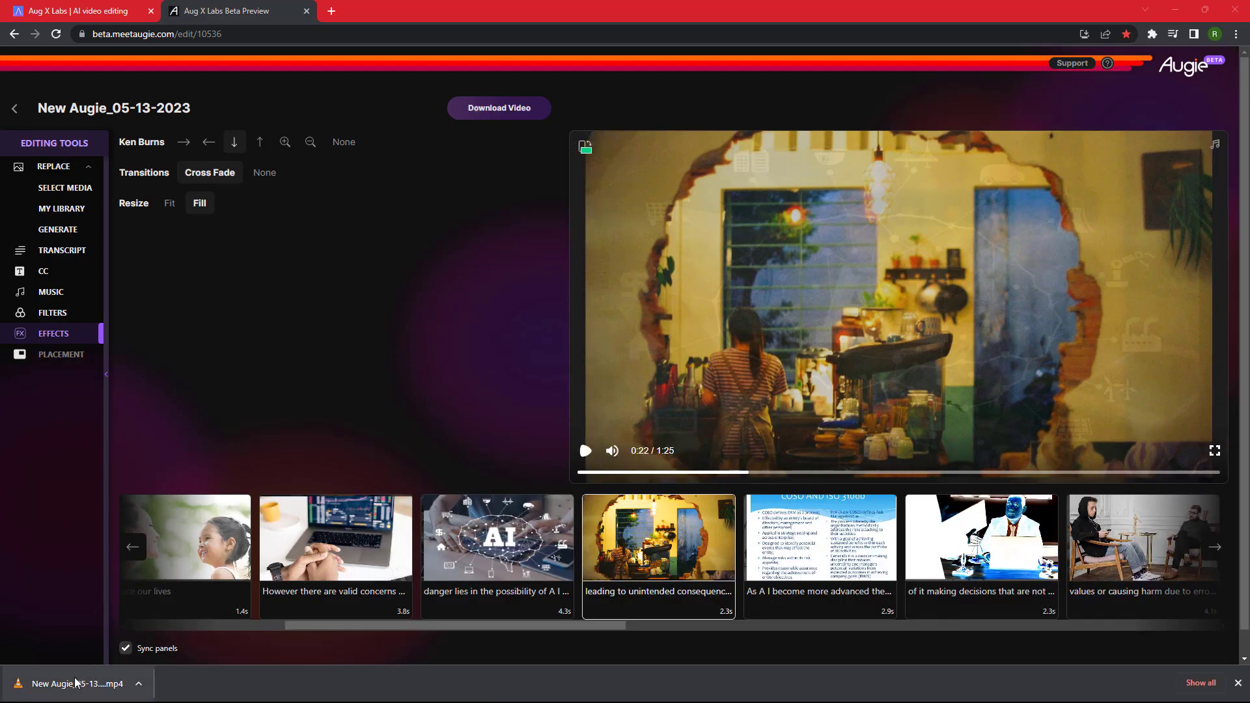
{"action": "left_click", "coordinate": [75, 683]}
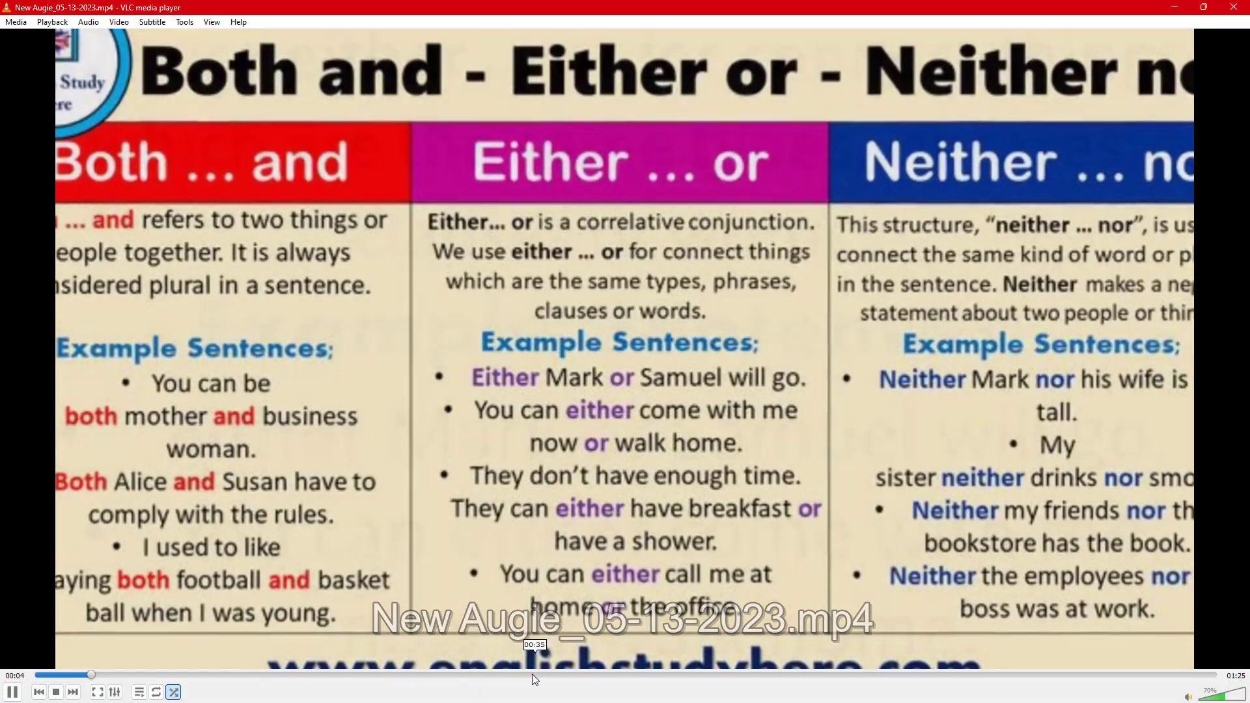
{"action": "left_click", "coordinate": [534, 675]}
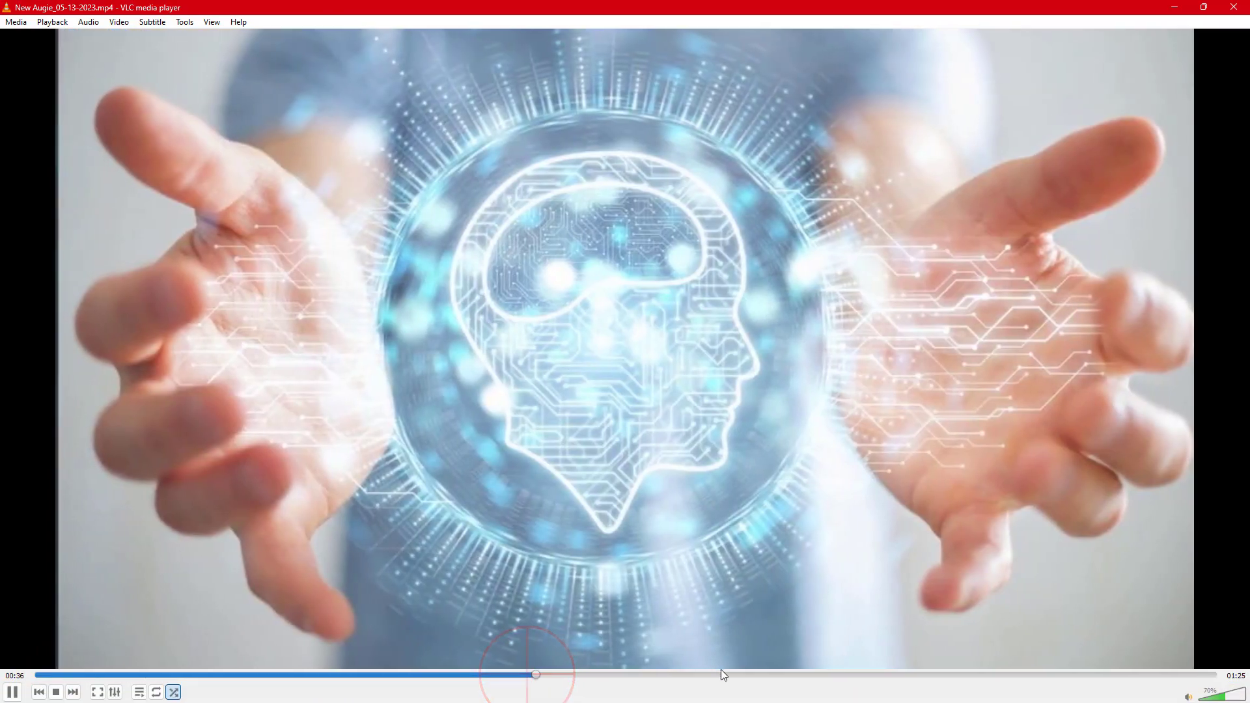
{"action": "left_click", "coordinate": [825, 675]}
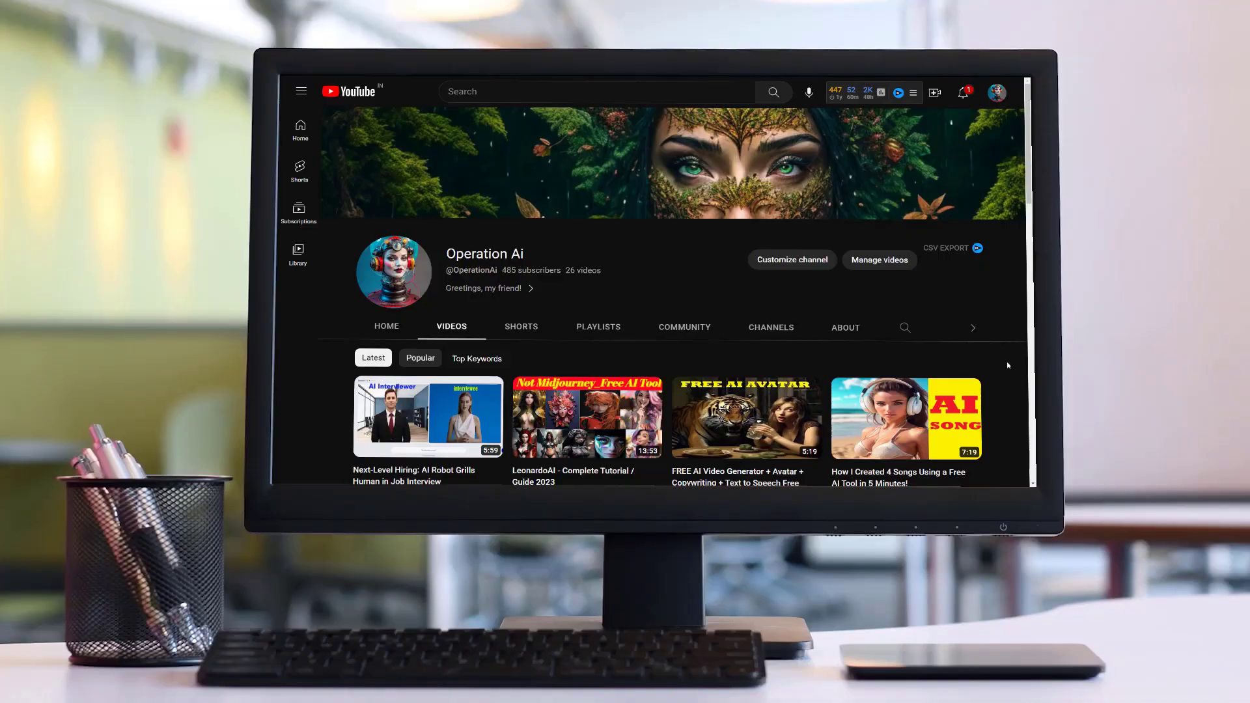
{"action": "scroll", "scroll_direction": "down", "scroll_amount": 3}
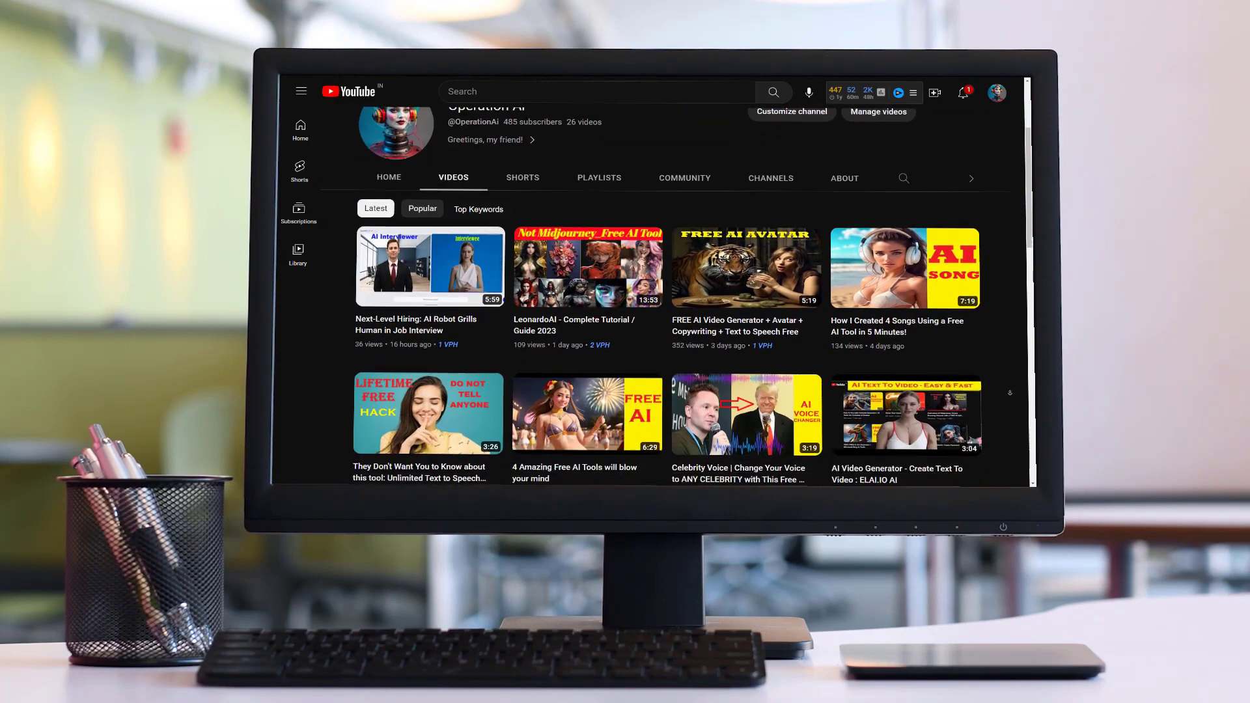
{"action": "scroll", "scroll_direction": "down", "scroll_amount": 3}
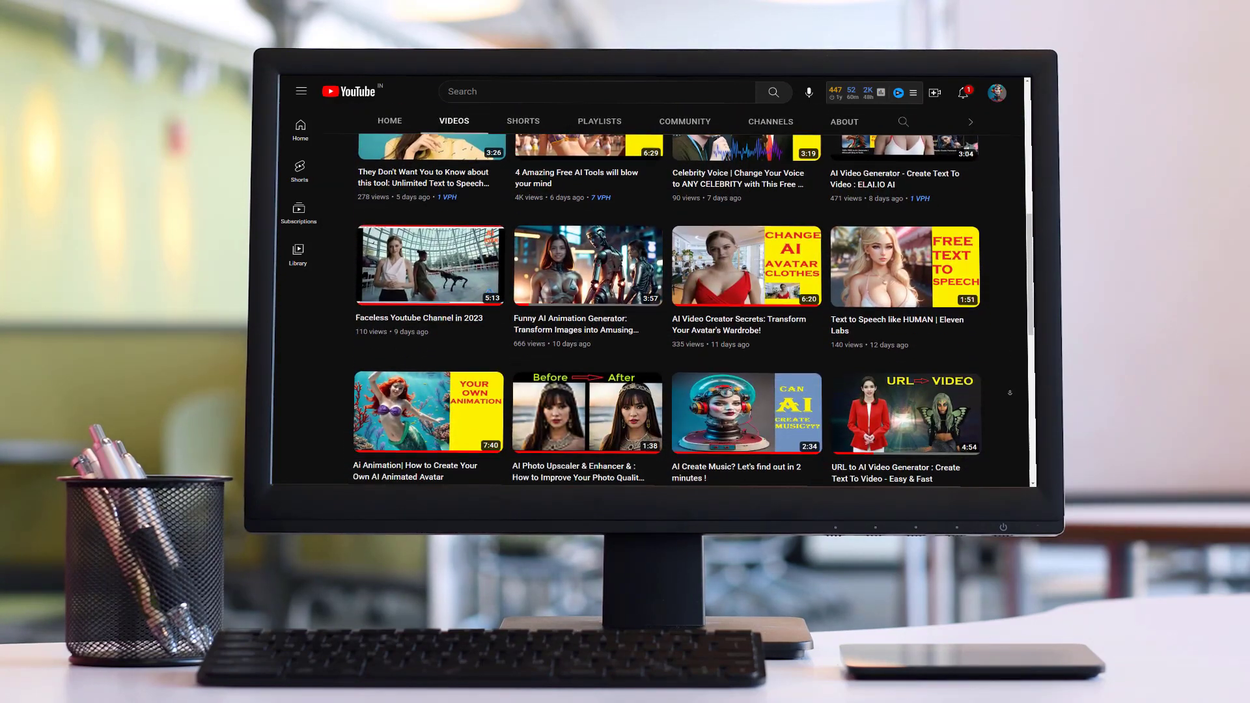
{"action": "scroll", "scroll_direction": "down", "scroll_amount": 3}
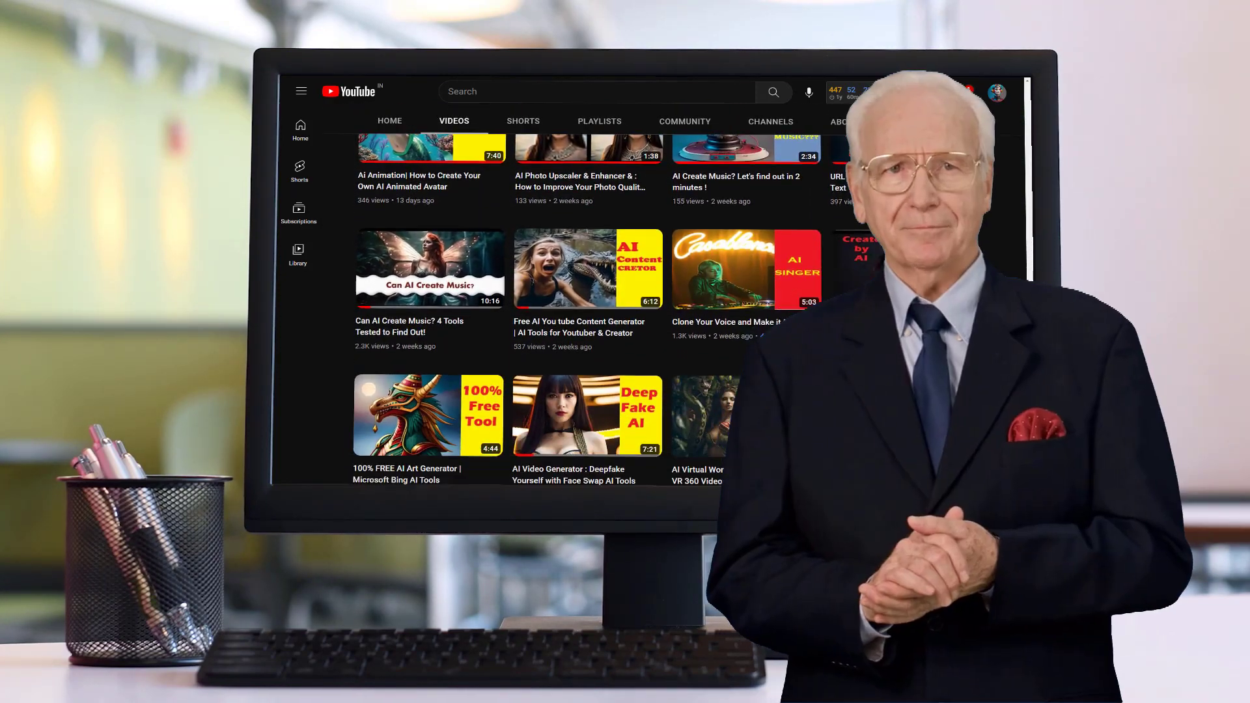
{"action": "scroll", "scroll_direction": "down", "scroll_amount": 3}
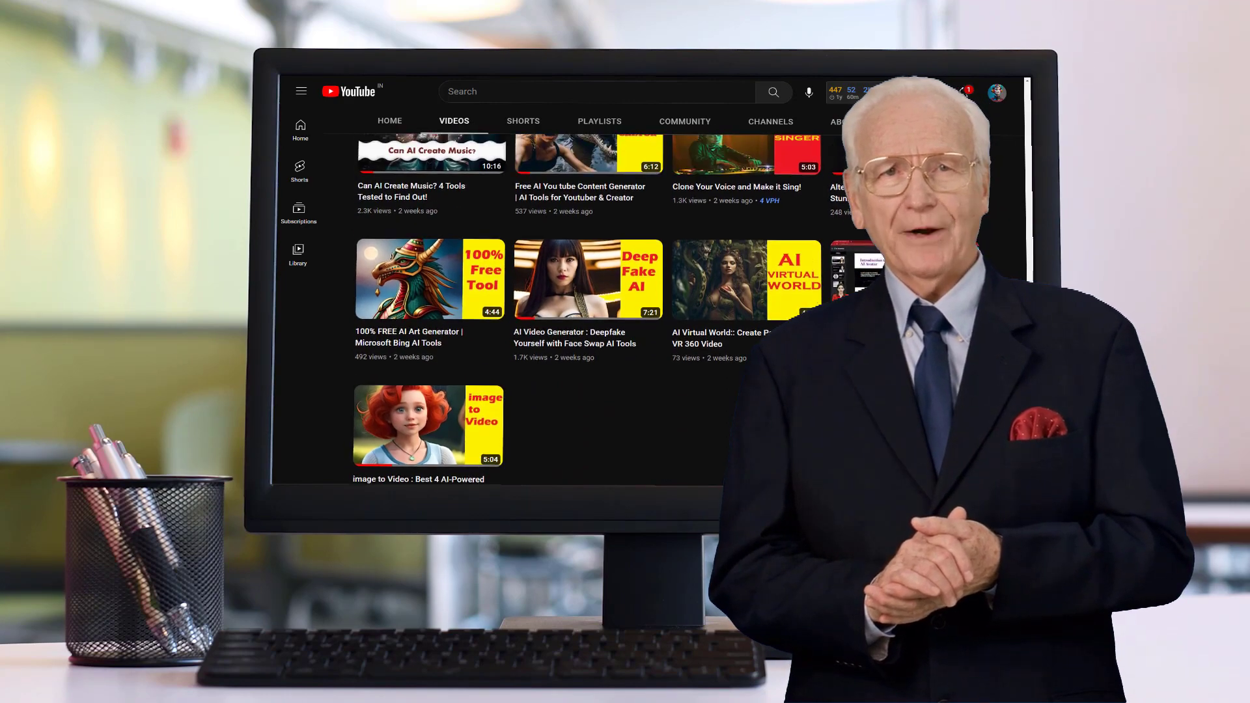